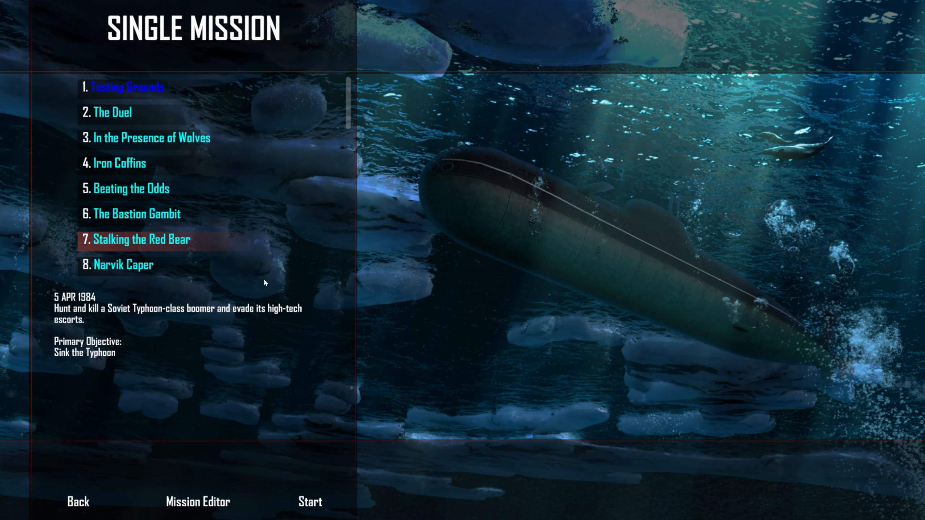
mouse_move(314, 215)
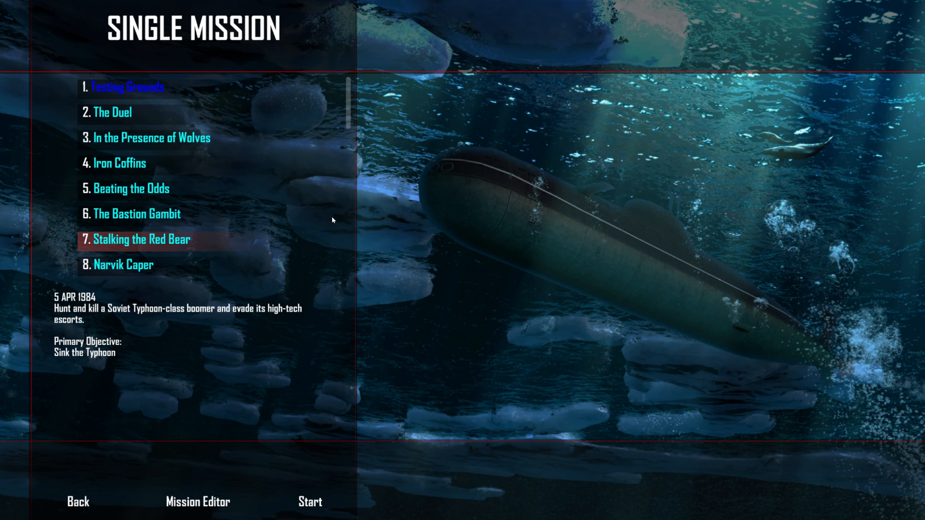
mouse_move(338, 223)
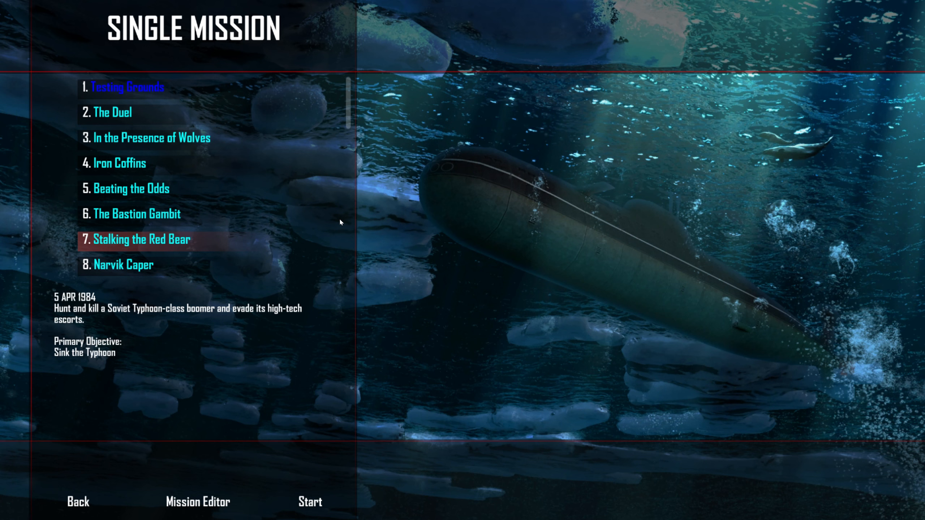
mouse_move(350, 420)
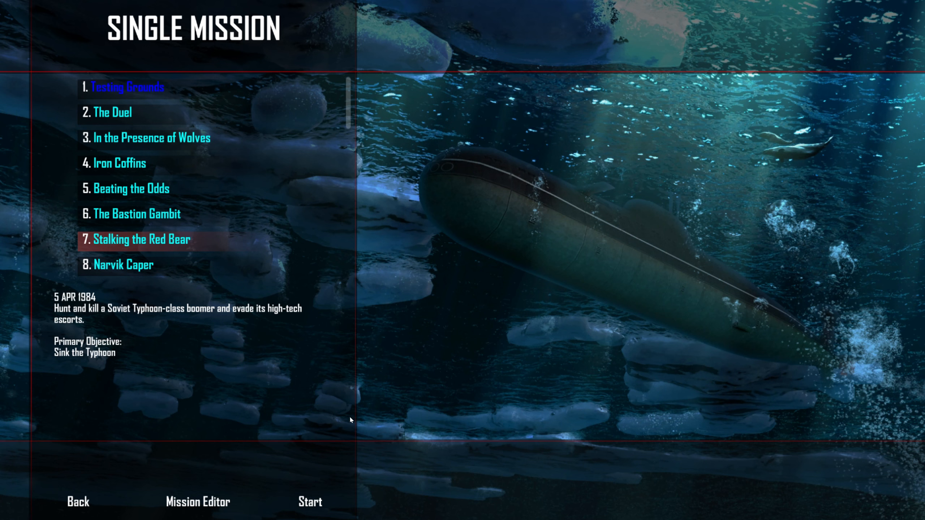
Start Stalking the Red Bear and cycle past Permit and Los Angeles back to Narwhal-class
left_click(309, 502)
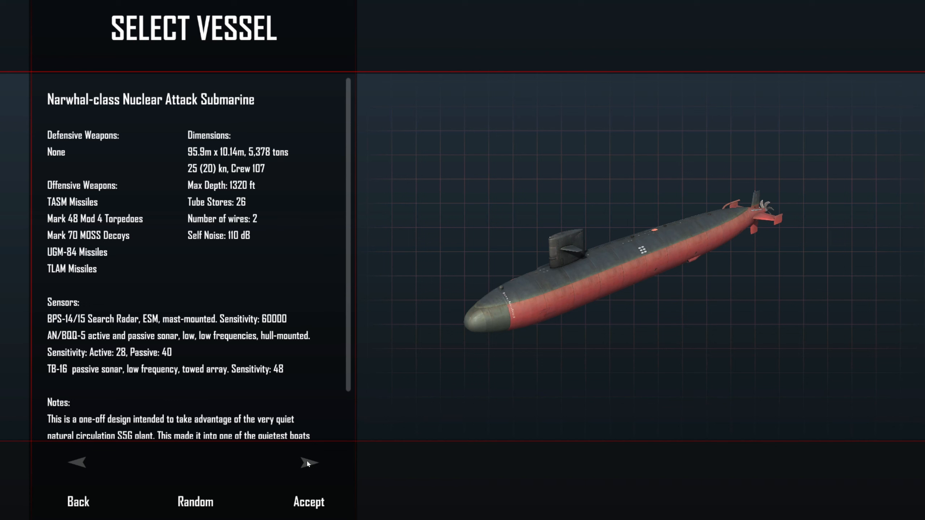
left_click(309, 462)
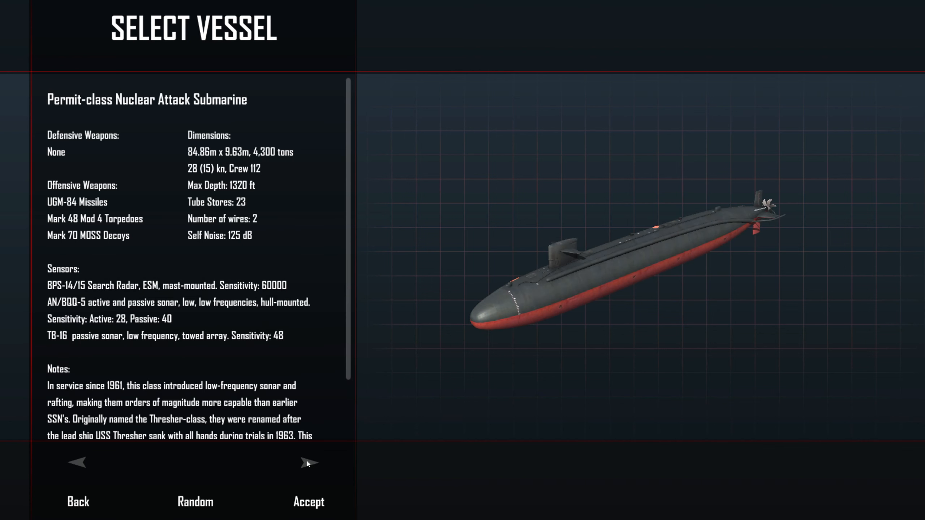
left_click(308, 463)
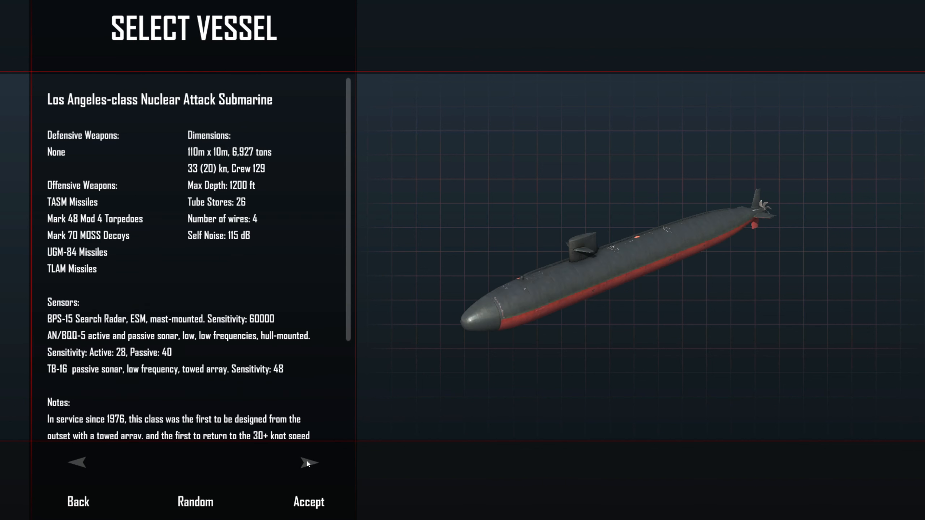
left_click(309, 462)
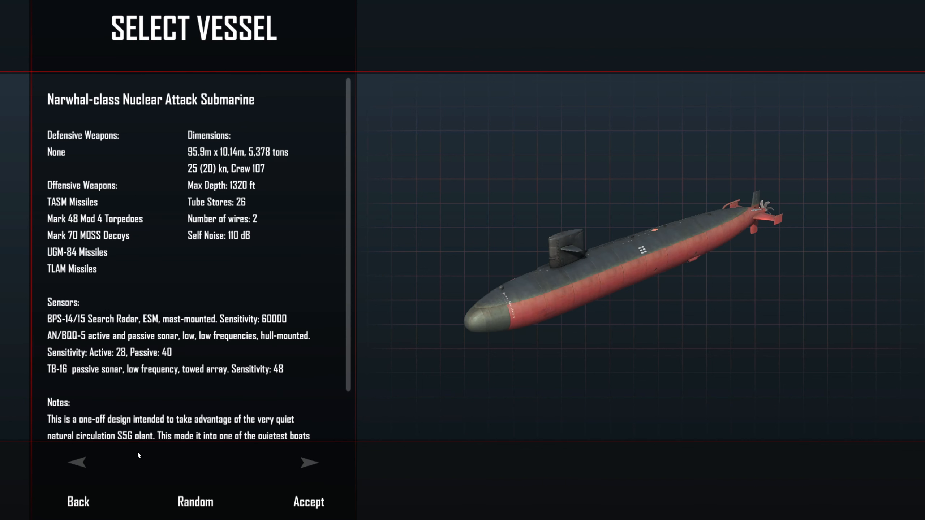
mouse_move(81, 465)
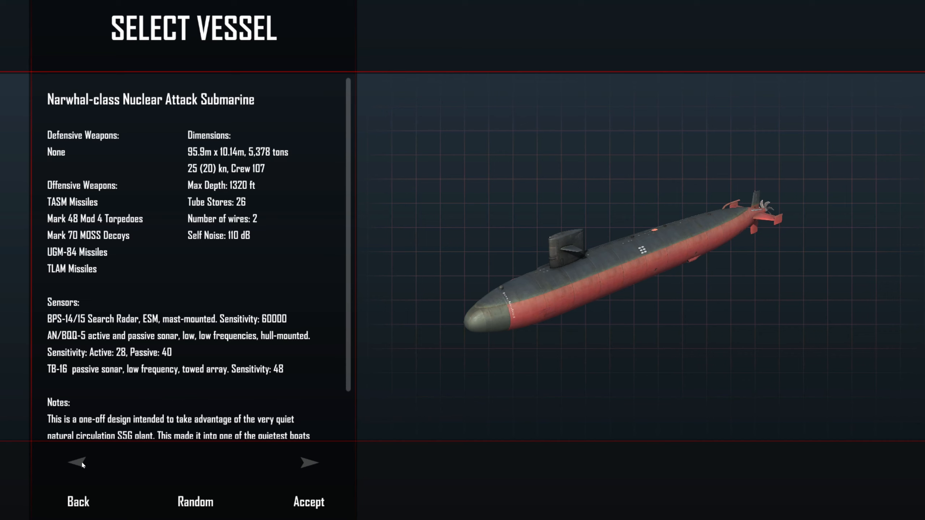
left_click(309, 462)
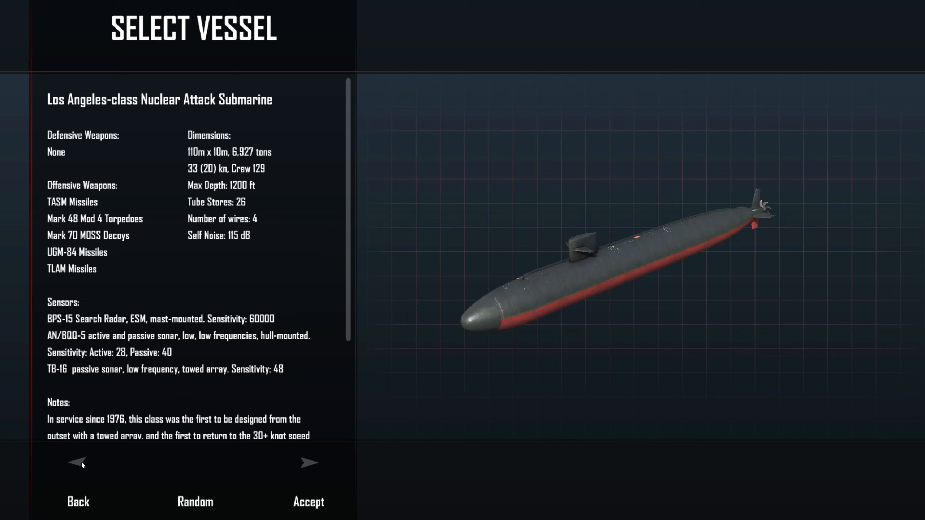
mouse_move(310, 466)
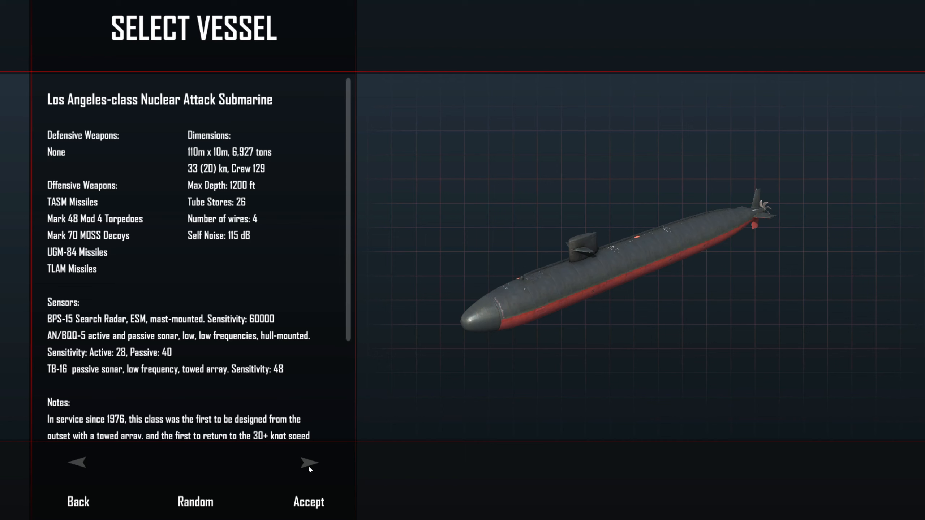
left_click(309, 463)
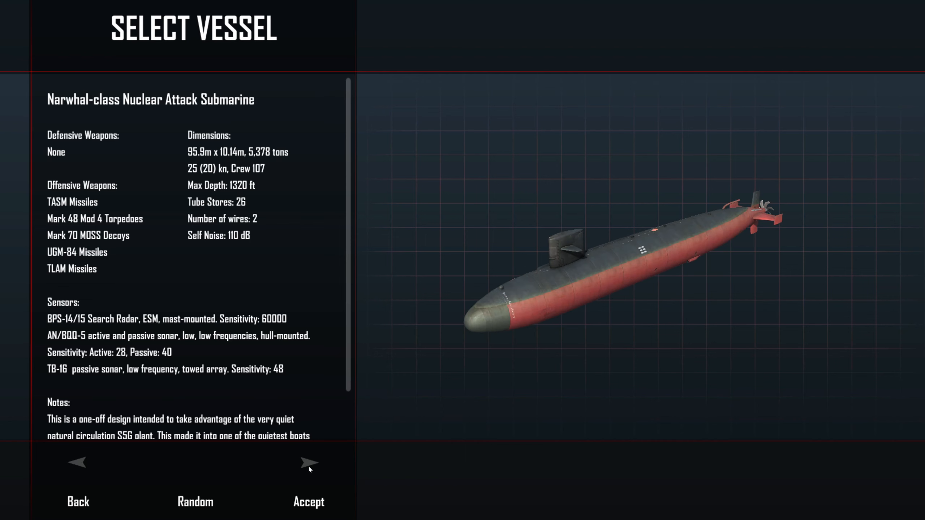
mouse_move(88, 477)
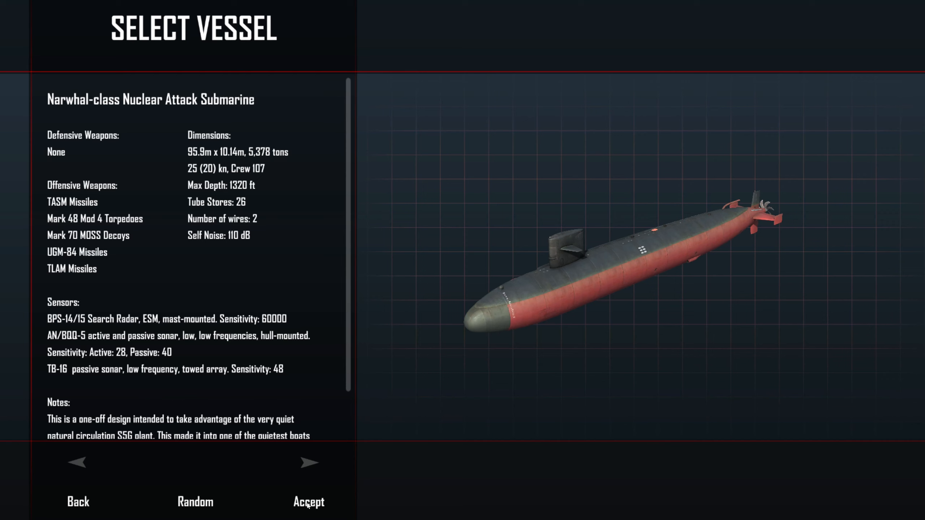
Accept the Narwhal-class submarine and confirm command of USS Narwhal
left_click(308, 502)
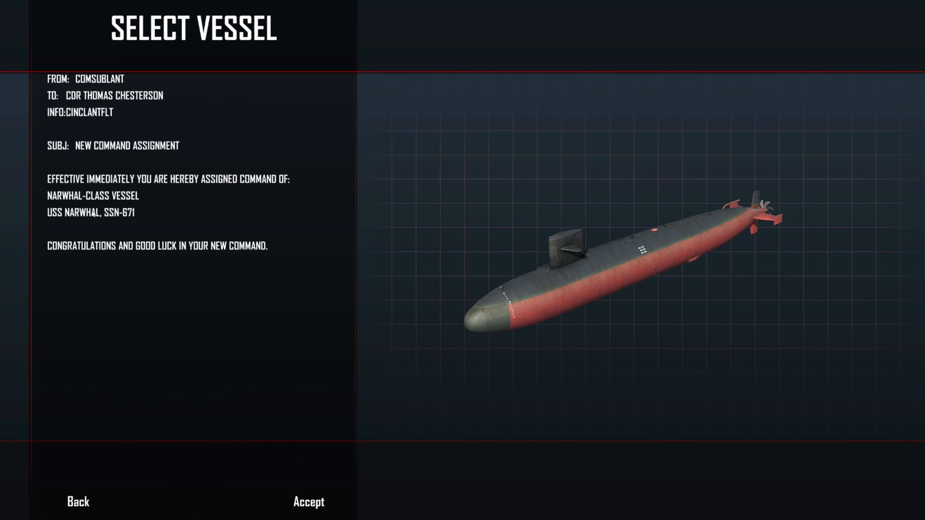
mouse_move(274, 292)
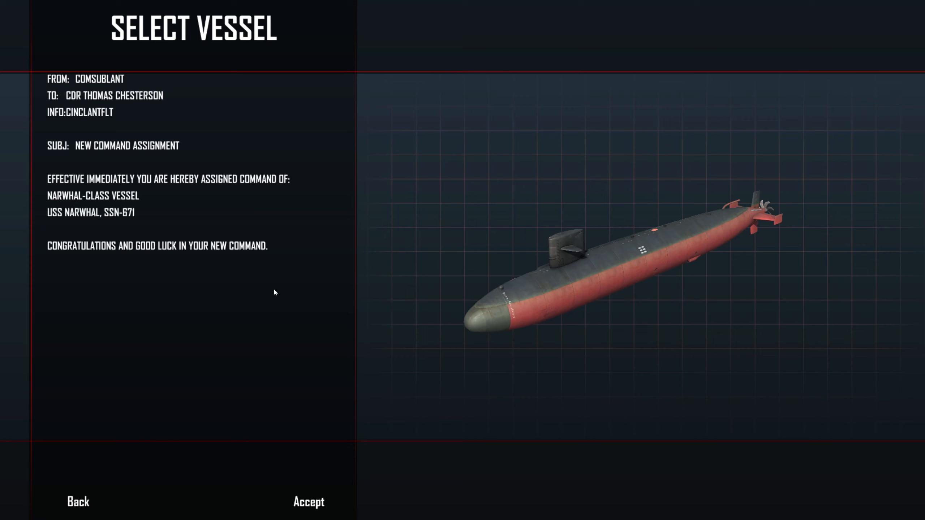
mouse_move(314, 506)
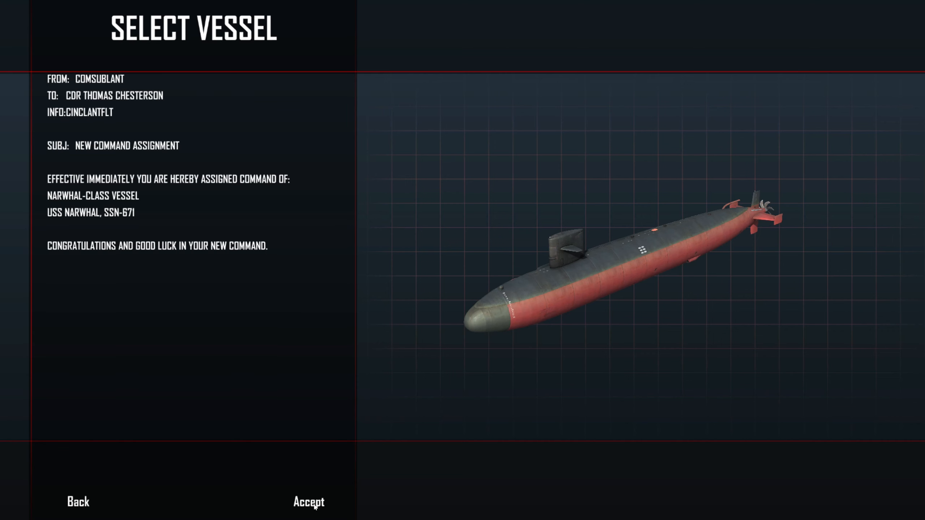
left_click(307, 502)
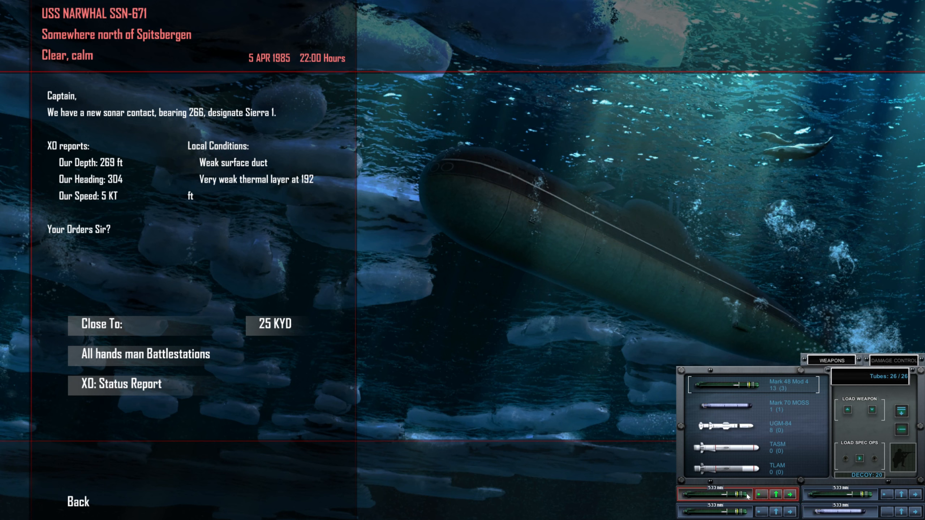
Compare sonar profiles for contacts S2 and S3, then view sea conditions
left_click(762, 495)
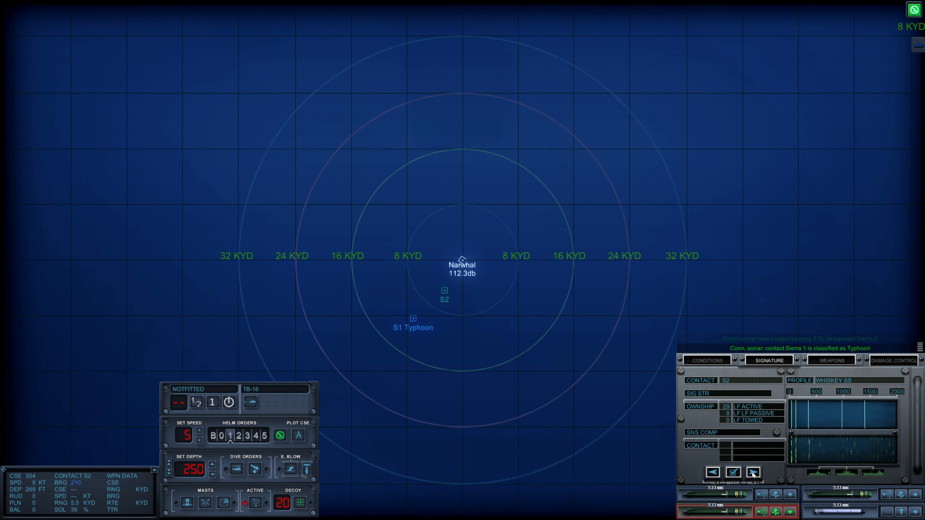
left_click(752, 472)
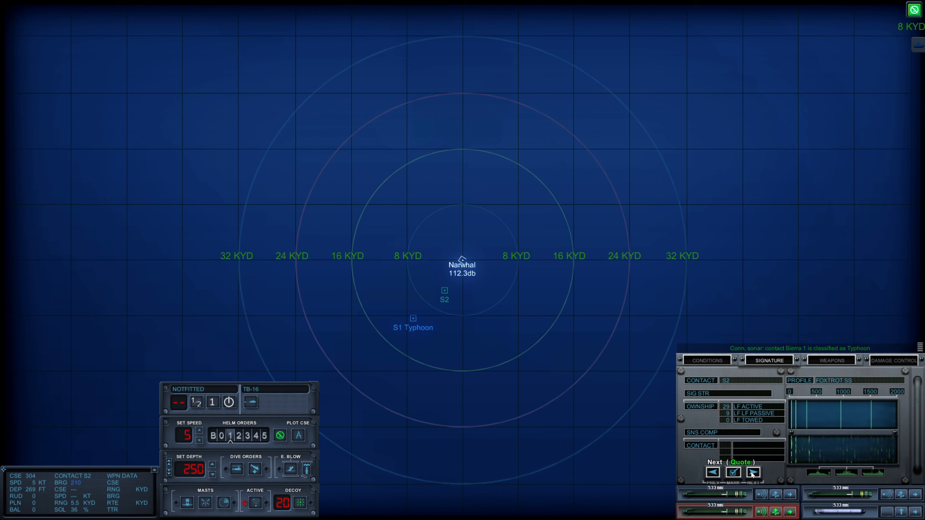
left_click(752, 472)
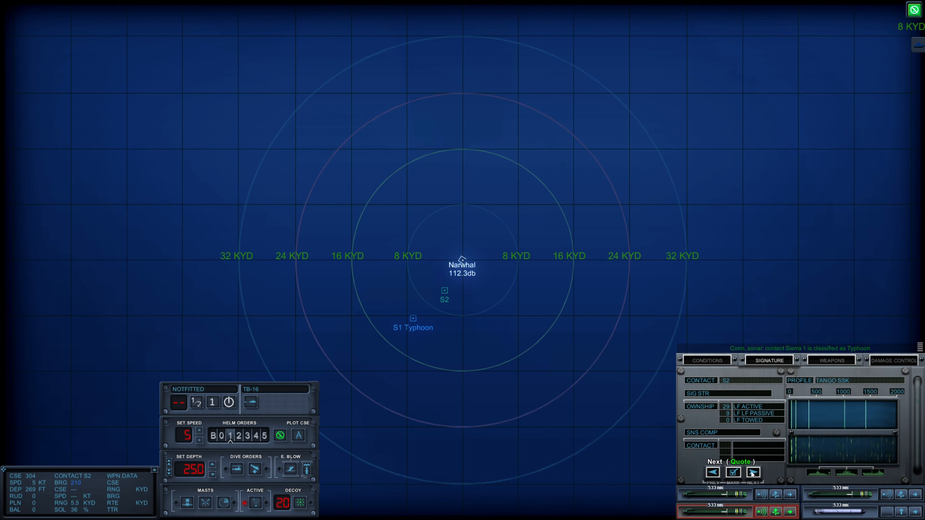
left_click(753, 473)
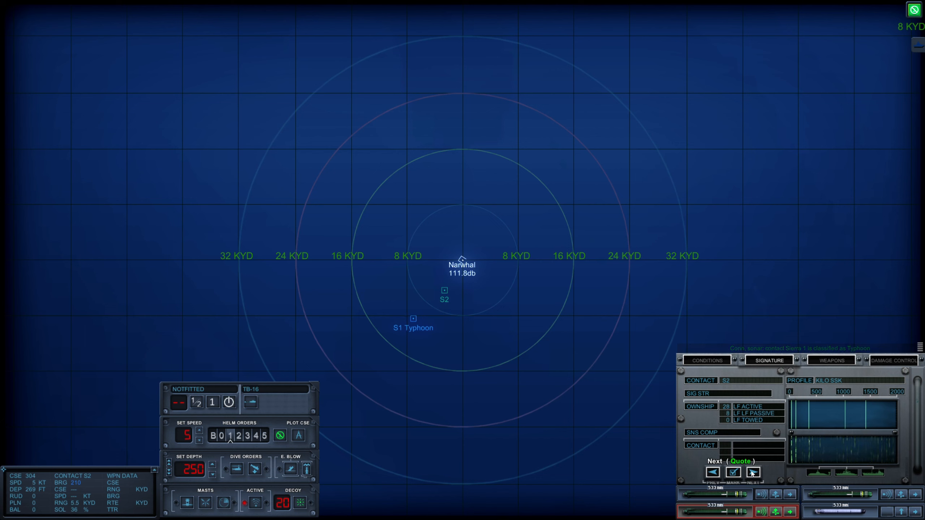
left_click(752, 473)
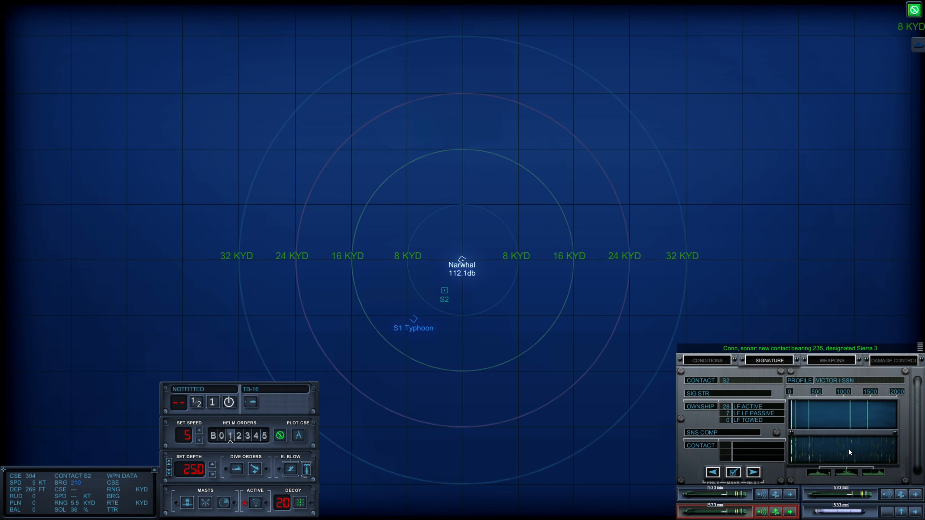
mouse_move(845, 446)
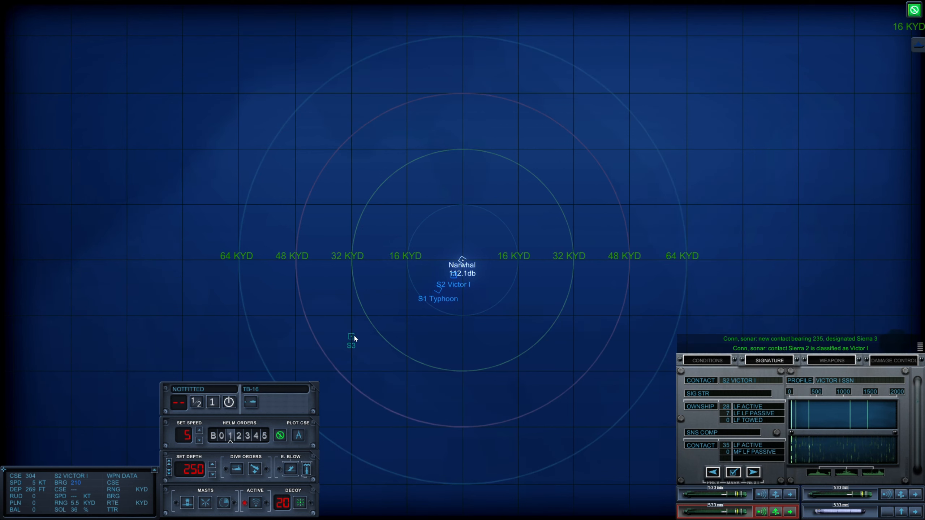
left_click(350, 337)
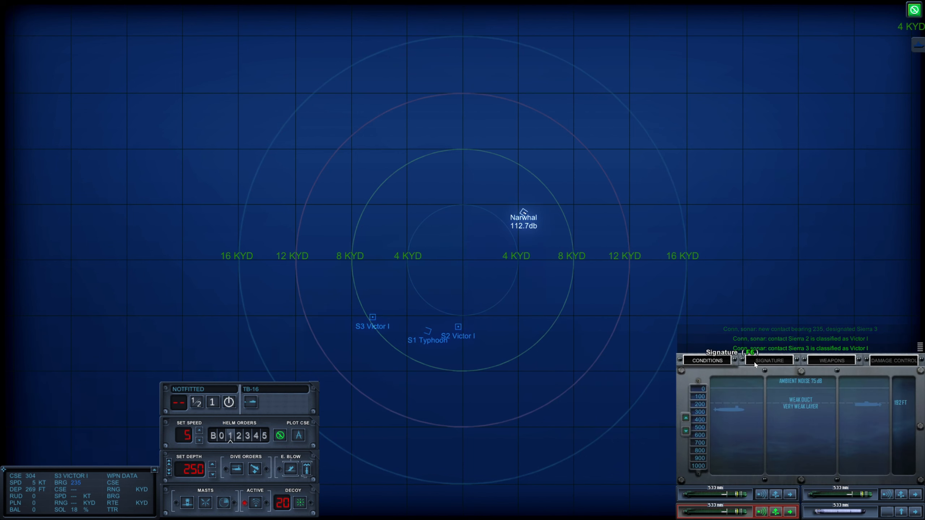
left_click(372, 317)
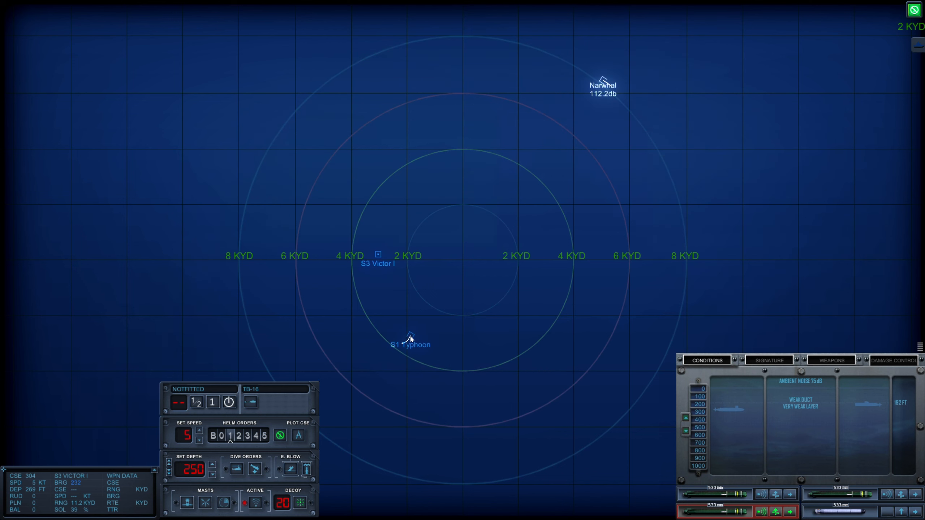
Make the S1 Typhoon the weapon target, showing its bearing and range
left_click(410, 344)
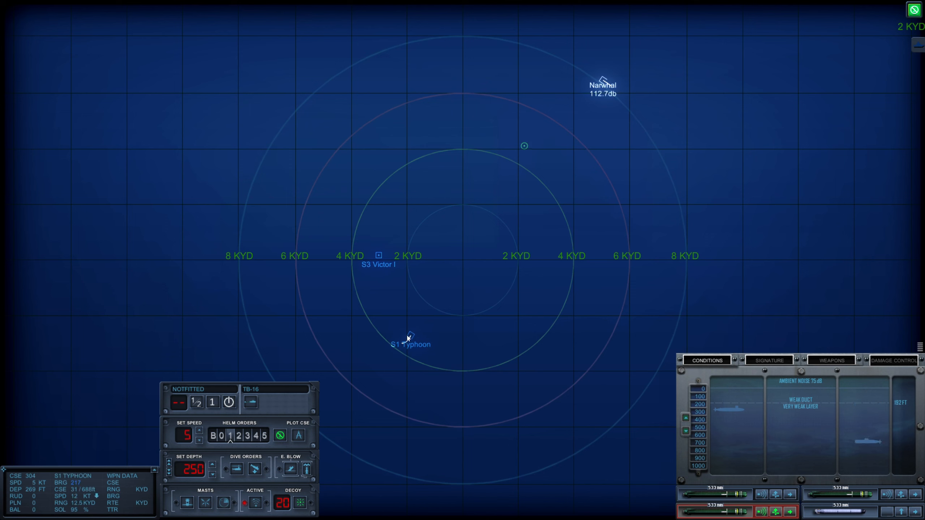
mouse_move(525, 298)
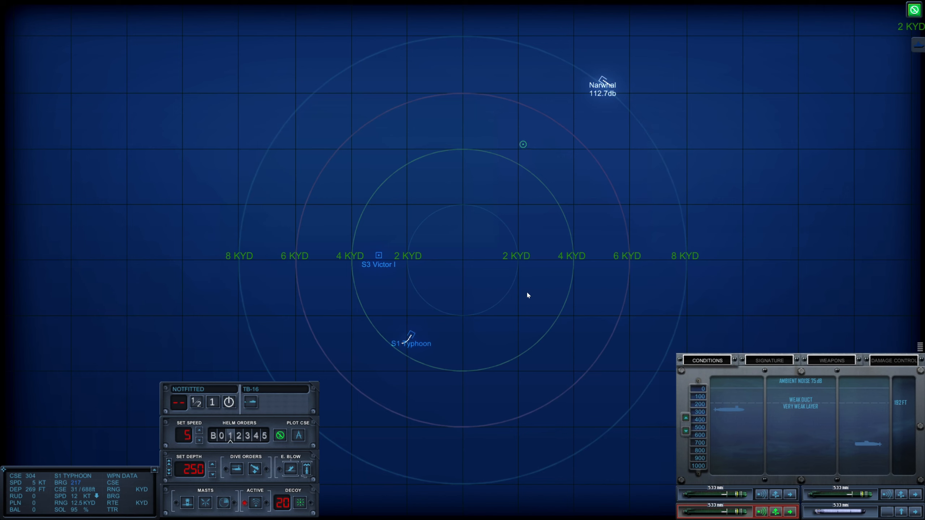
mouse_move(724, 449)
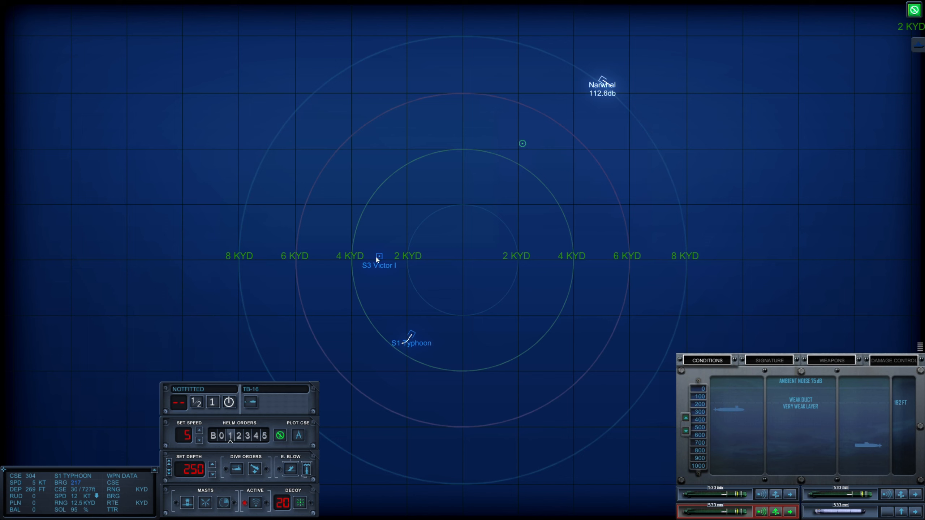
left_click(380, 256)
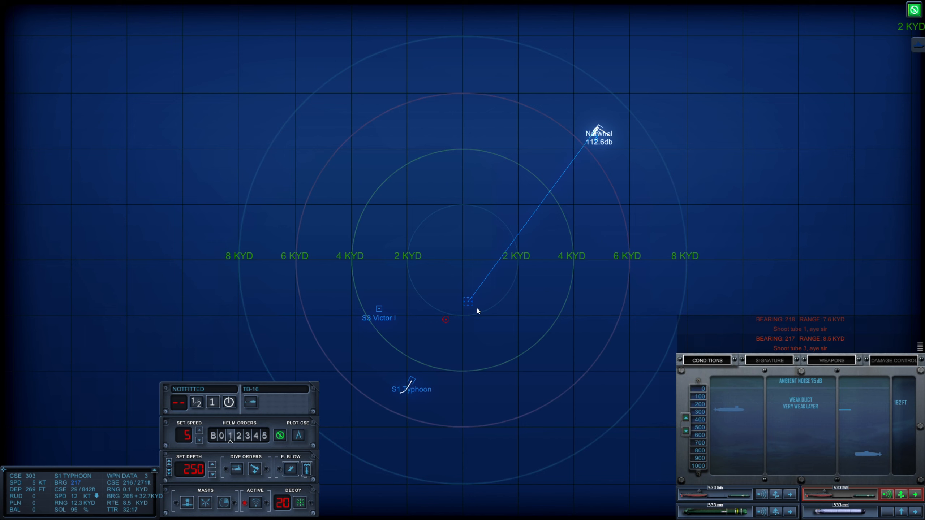
mouse_move(478, 311)
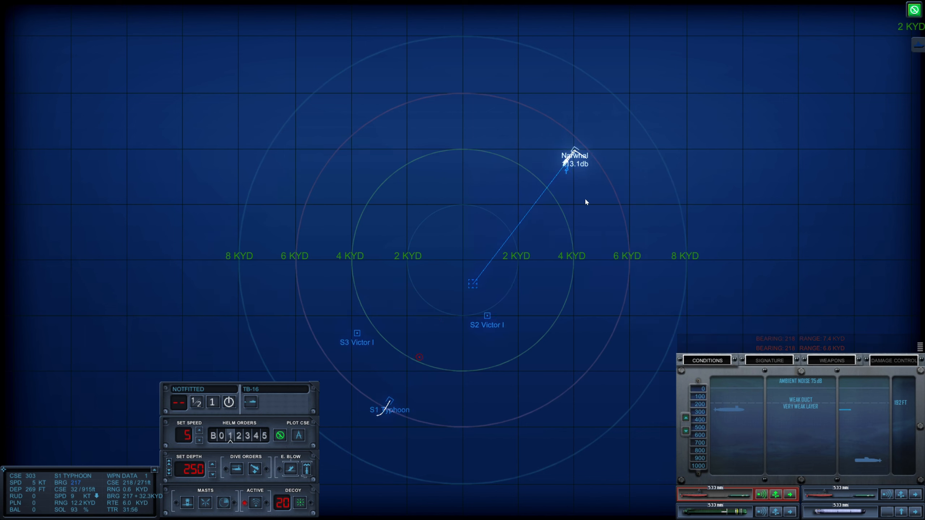
mouse_move(396, 403)
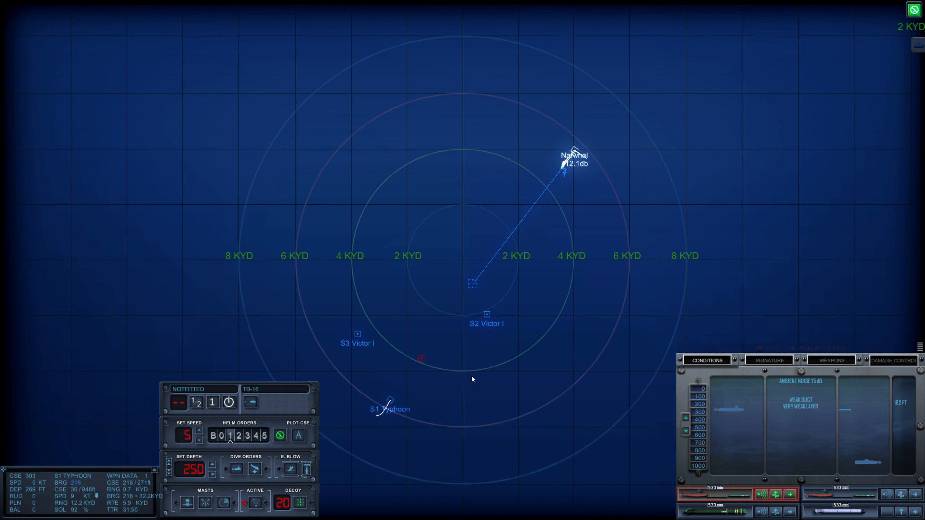
mouse_move(496, 332)
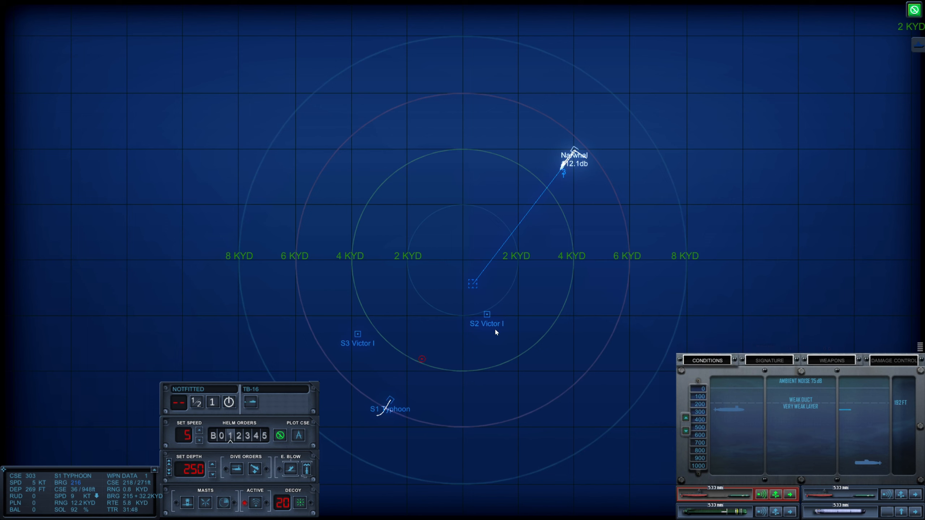
mouse_move(524, 336)
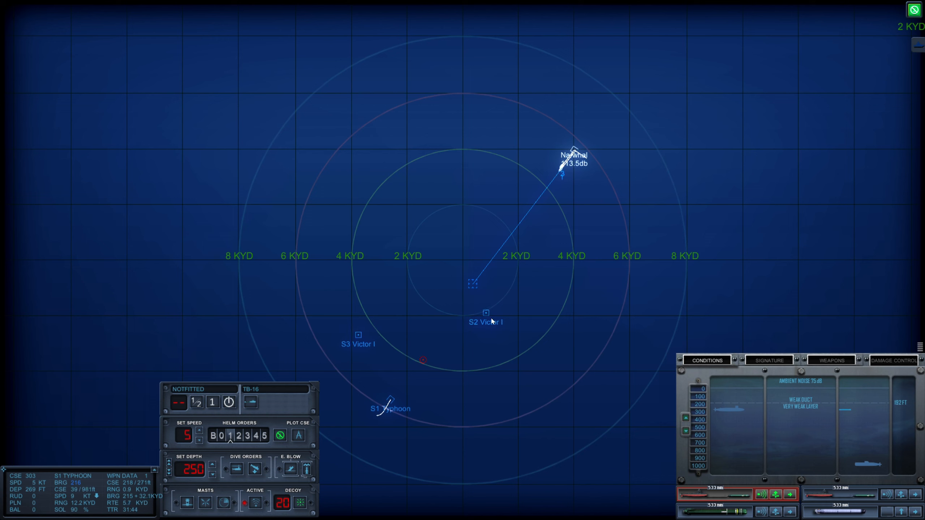
mouse_move(475, 288)
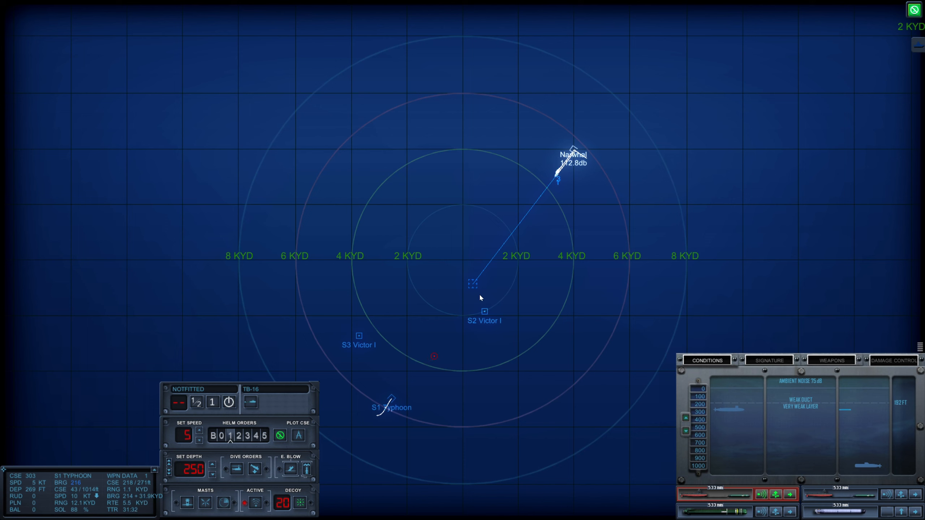
mouse_move(593, 240)
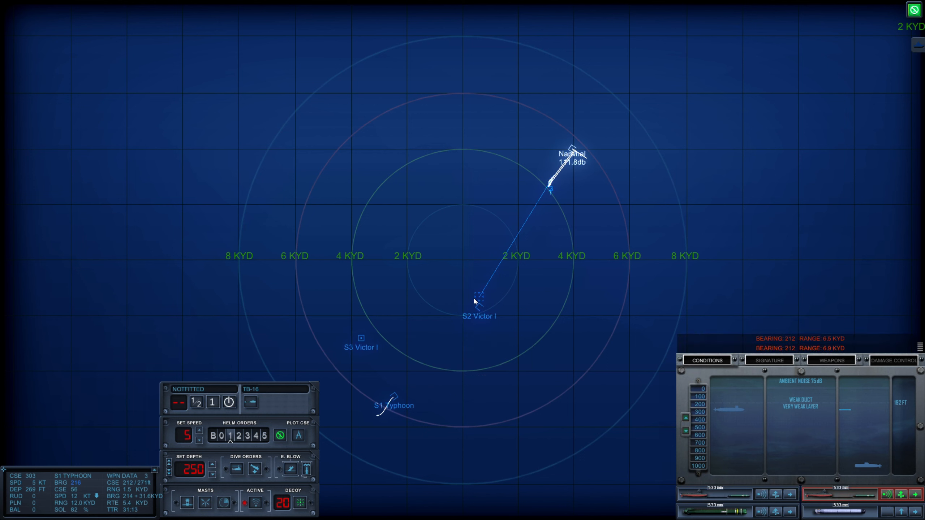
mouse_move(399, 462)
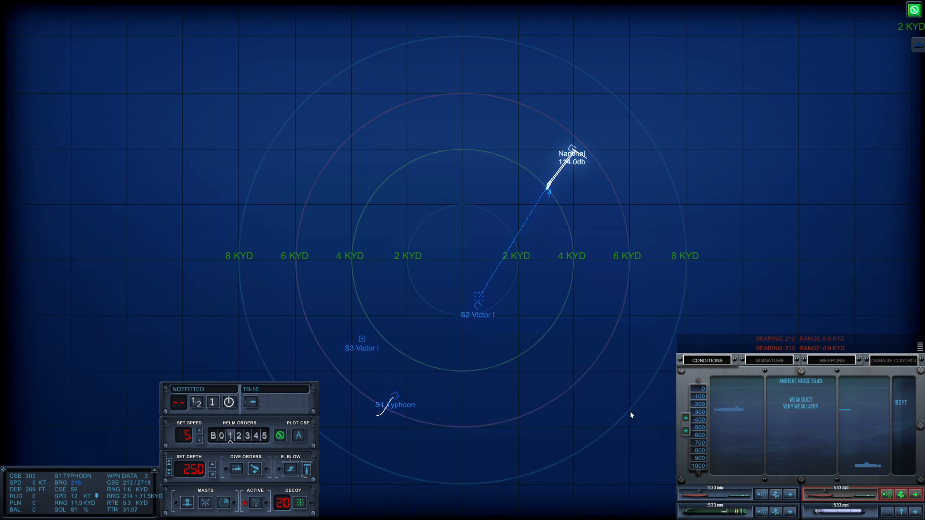
mouse_move(565, 413)
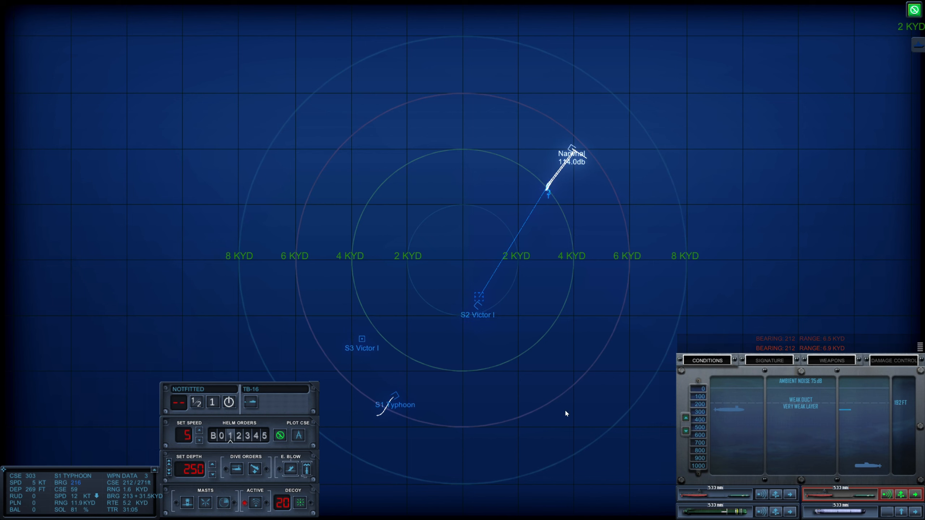
mouse_move(582, 397)
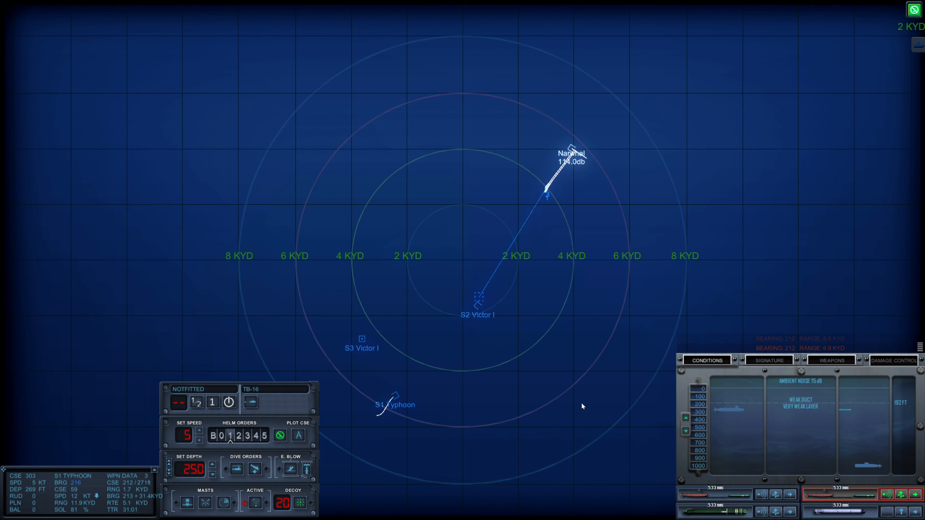
mouse_move(598, 410)
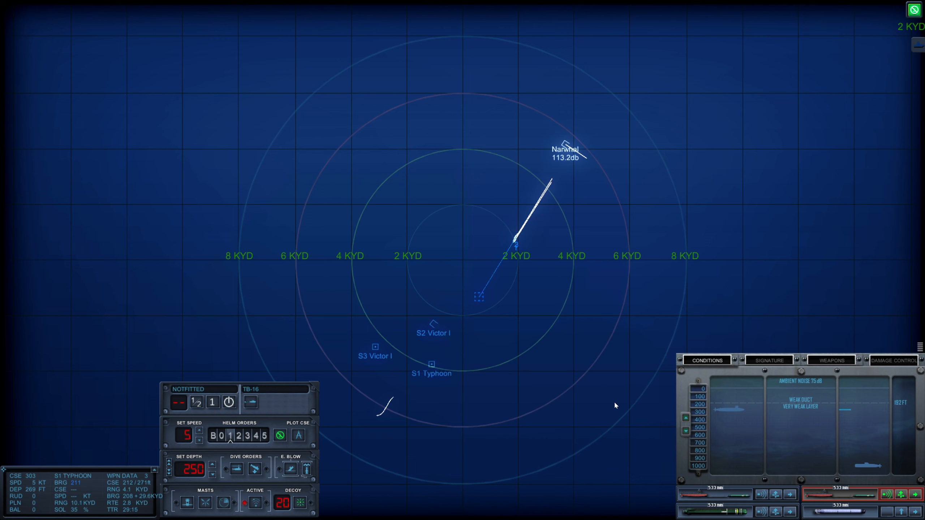
mouse_move(882, 508)
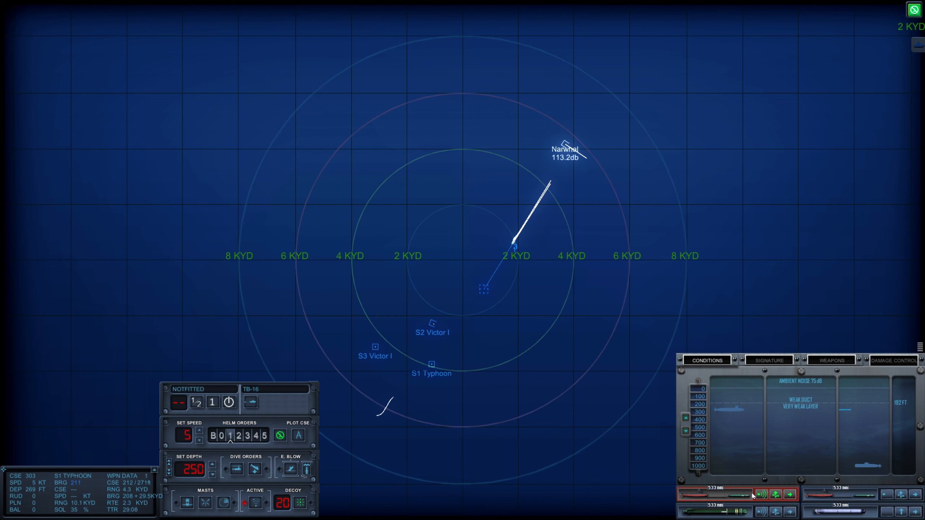
mouse_move(449, 323)
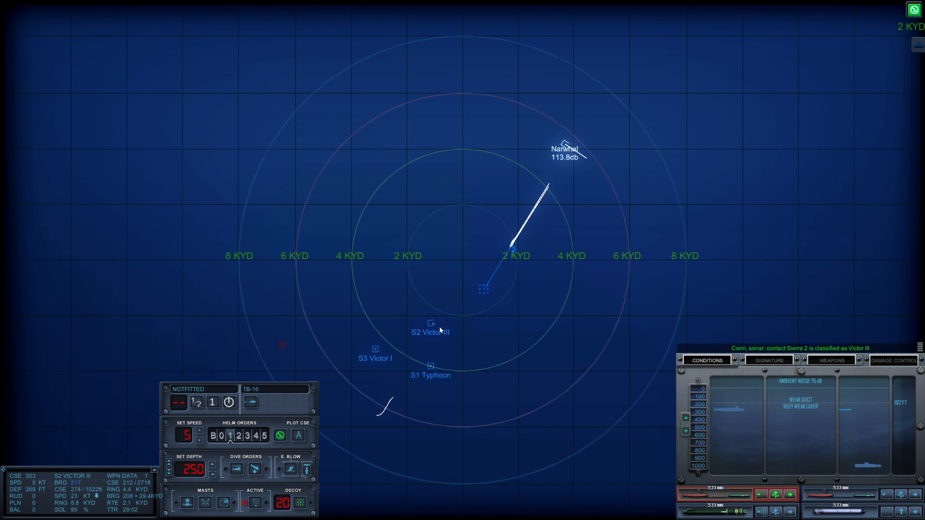
mouse_move(526, 354)
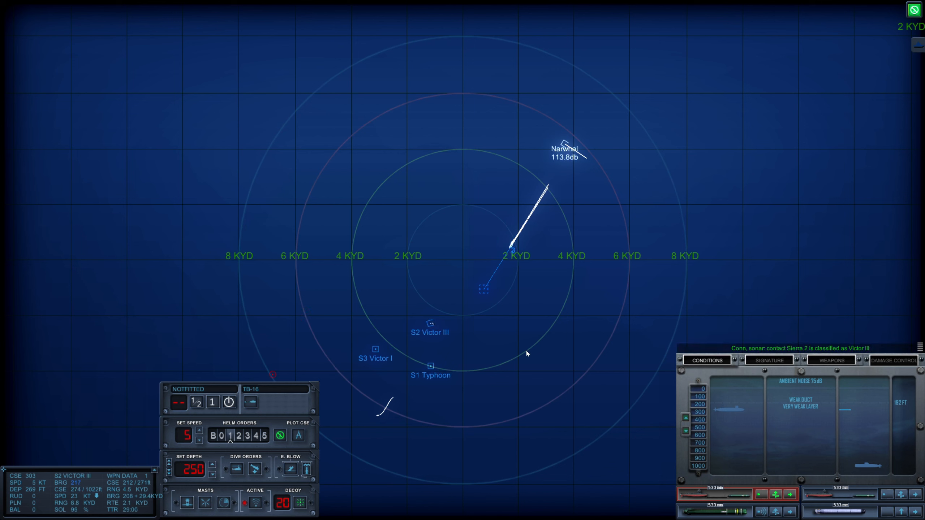
mouse_move(499, 335)
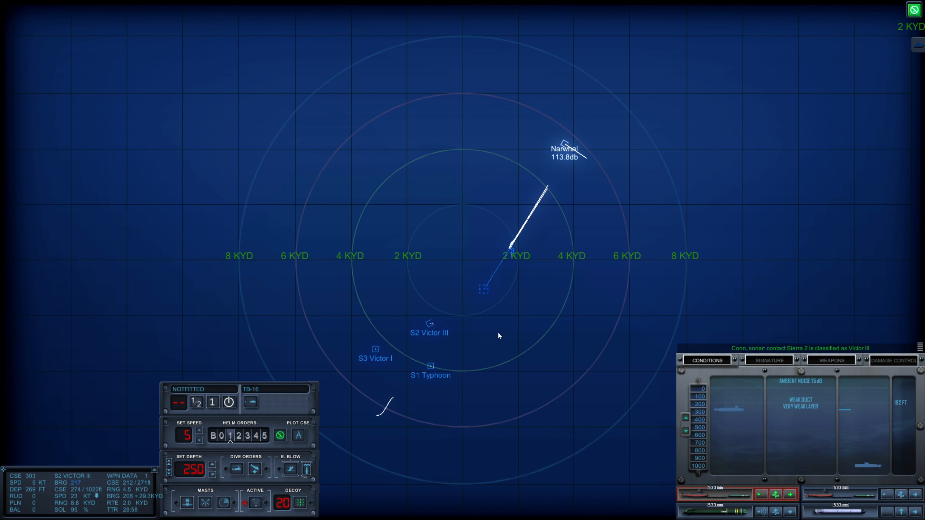
Track the S1 Typhoon, plot the torpedo run and search pattern, and fire tube 1
left_click(430, 366)
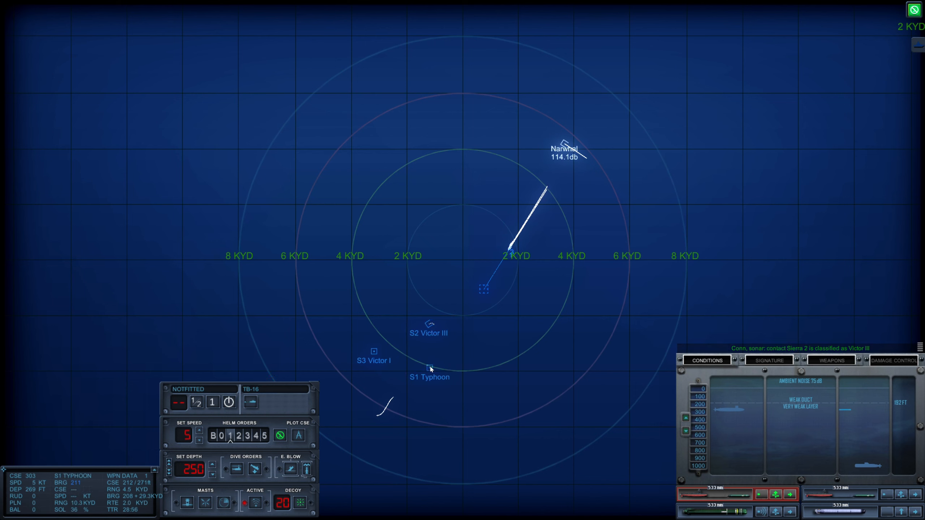
left_click(429, 323)
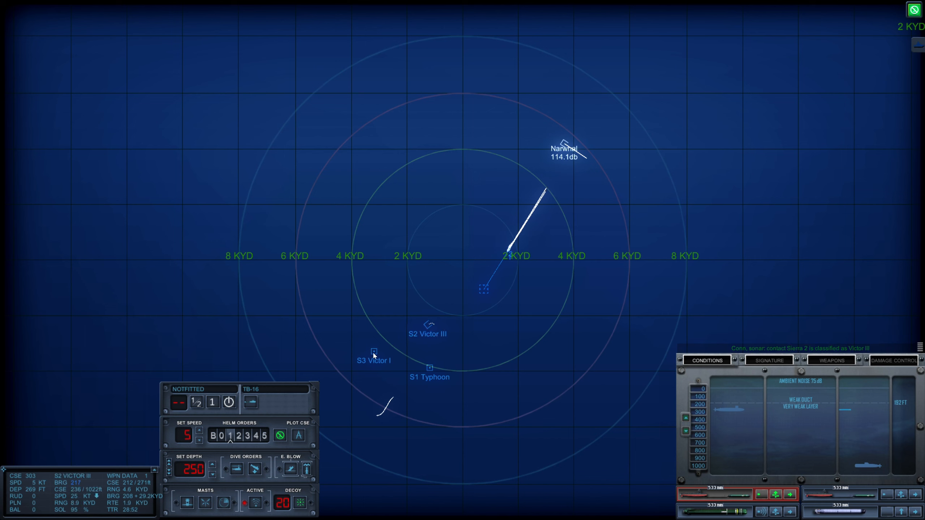
left_click(430, 367)
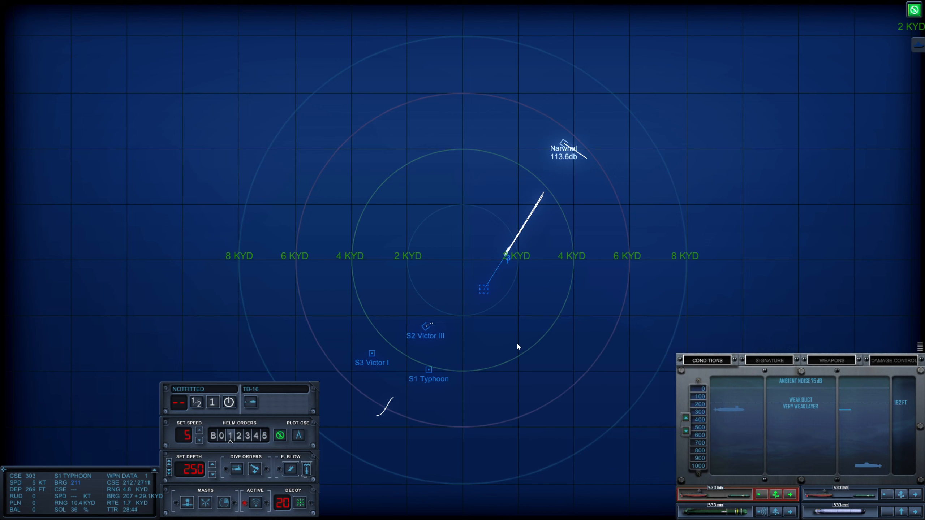
mouse_move(502, 345)
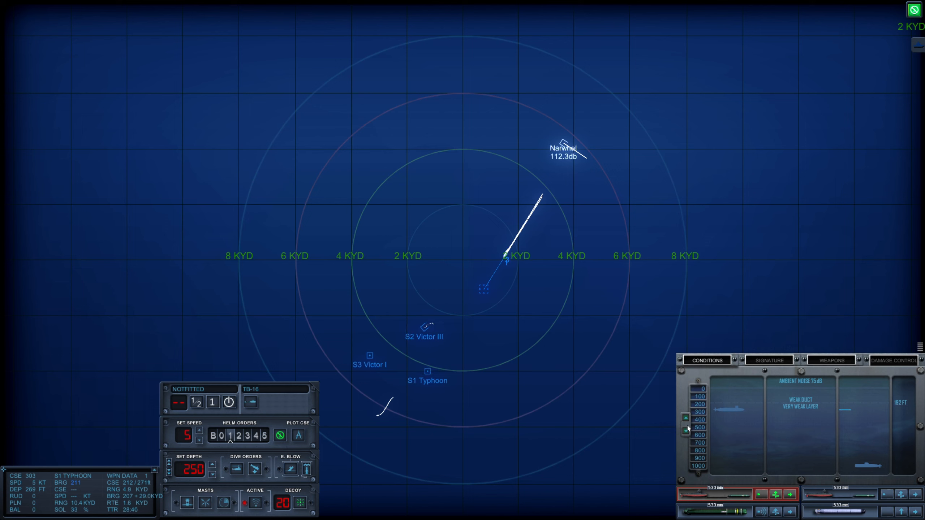
left_click(686, 431)
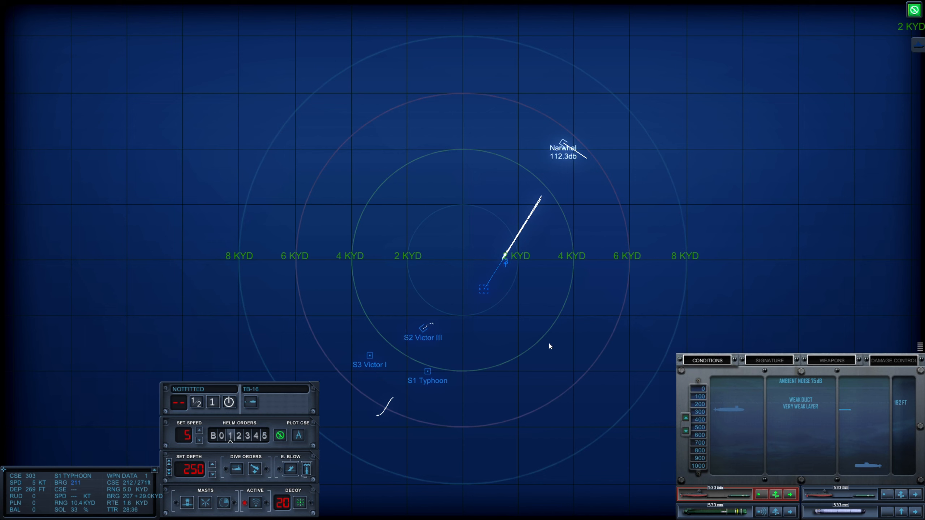
mouse_move(567, 219)
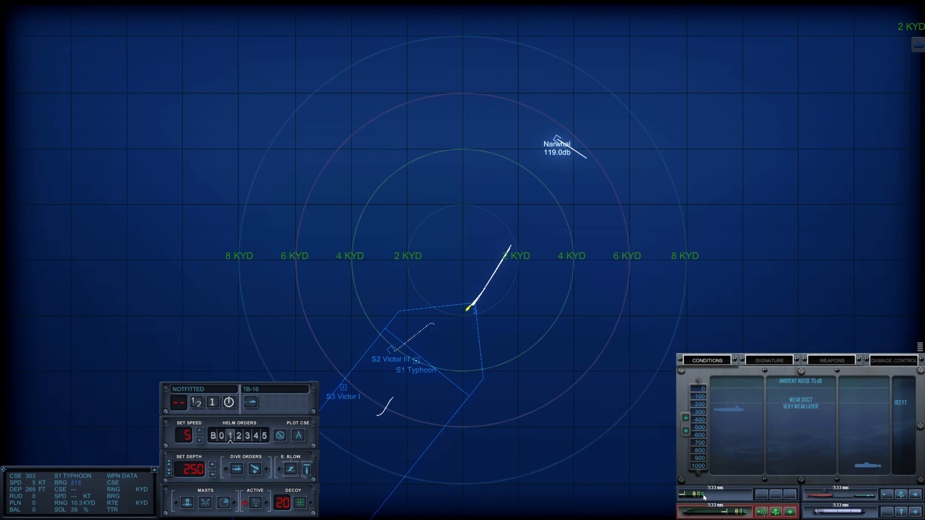
Fire tube 2 at the contacts, check weapons inventory and the Typhoon's signature
left_click(444, 282)
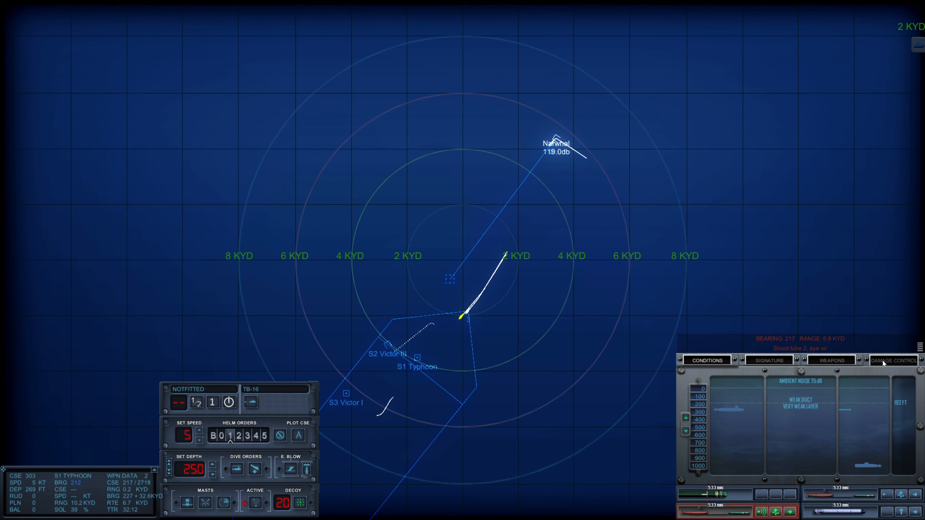
left_click(831, 360)
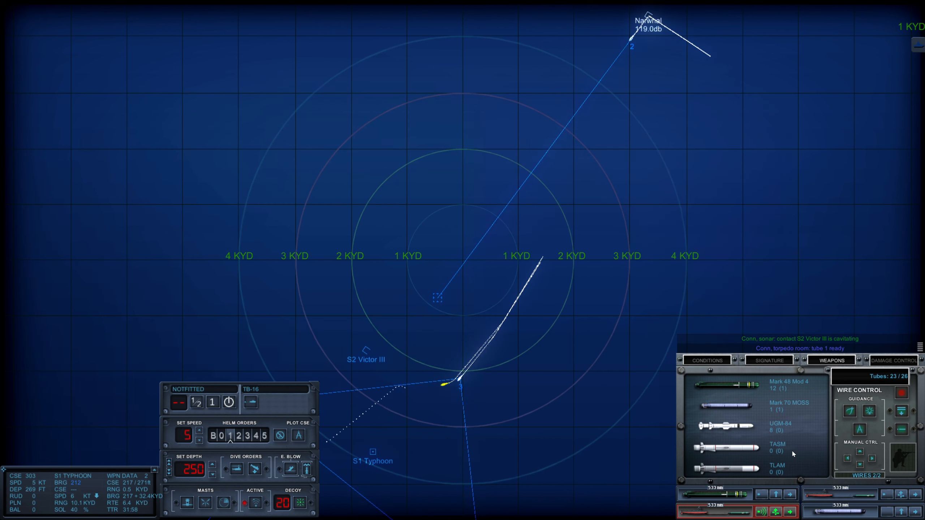
left_click(767, 360)
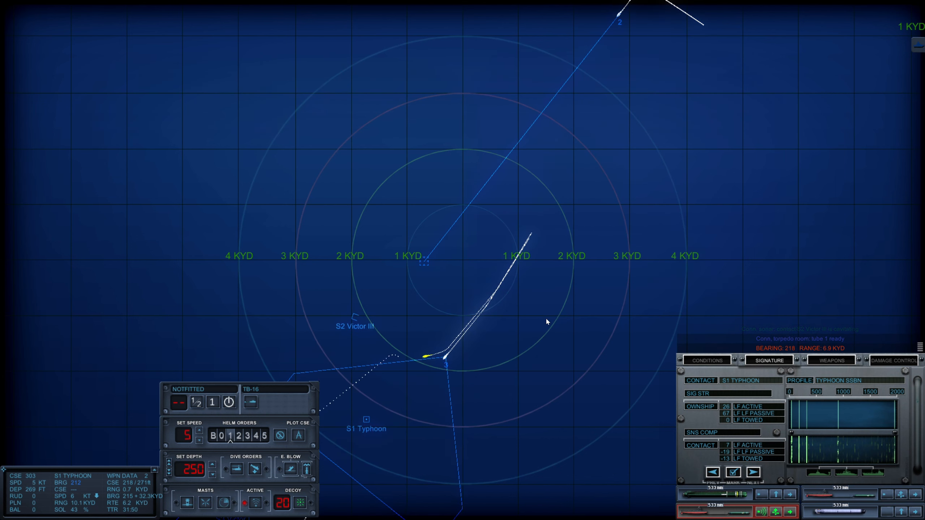
scroll("down", 3)
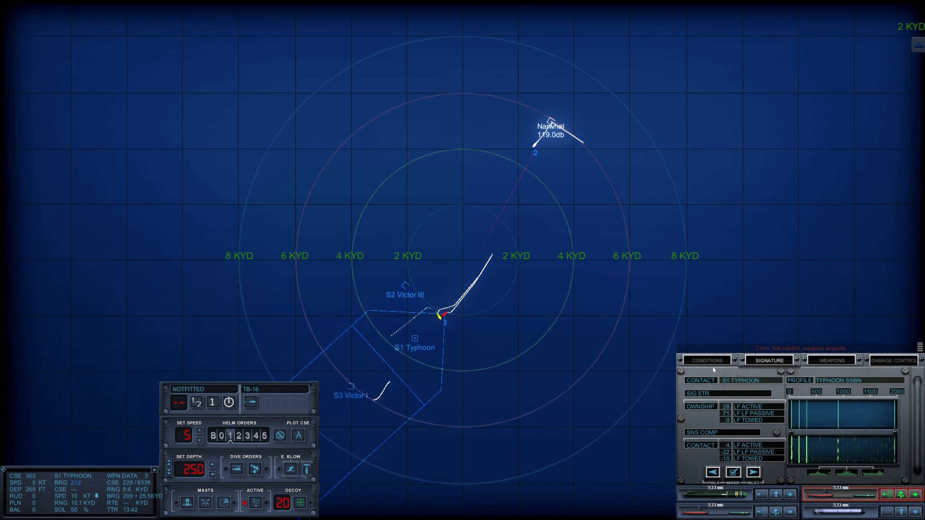
Switch the lower-right panel back to the ocean Conditions readout
left_click(707, 361)
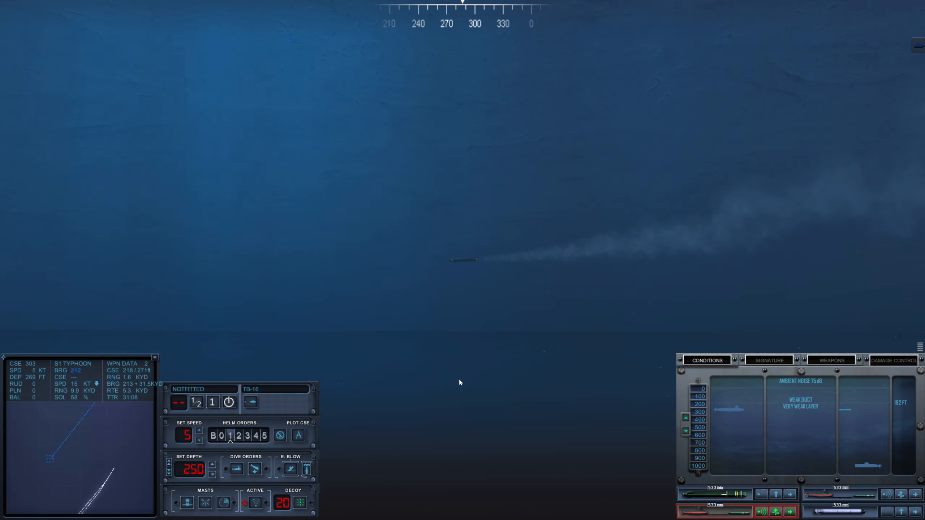
mouse_move(351, 451)
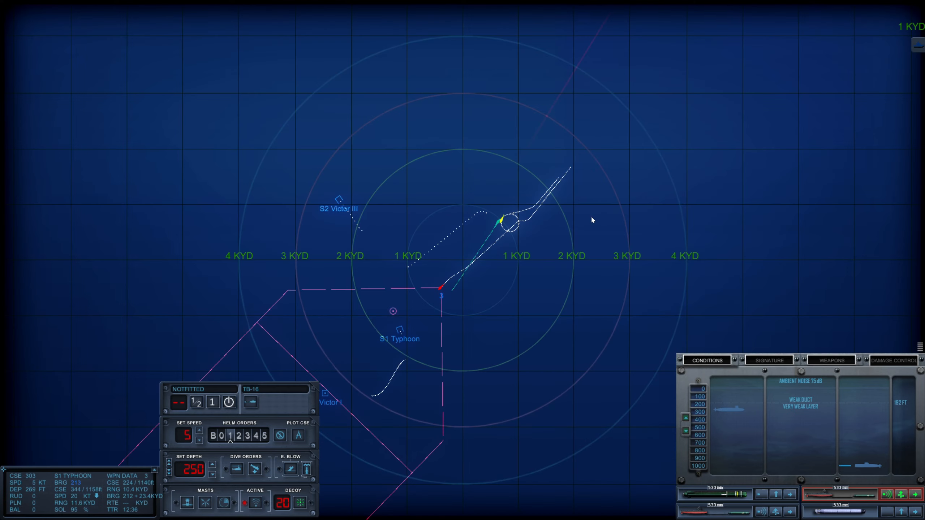
mouse_move(719, 515)
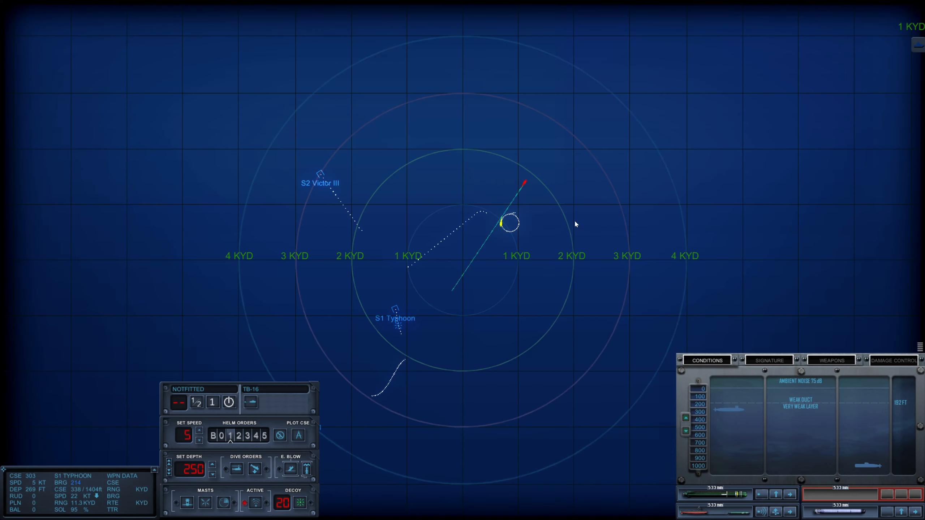
Zoom the tactical map and mark an aim point for a torpedo shot
scroll("down", 3)
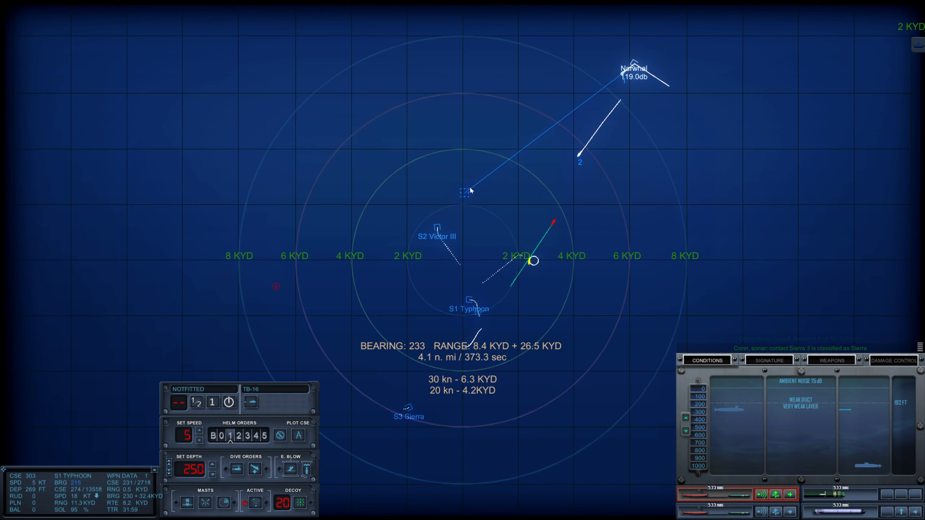
left_click(436, 228)
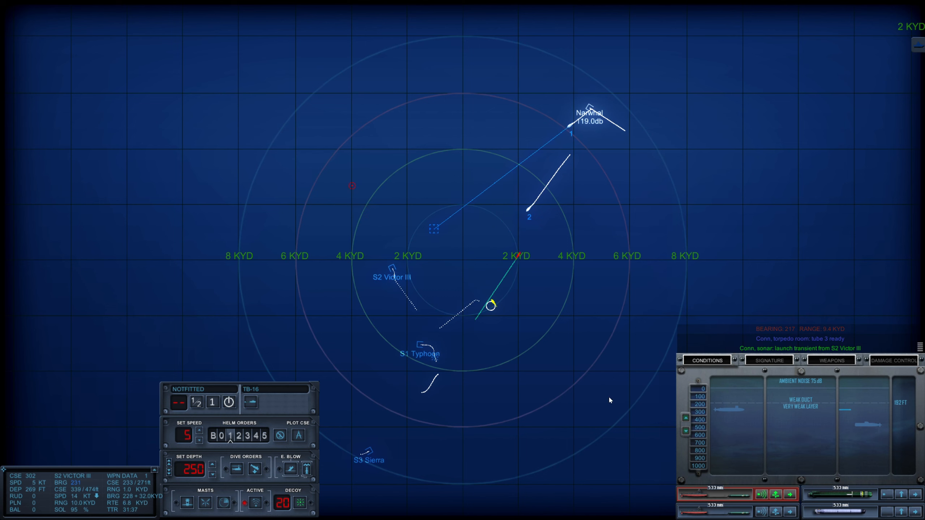
mouse_move(392, 270)
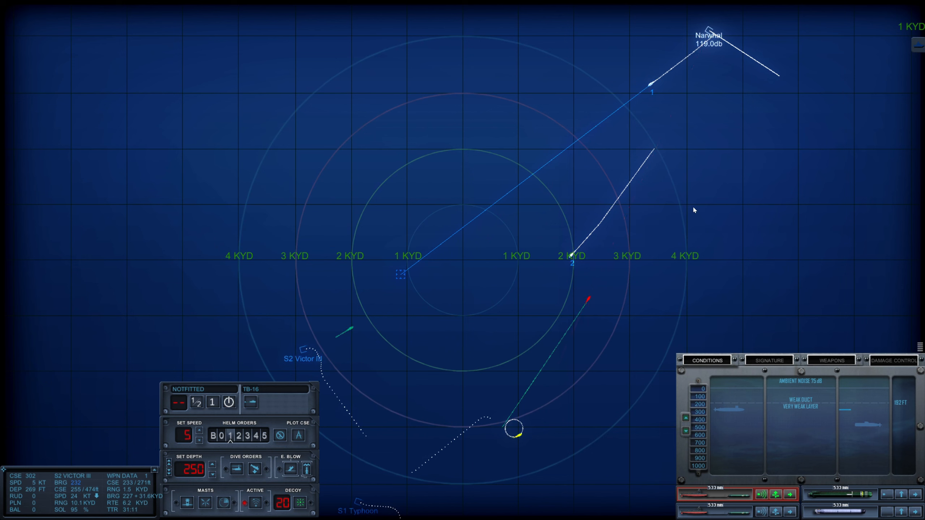
mouse_move(724, 117)
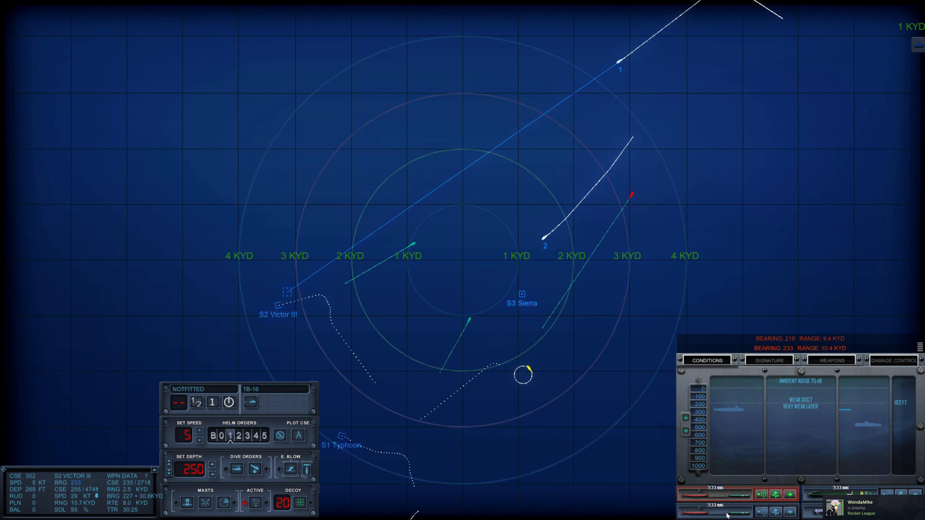
Dismiss the Victor class info card and select S1 Typhoon's tracking data
left_click(348, 360)
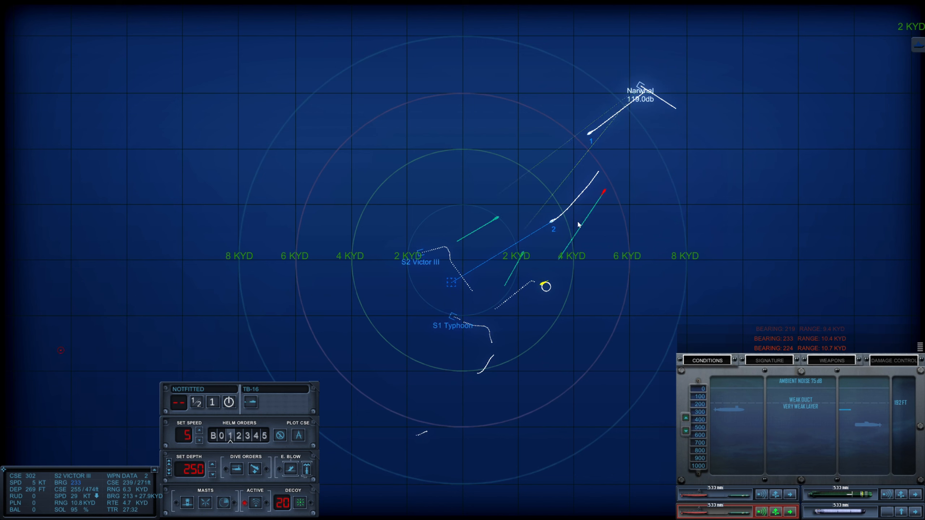
mouse_move(863, 384)
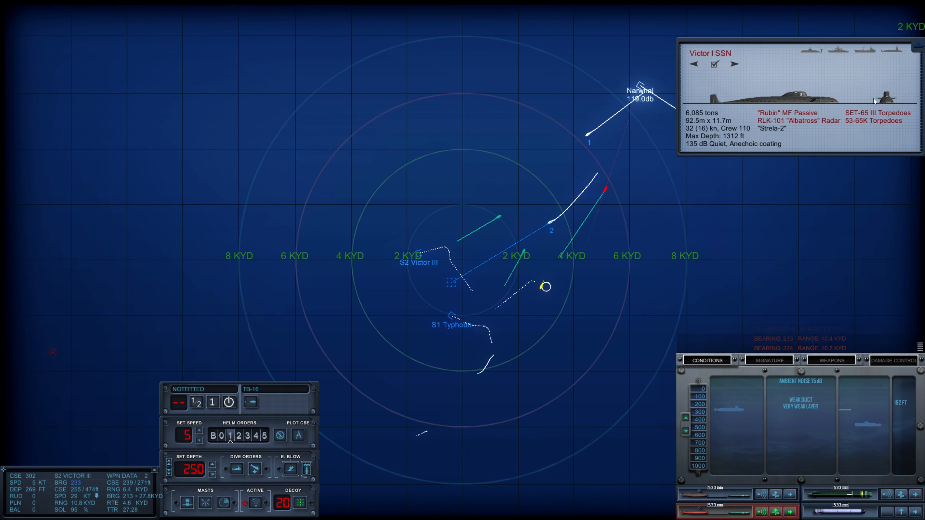
left_click(733, 64)
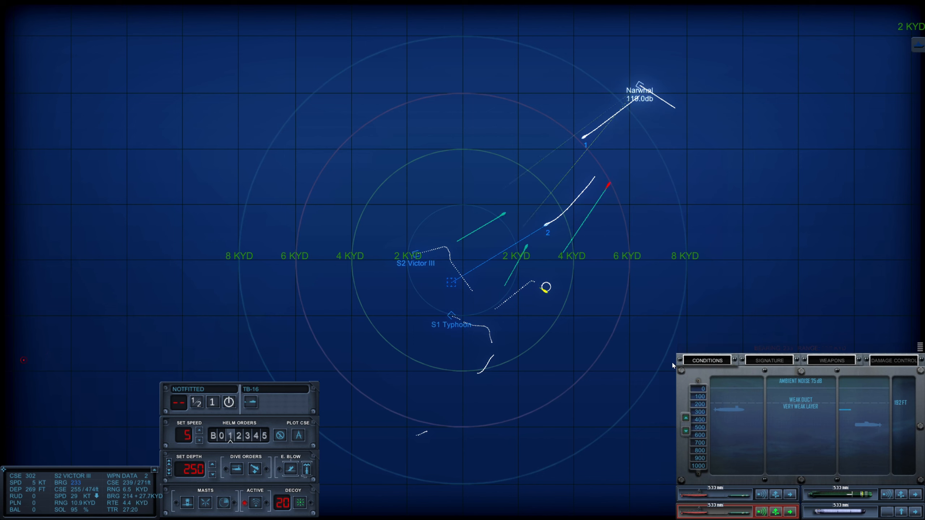
left_click(449, 316)
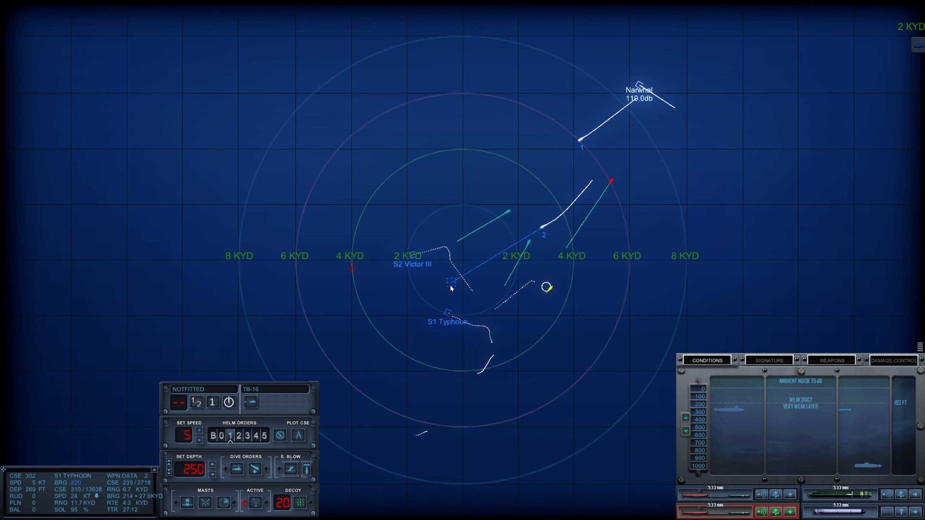
Measure bearing and range with the map ruler and zoom the map
left_click(413, 257)
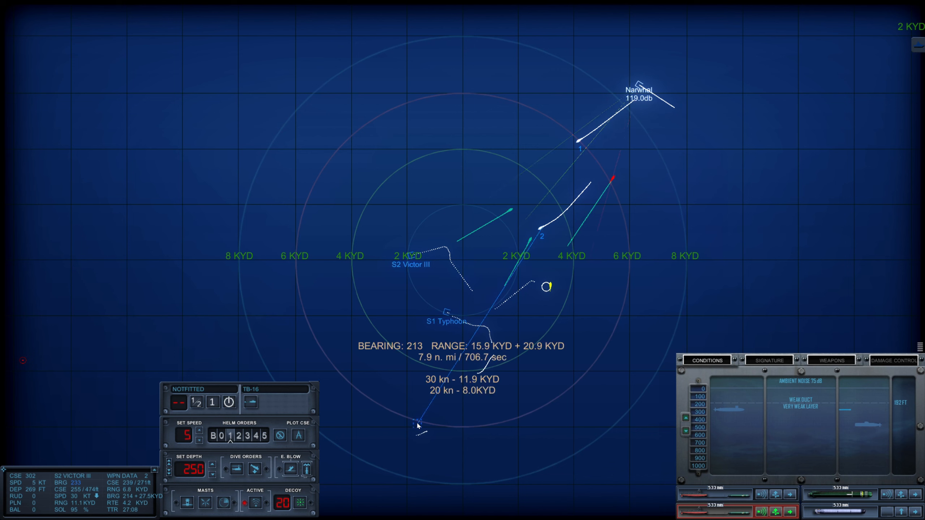
scroll("up", 3)
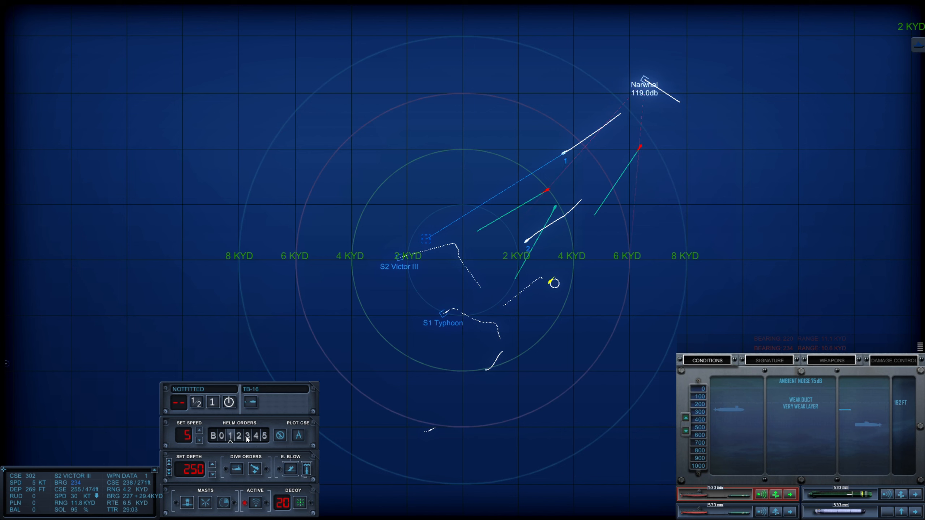
left_click(226, 435)
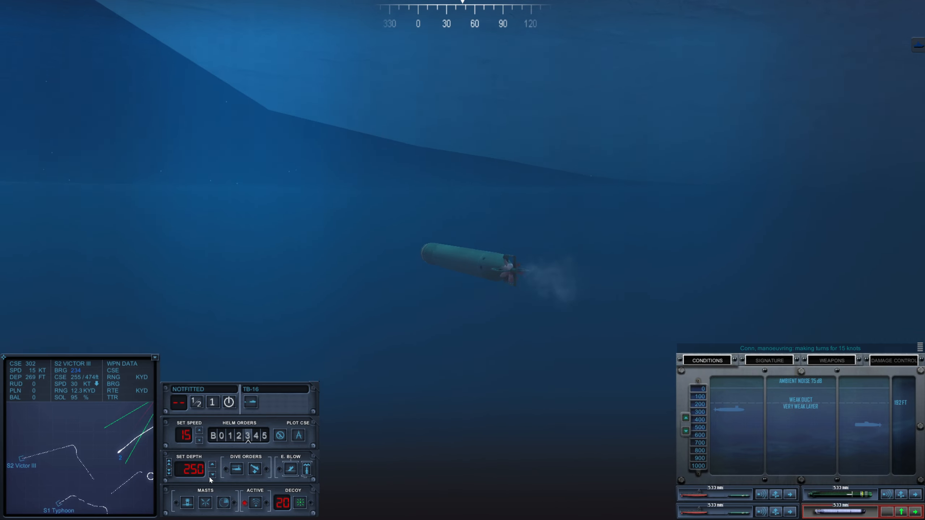
Raise Narwhal's ordered depth from 250 ft to 750 ft
left_click(211, 465)
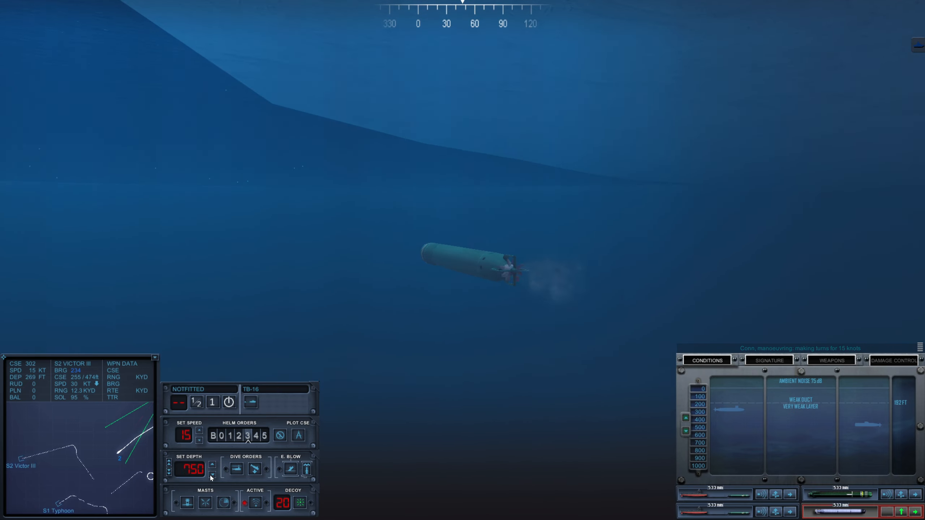
Order Narwhal deeper still, to 1250 ft, while torpedoes 1 and 2 run
left_click(212, 466)
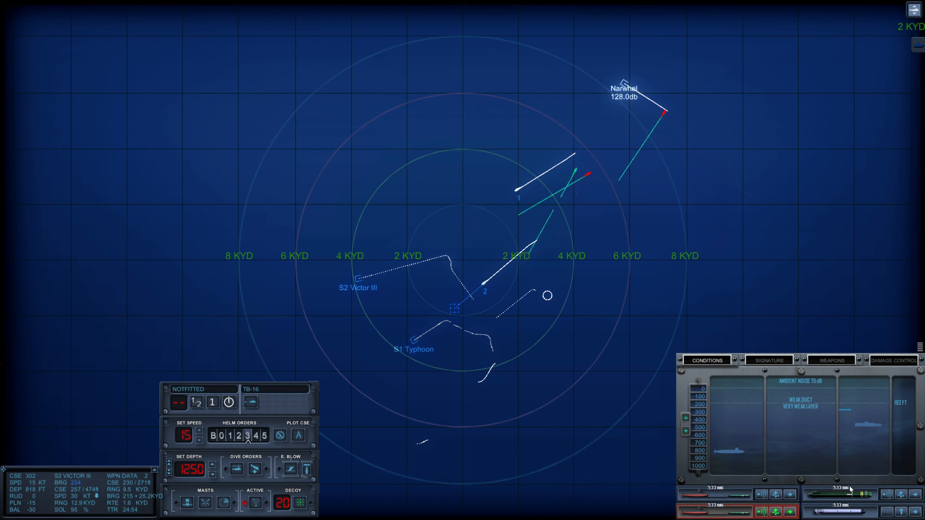
mouse_move(634, 389)
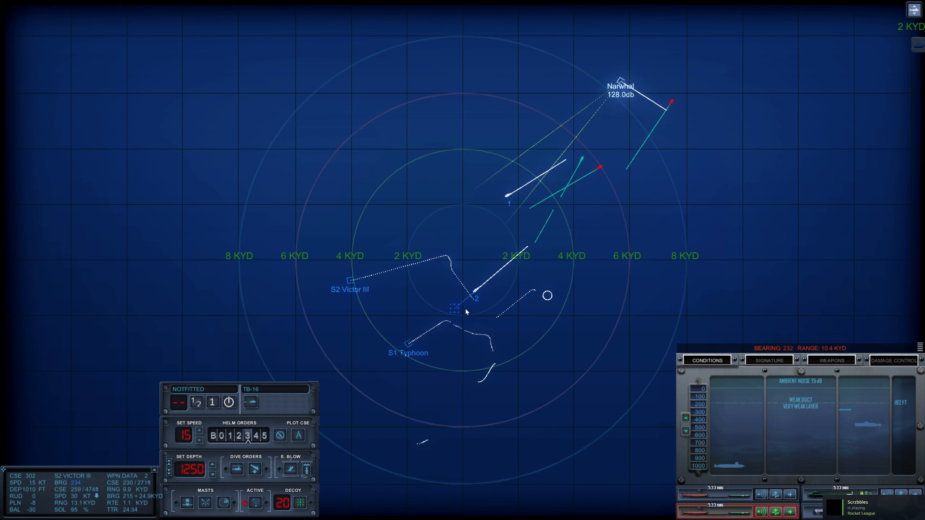
Select the S1 Typhoon contact on the tactical map to show its data
left_click(456, 309)
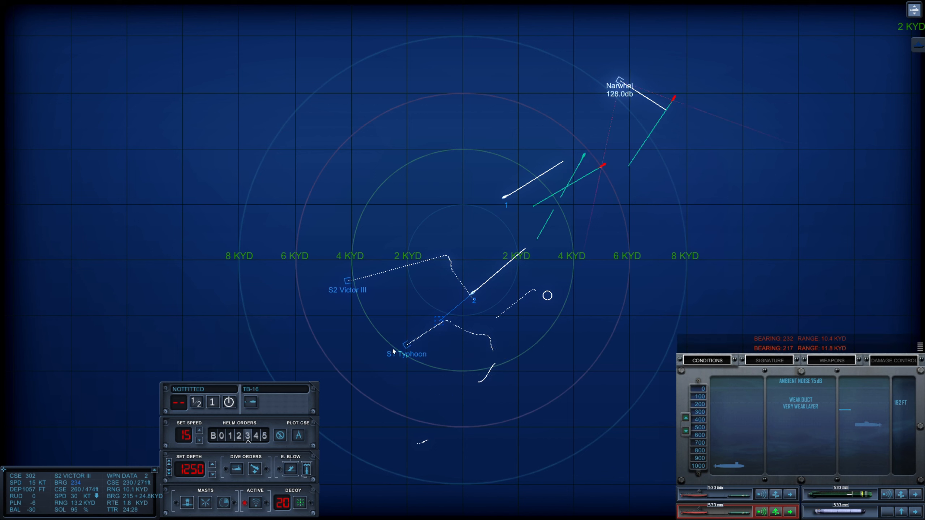
left_click(404, 345)
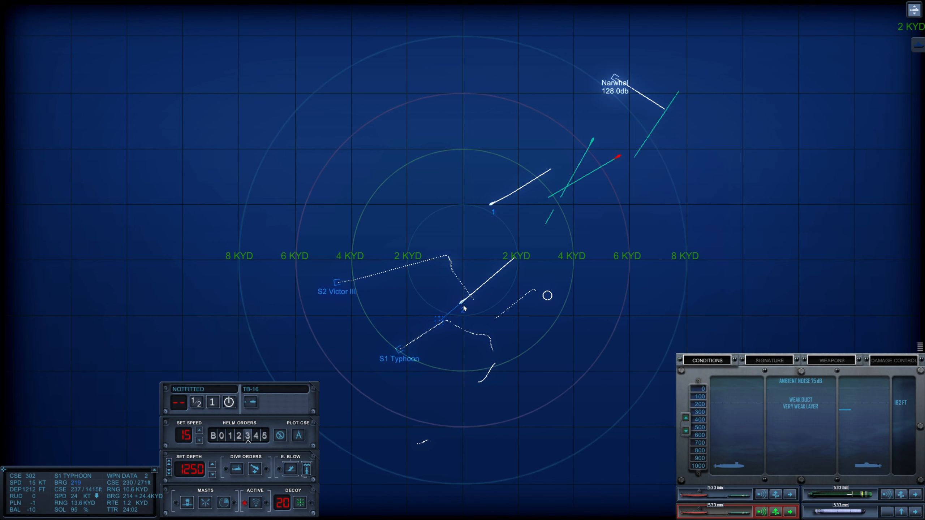
mouse_move(745, 396)
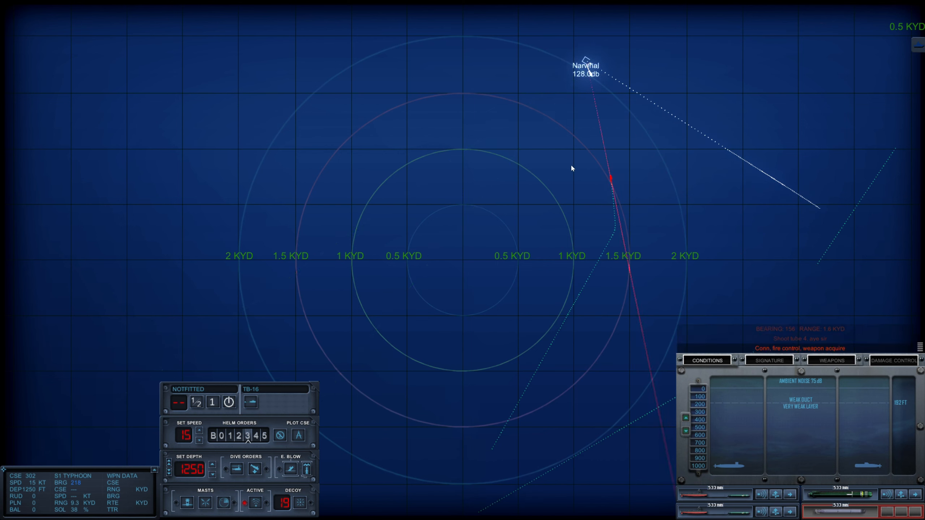
Turn Narwhal left to course 257, away from the incoming enemy torpedo
left_click(430, 97)
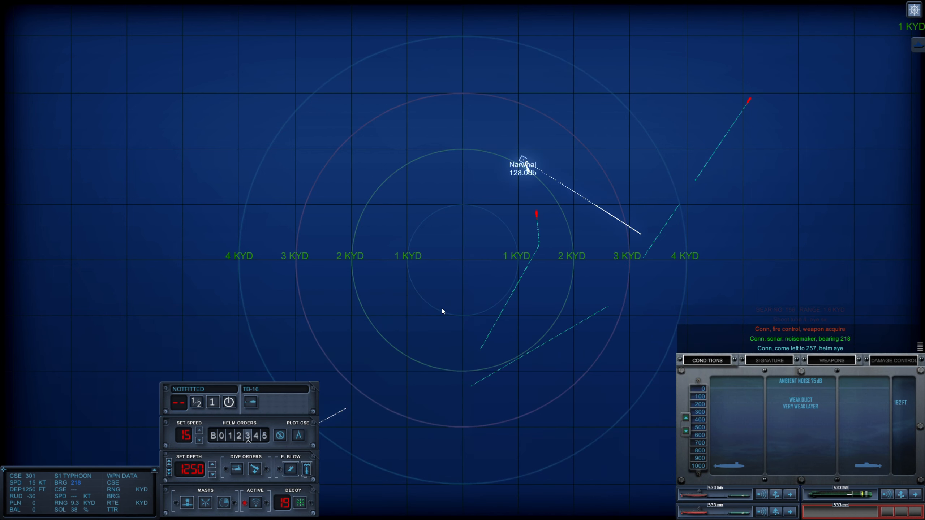
scroll("down", 3)
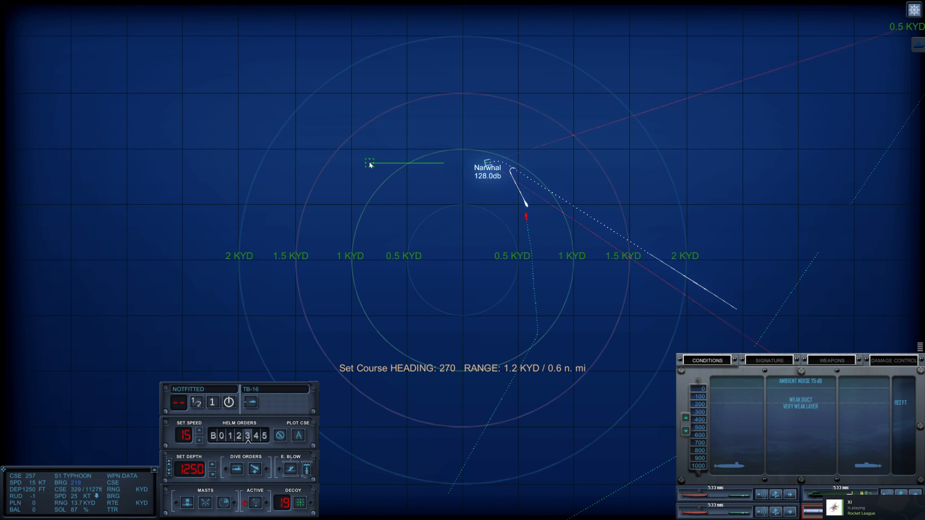
Set Narwhal's heading to 270 while evading the enemy torpedo
left_click(367, 164)
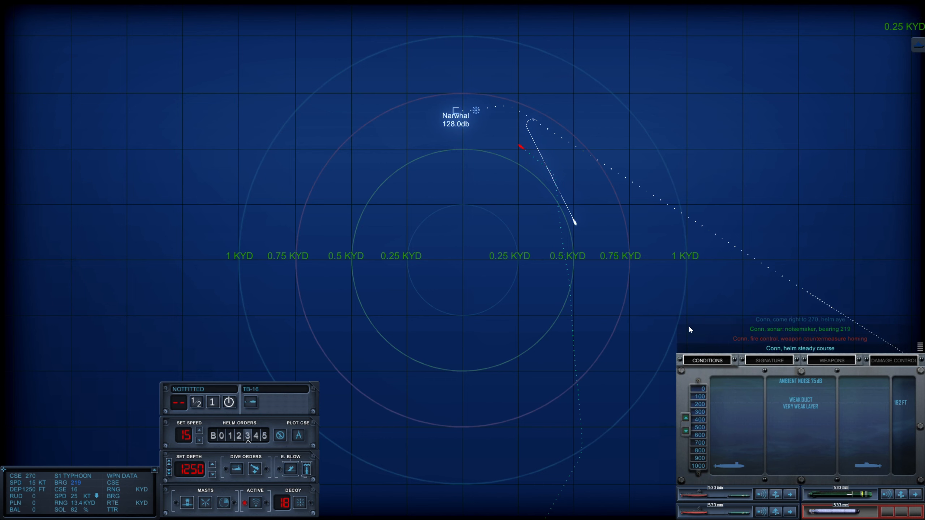
mouse_move(477, 205)
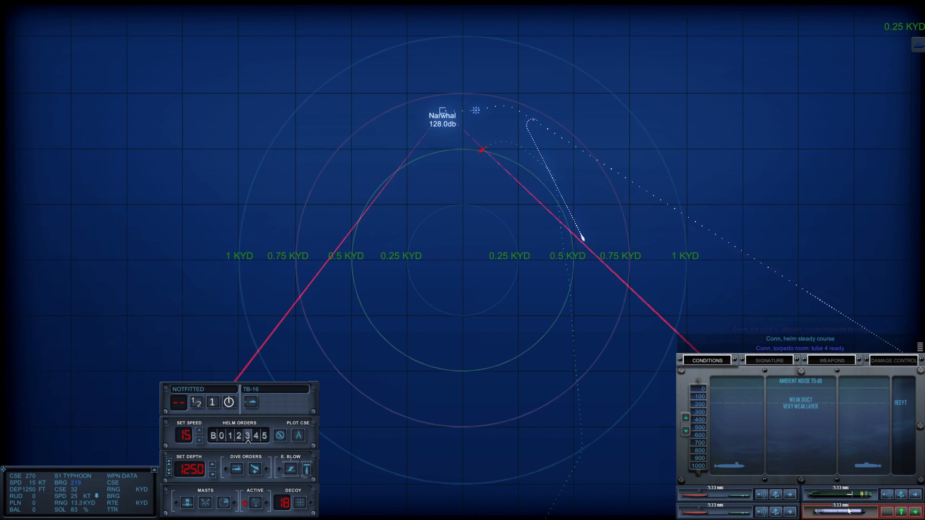
Use the weapons panel, bringing up the external underwater camera view
left_click(507, 163)
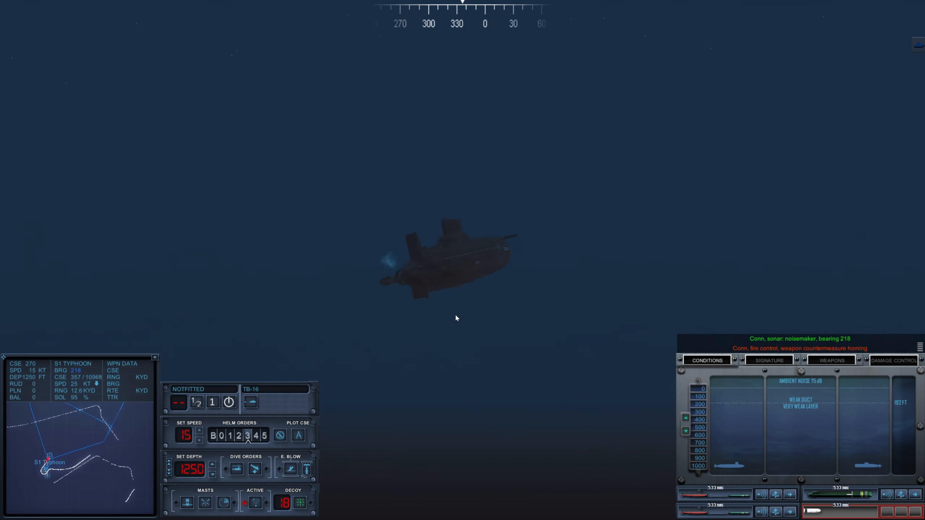
mouse_move(487, 391)
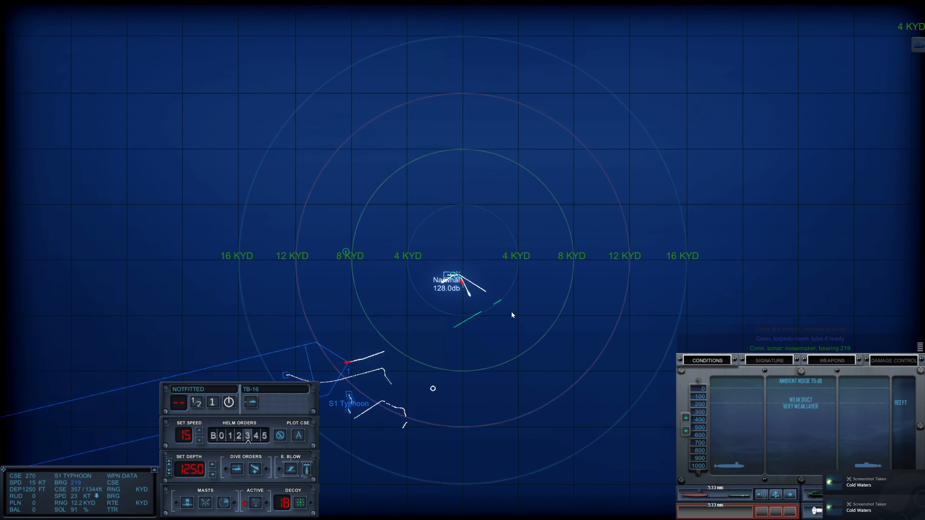
Zoom the tactical map to the 8 KYD scale on the Victor III and Typhoon
scroll("up", 3)
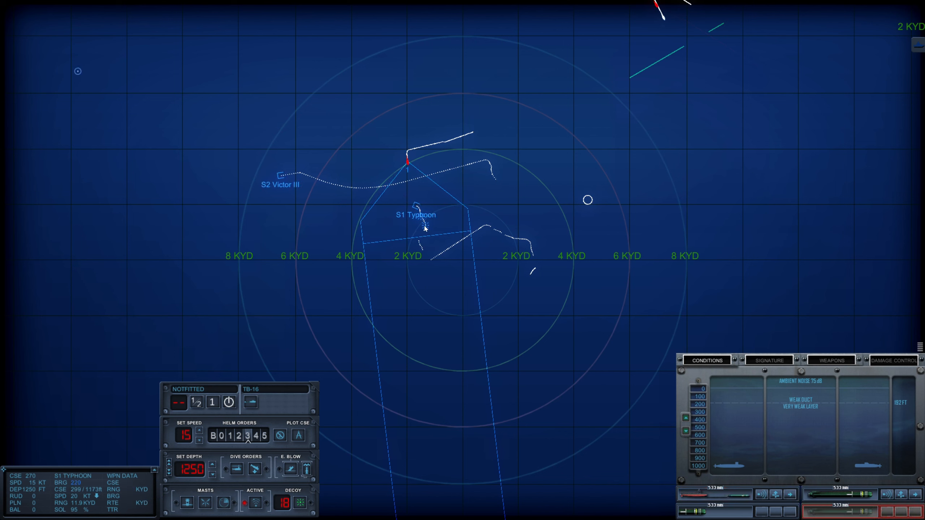
mouse_move(596, 239)
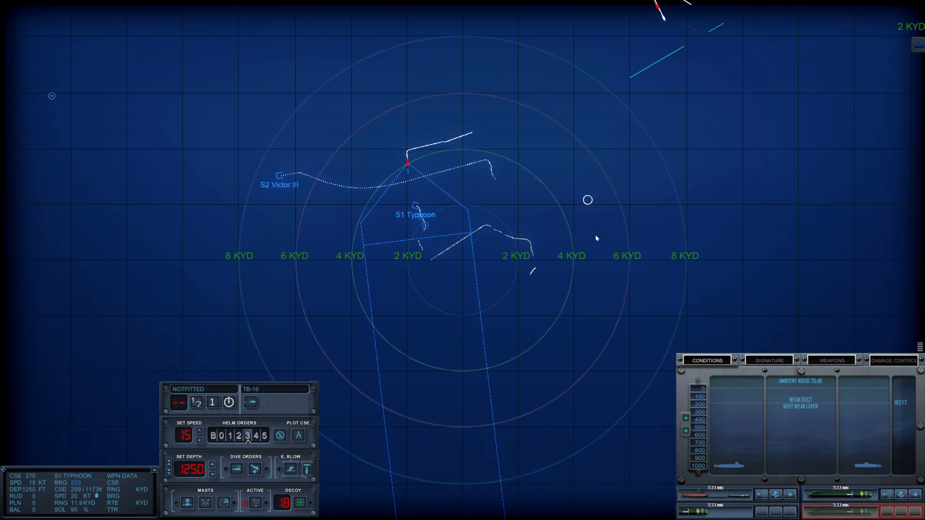
mouse_move(509, 205)
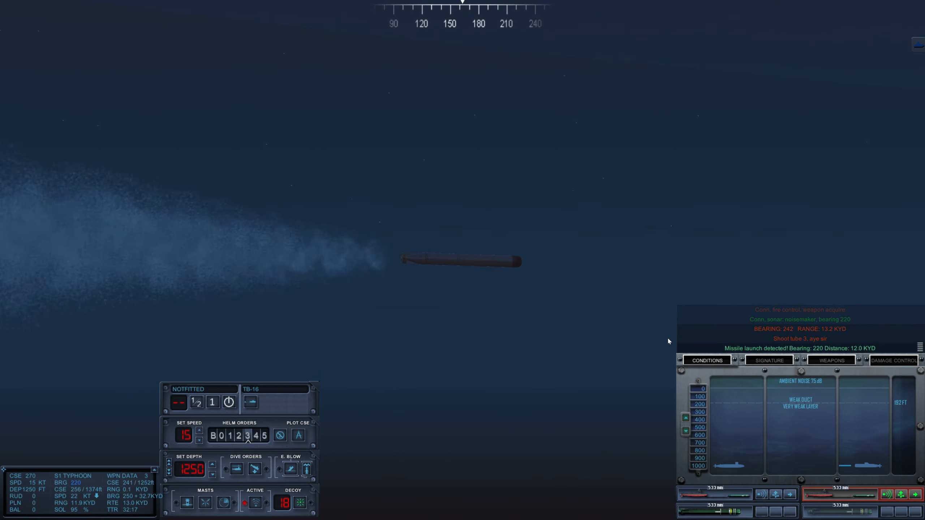
mouse_move(584, 305)
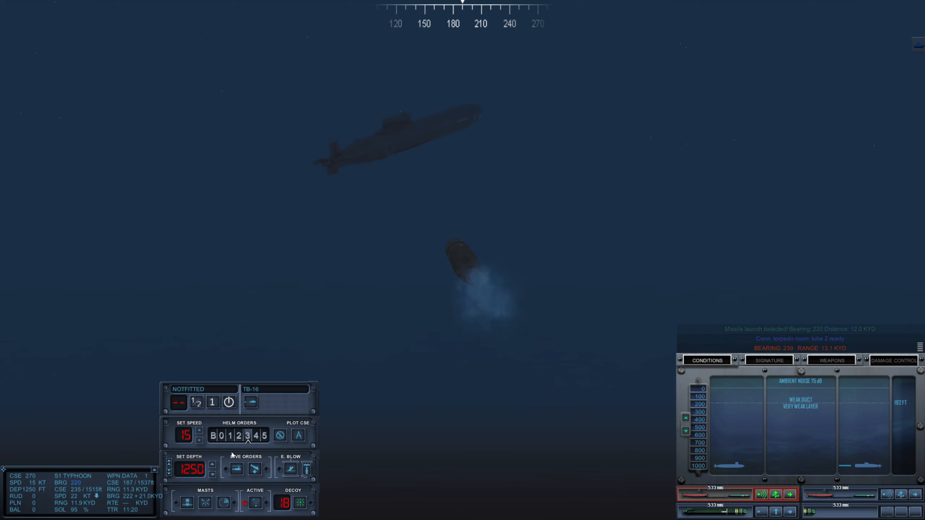
mouse_move(391, 340)
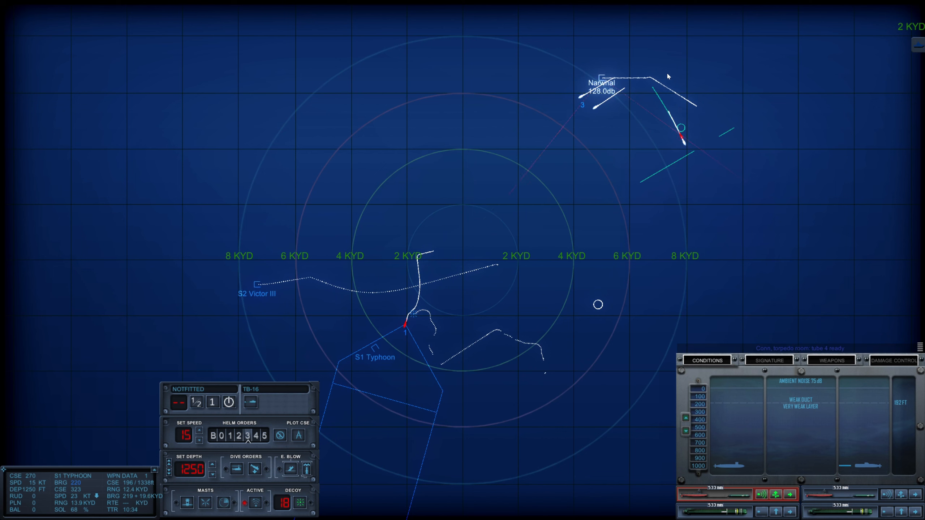
mouse_move(668, 222)
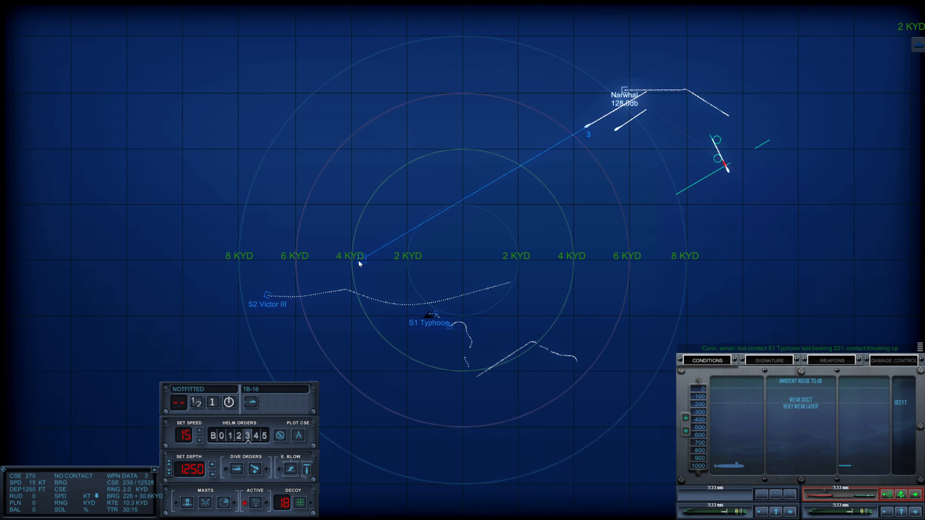
mouse_move(631, 214)
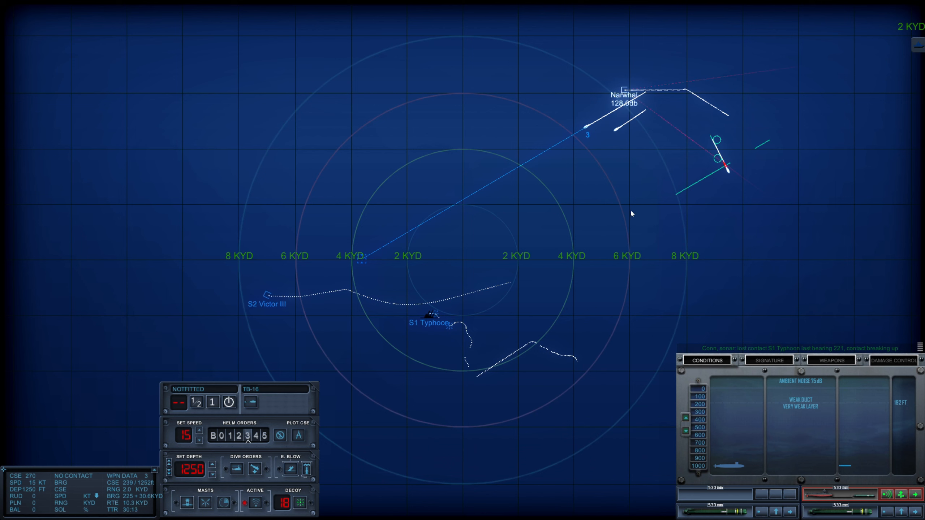
mouse_move(357, 261)
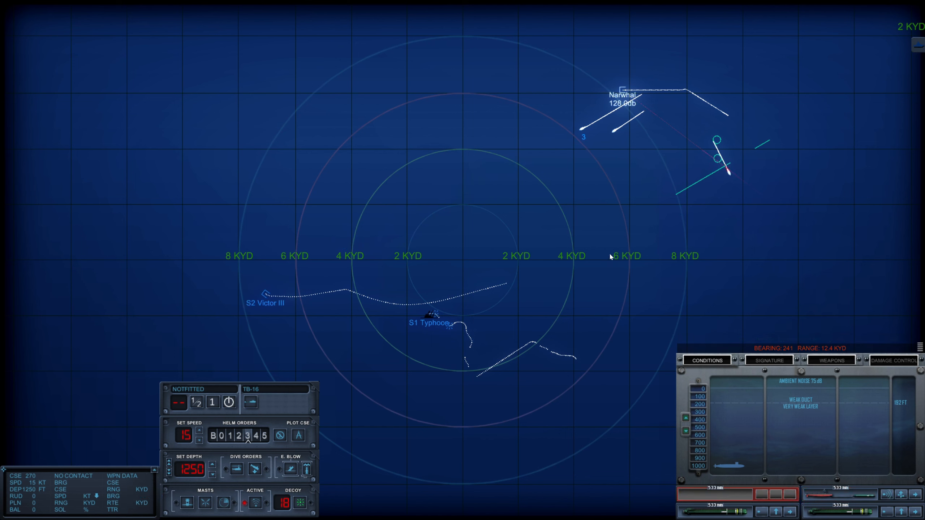
mouse_move(669, 159)
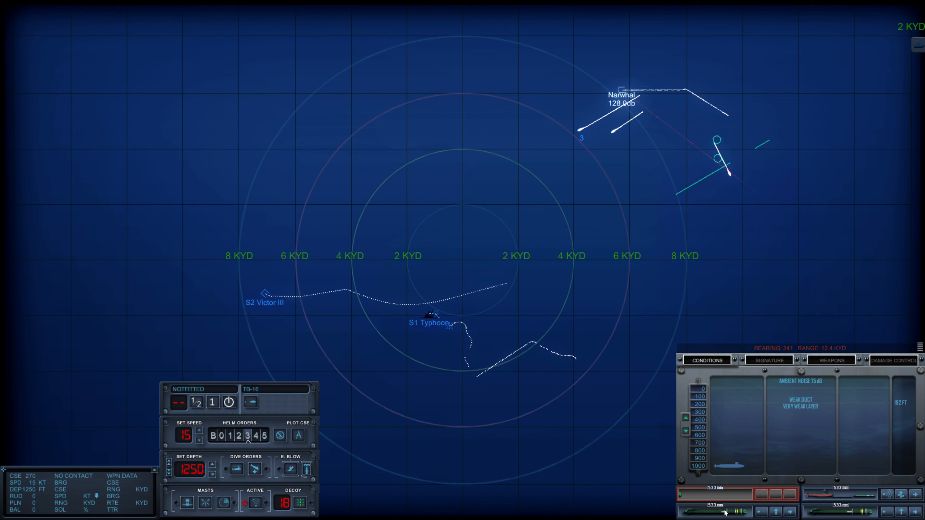
Reacquire Victor III at bearing 240 and steer torpedo 3 west of map centre
left_click(775, 512)
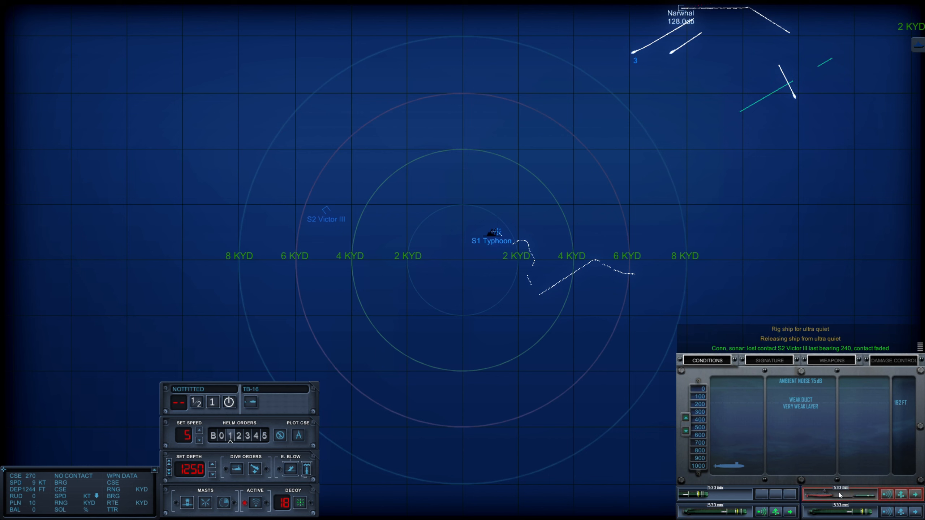
left_click(430, 147)
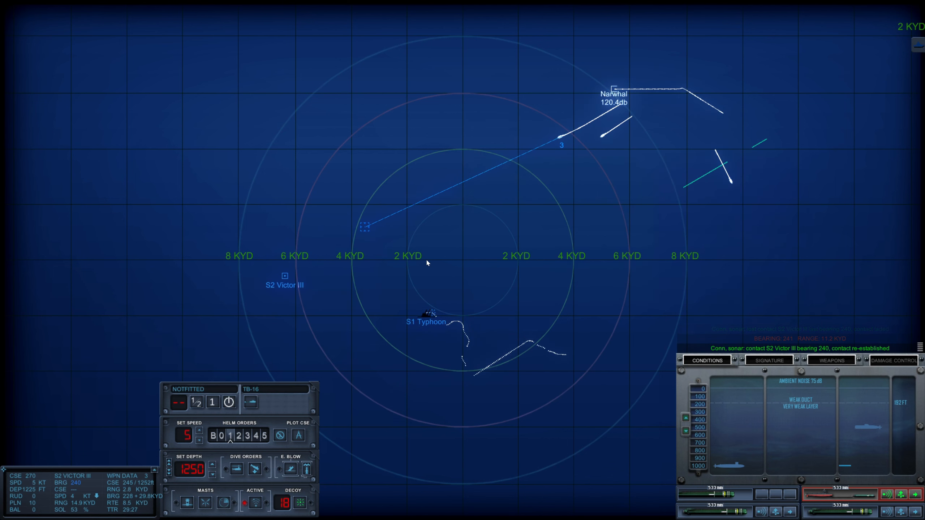
scroll("down", 3)
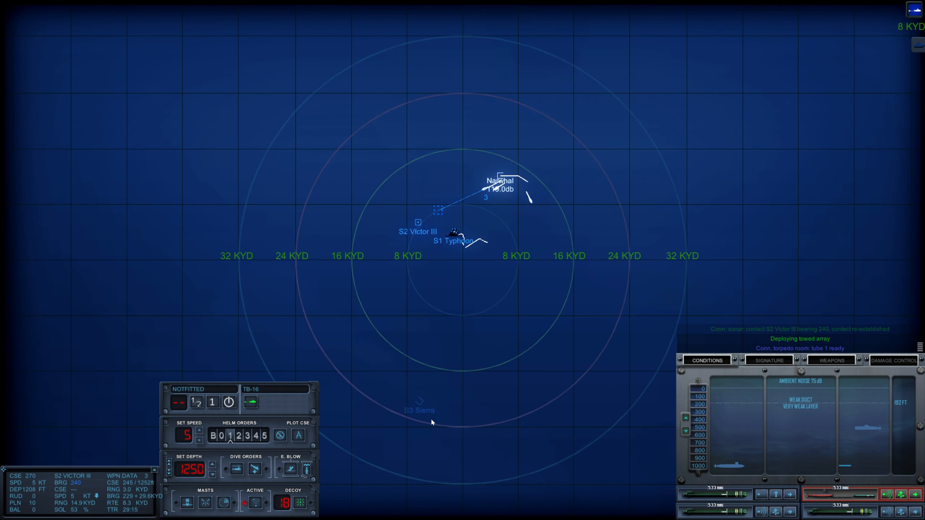
mouse_move(521, 362)
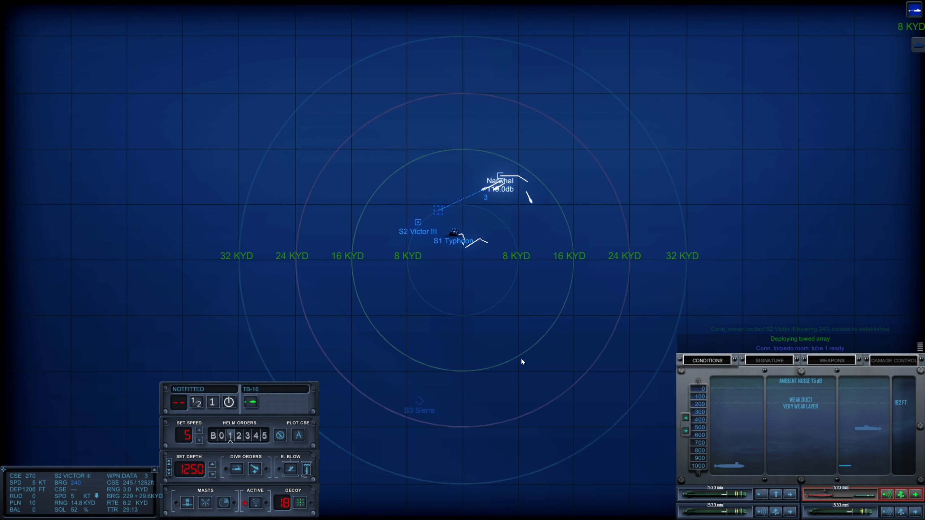
mouse_move(452, 233)
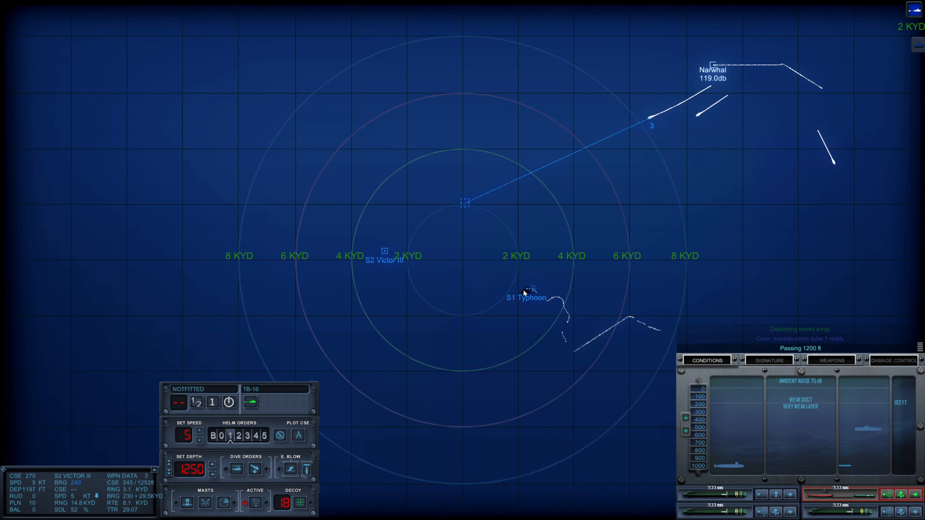
mouse_move(521, 277)
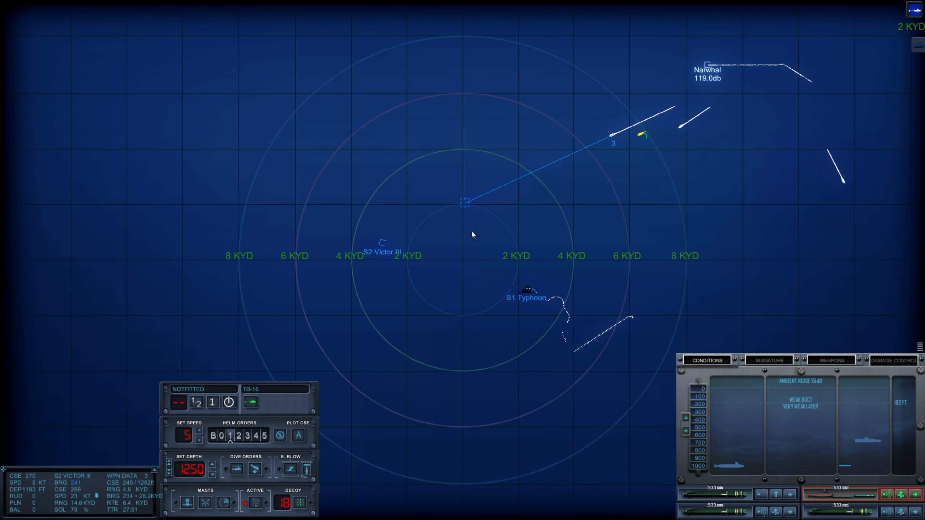
mouse_move(621, 208)
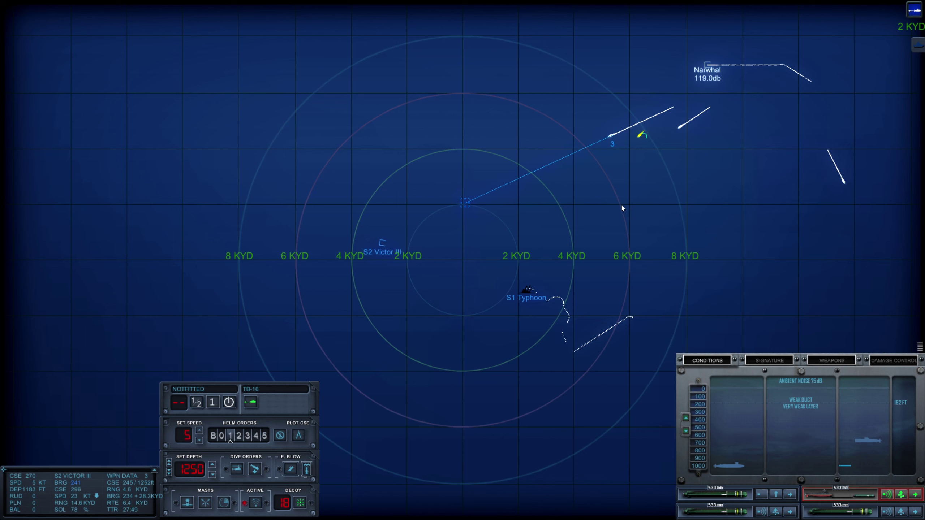
mouse_move(696, 133)
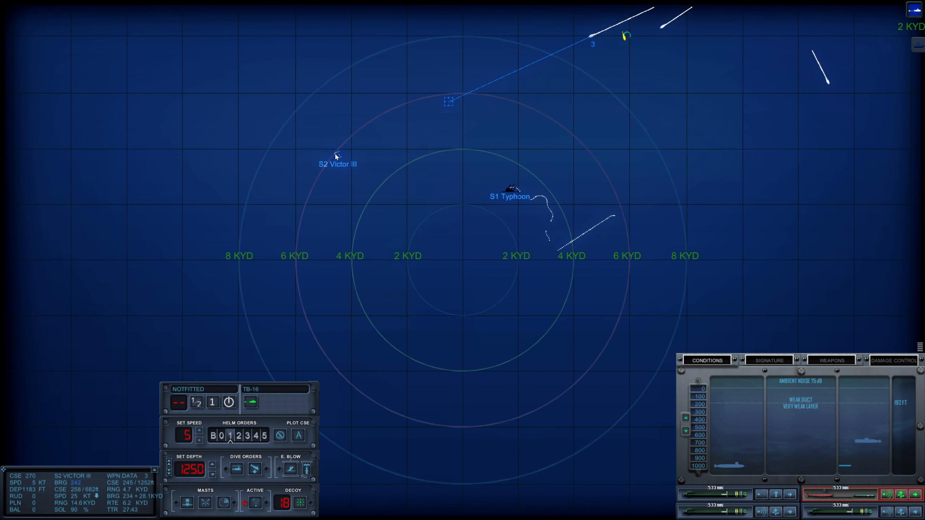
mouse_move(380, 202)
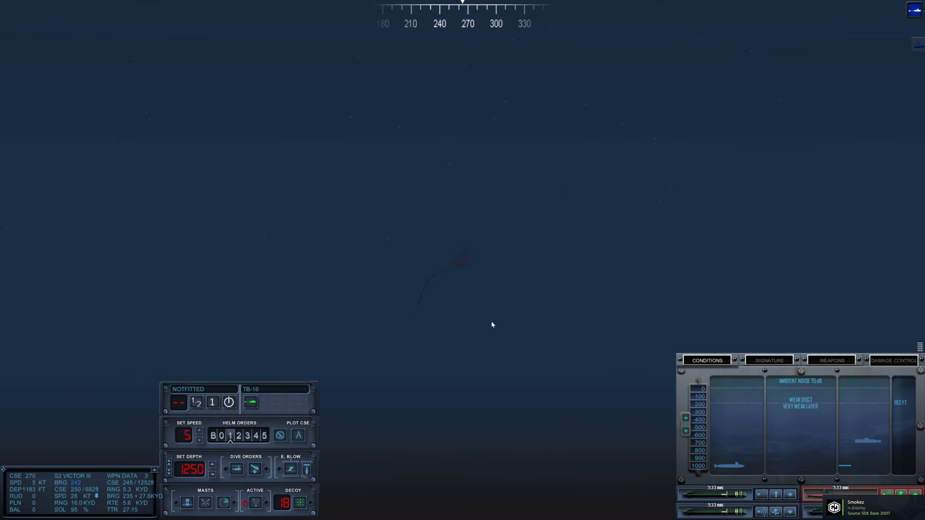
mouse_move(495, 335)
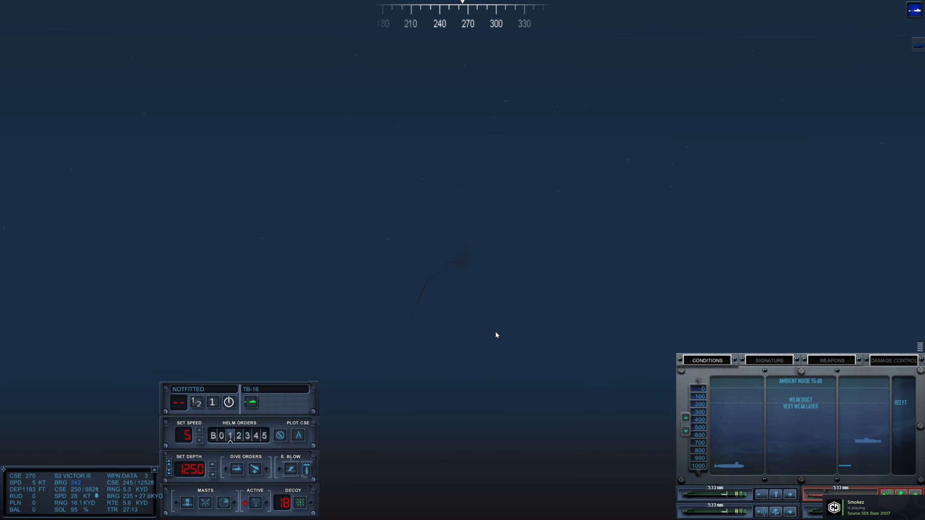
mouse_move(466, 342)
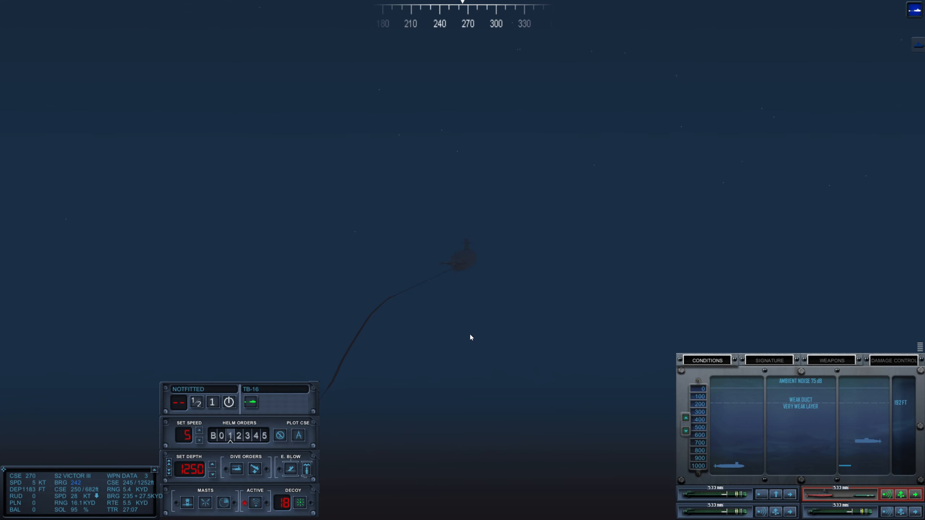
mouse_move(518, 358)
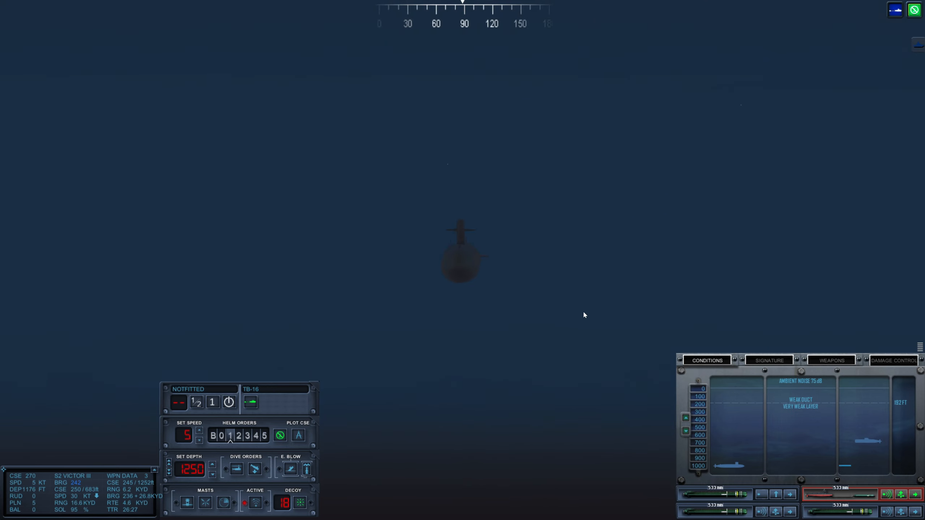
mouse_move(574, 312)
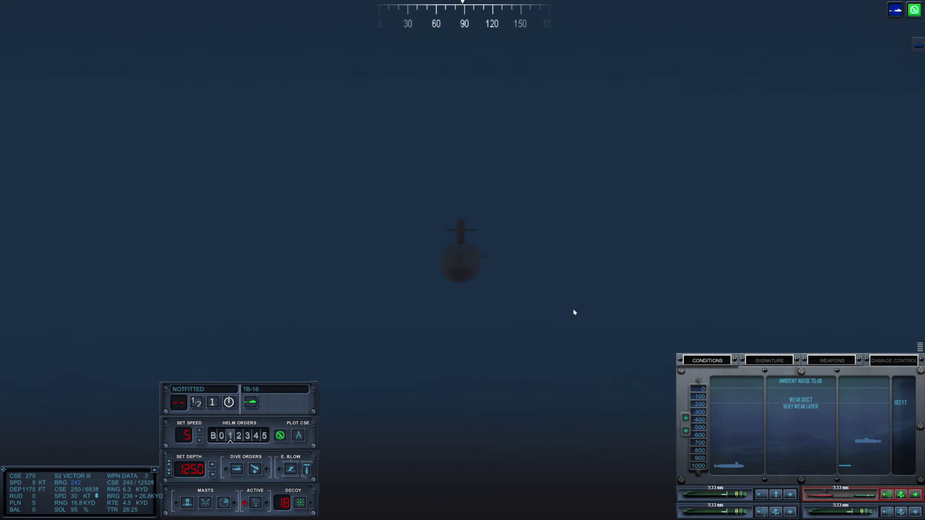
mouse_move(566, 322)
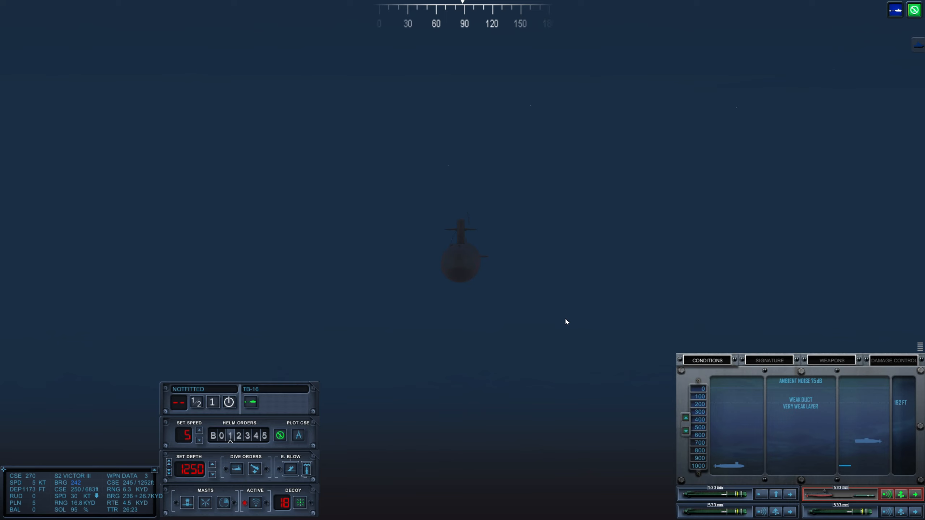
mouse_move(557, 301)
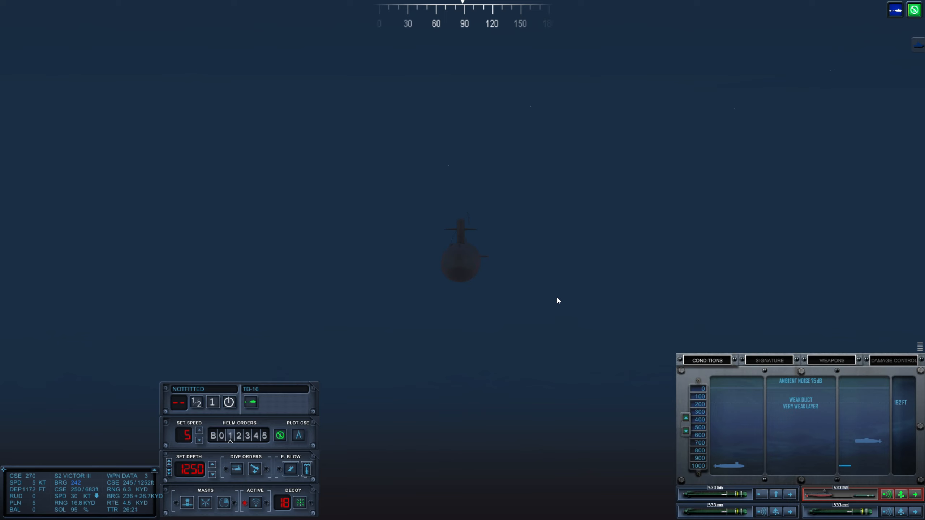
mouse_move(565, 259)
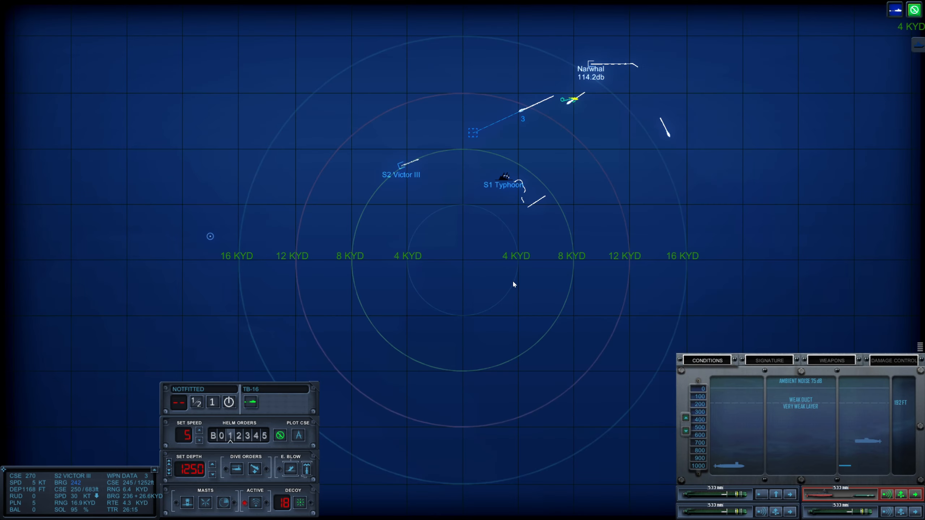
Zoom the tactical map while tracking torpedo 3 closing on the turning Victor III
scroll("up", 3)
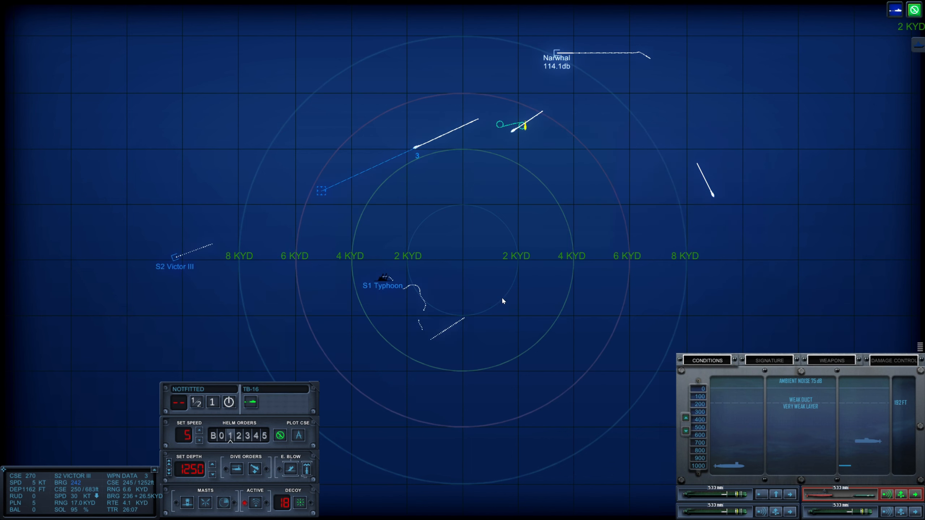
scroll("down", 3)
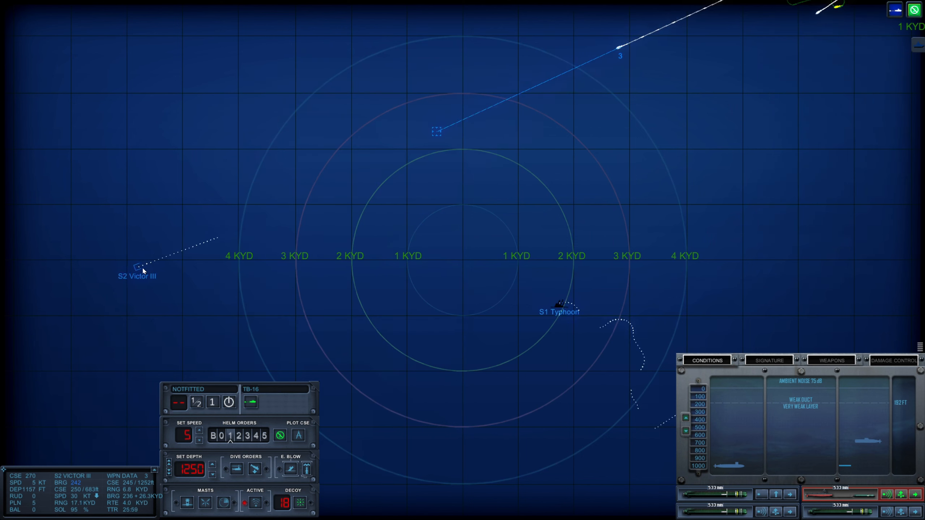
mouse_move(406, 181)
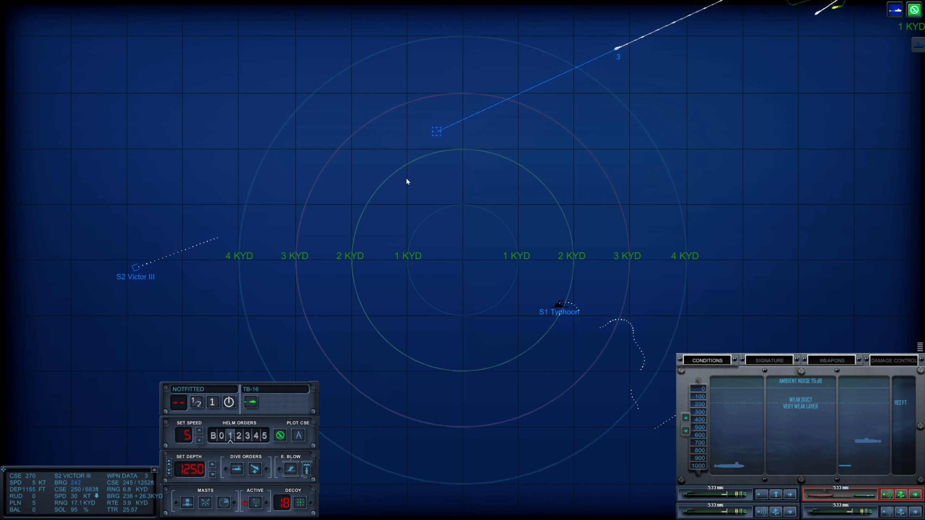
mouse_move(423, 156)
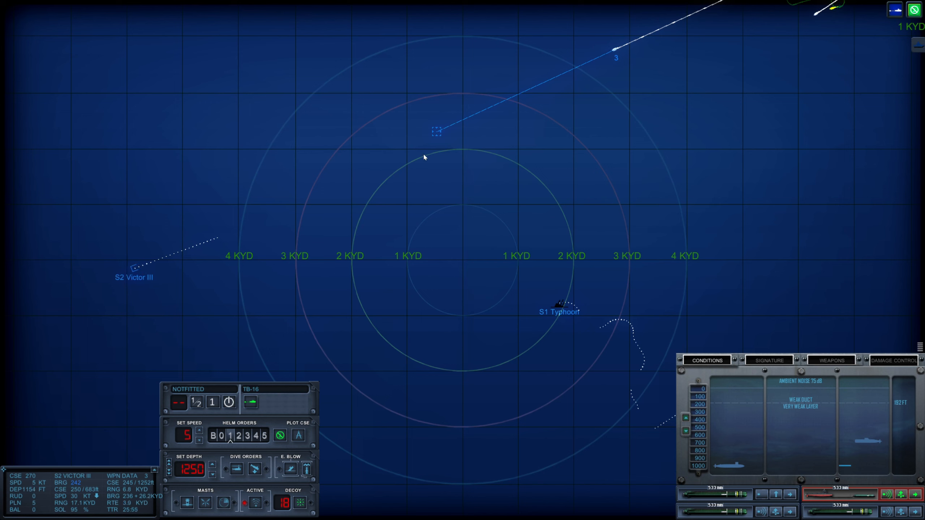
left_click(436, 131)
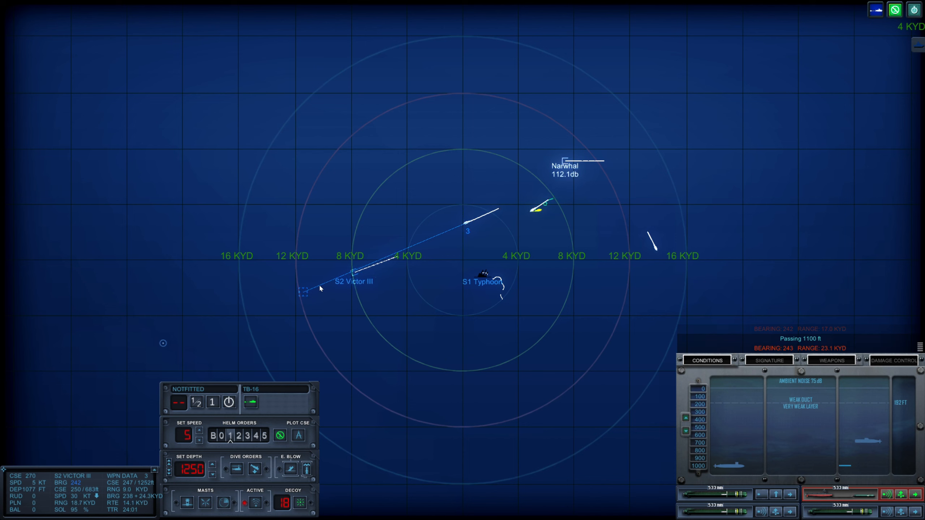
mouse_move(418, 296)
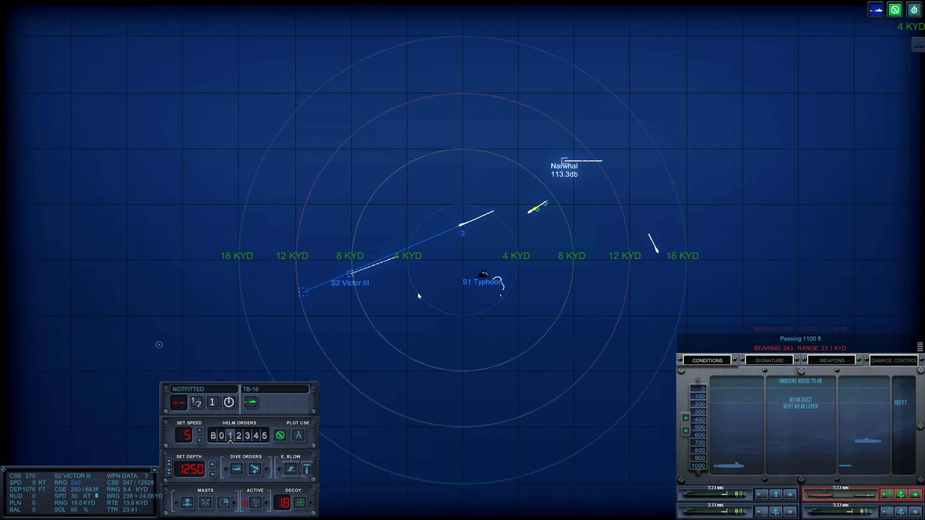
scroll("down", 3)
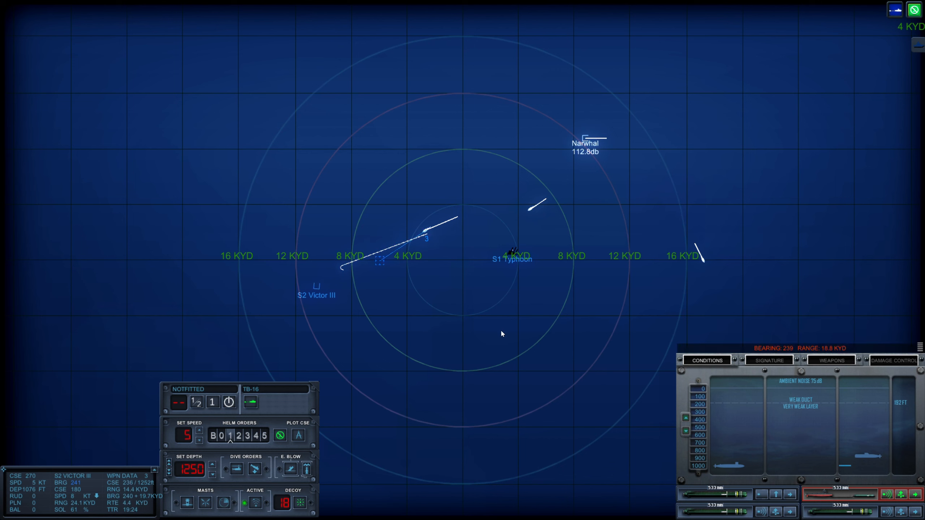
mouse_move(495, 331)
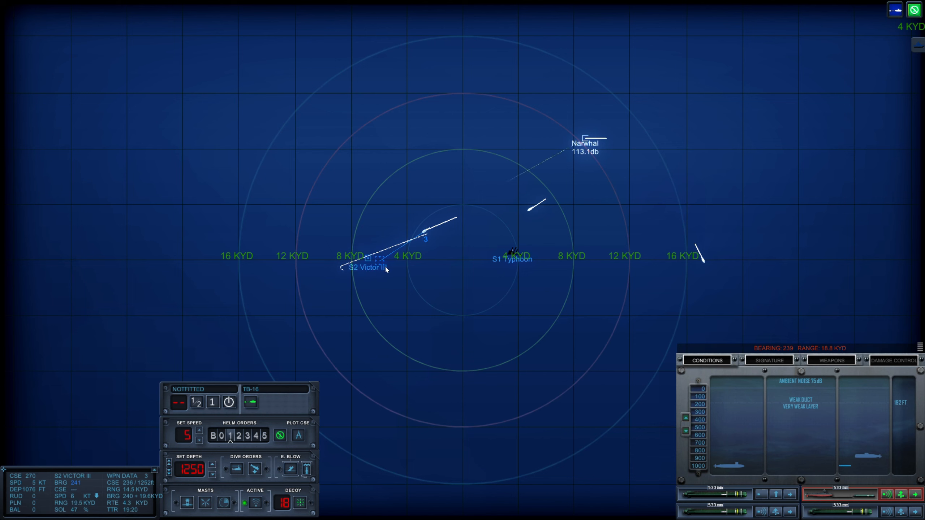
scroll("up", 3)
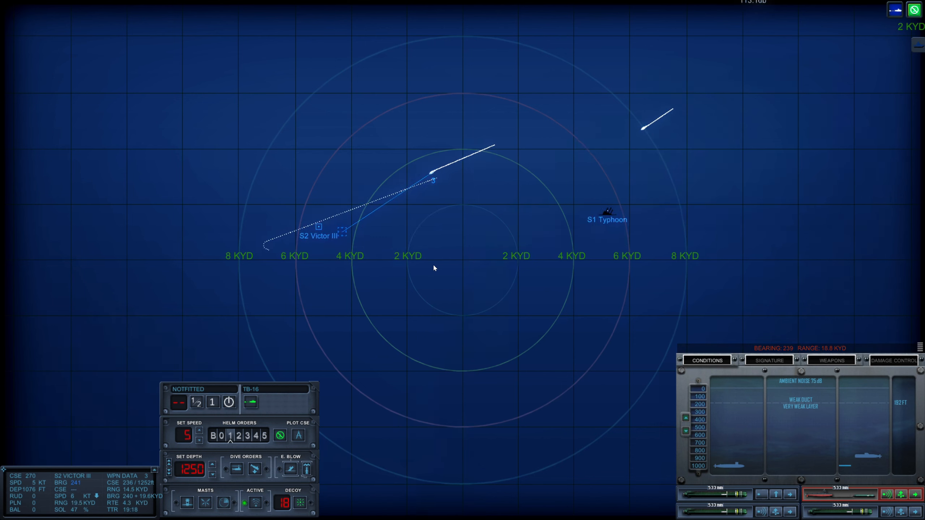
mouse_move(376, 245)
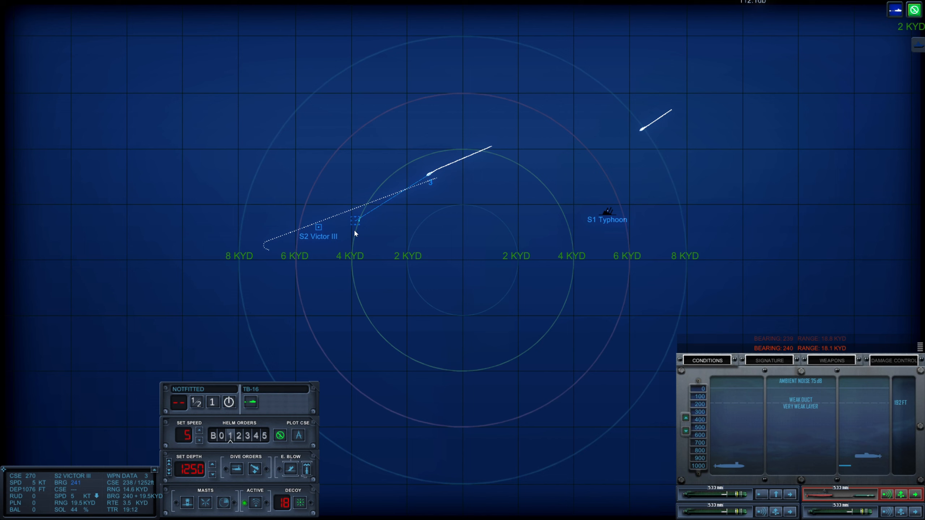
mouse_move(353, 226)
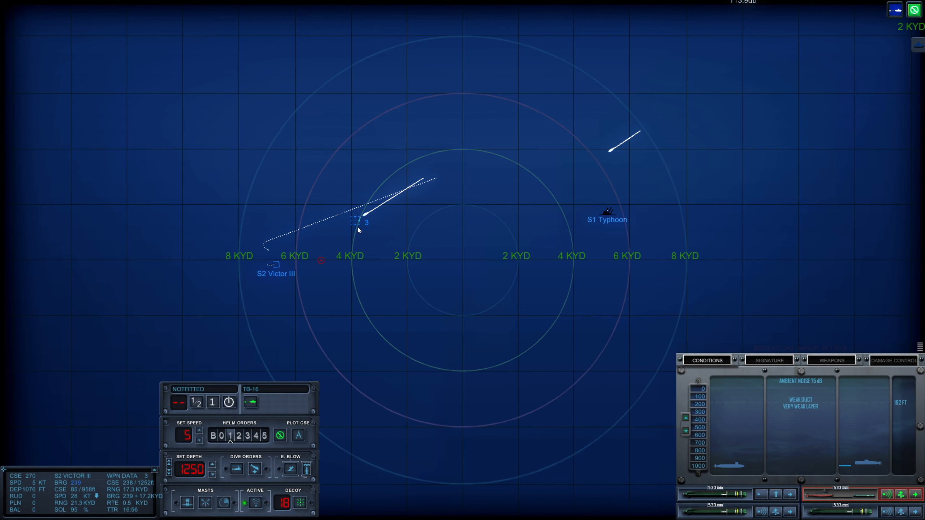
mouse_move(365, 219)
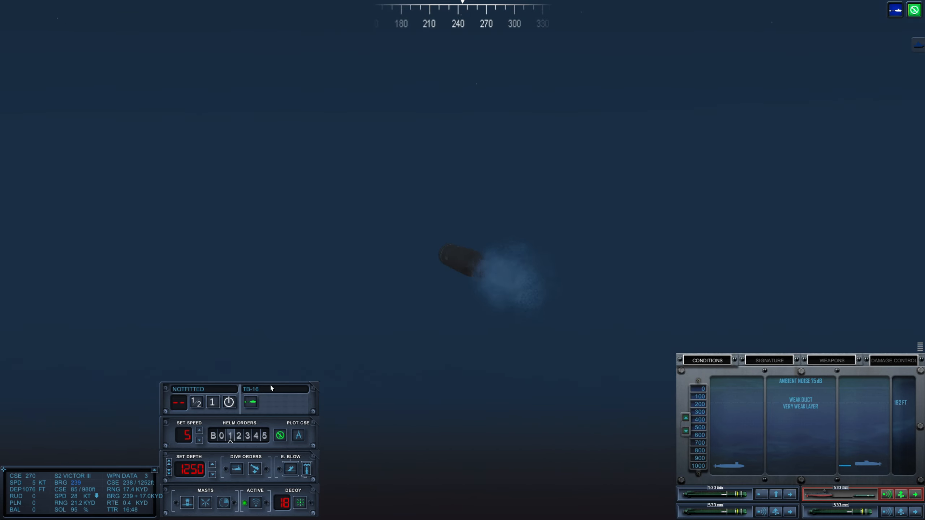
mouse_move(288, 388)
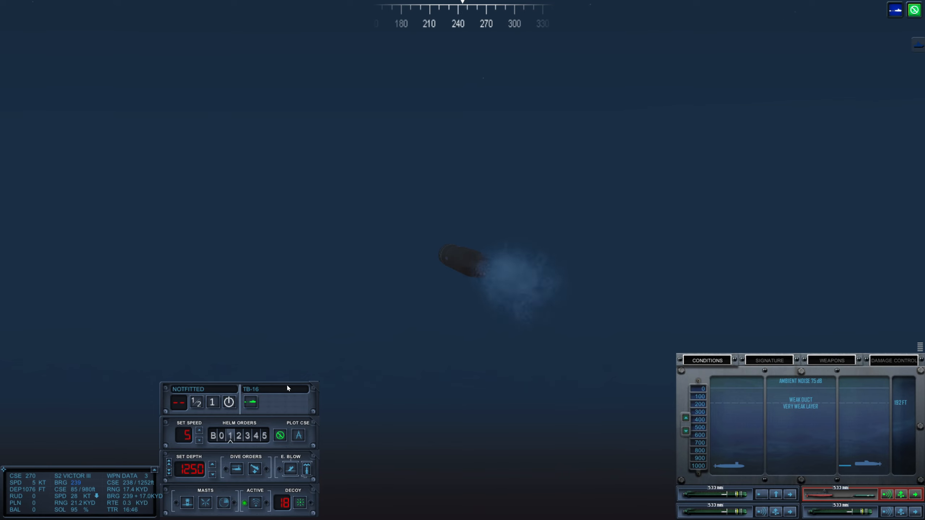
Switch to a different torpedo tube as torpedo 3 closes on Victor III
left_click(776, 494)
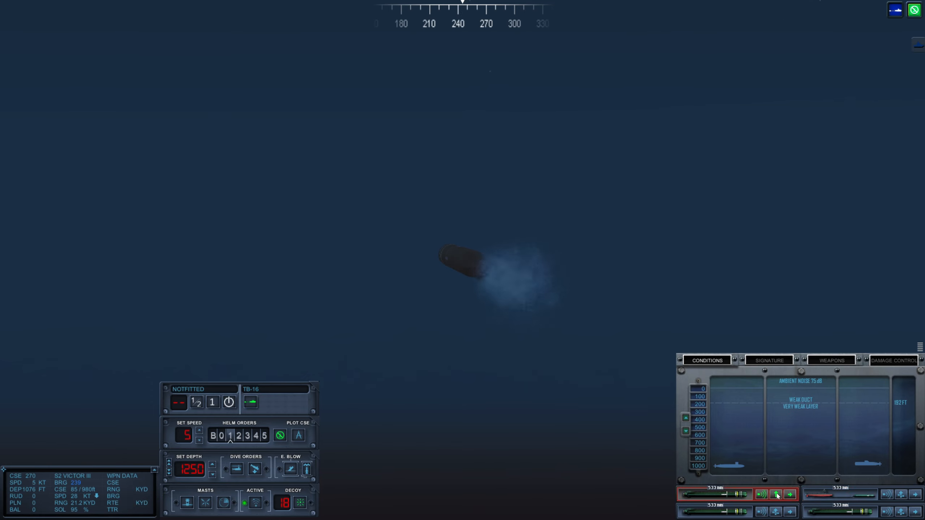
left_click(776, 495)
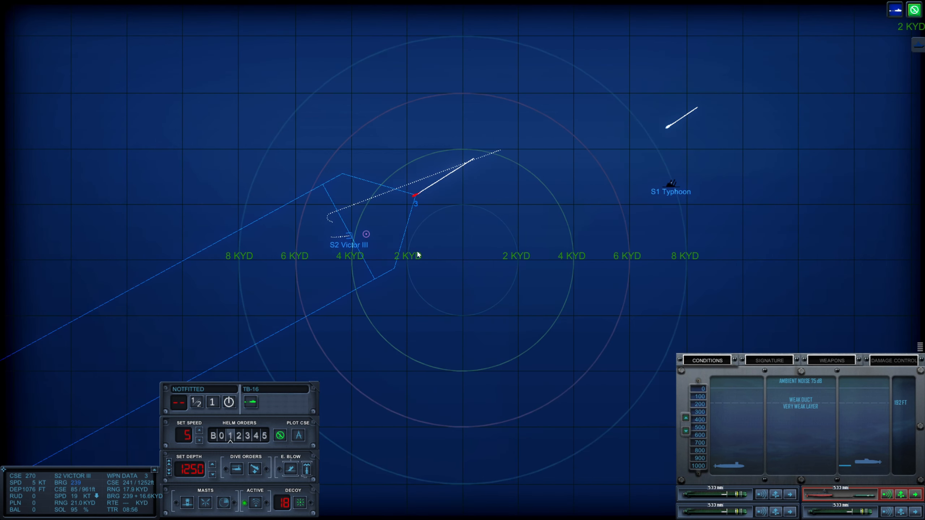
Zoom in near Victor III, check torpedo 3's wire guidance, then return to Conditions
scroll("up", 3)
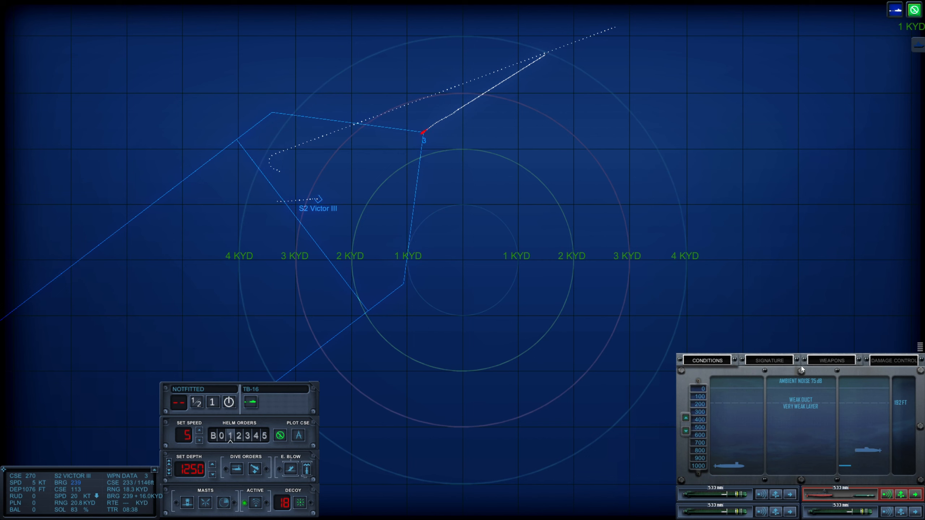
left_click(831, 359)
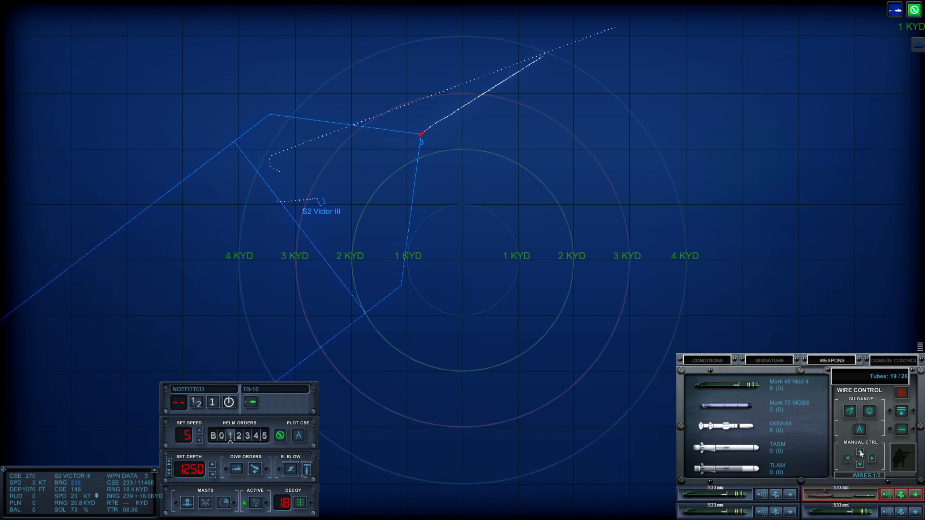
mouse_move(860, 454)
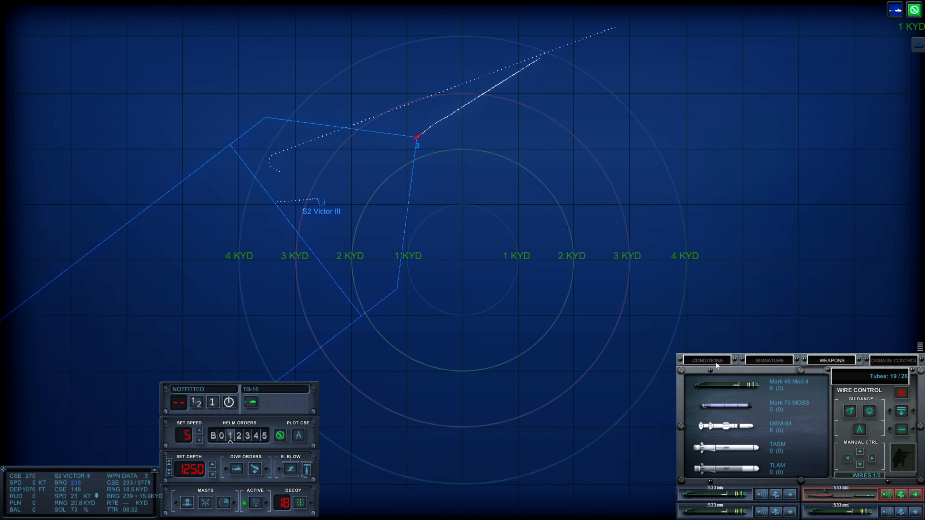
left_click(707, 360)
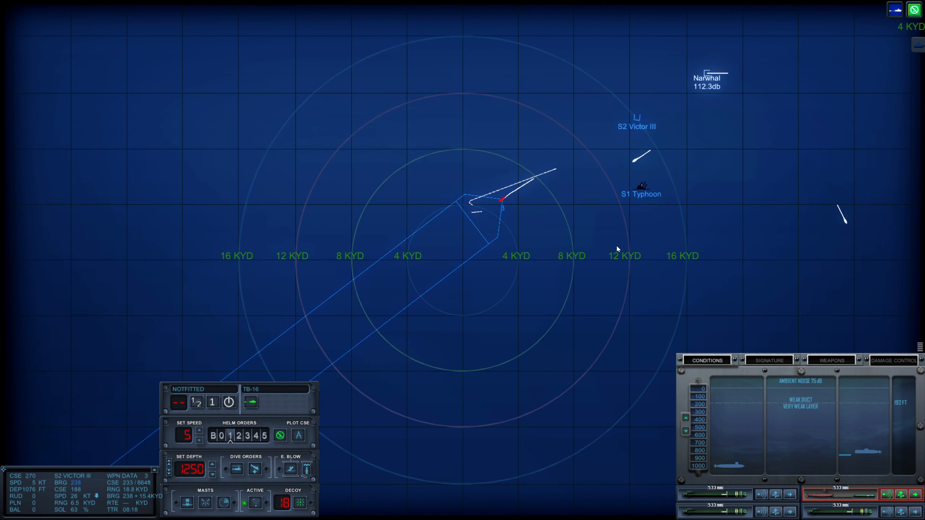
Zoom the tactical map out and back in to spot S3 Sierra south of the others
scroll("down", 3)
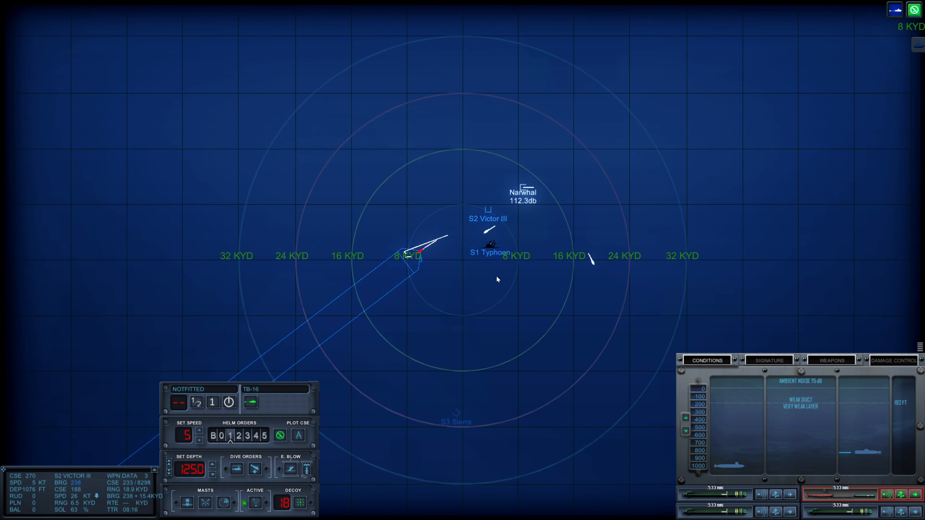
scroll("up", 3)
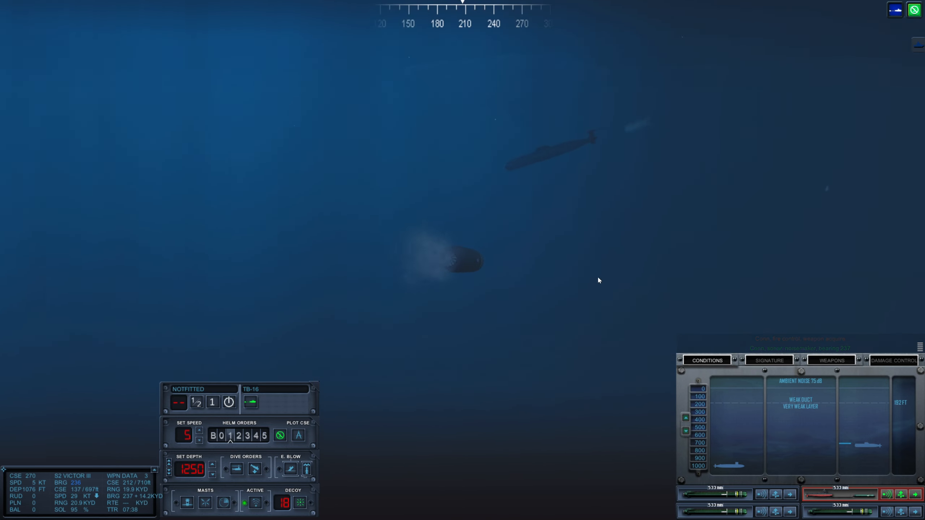
mouse_move(572, 301)
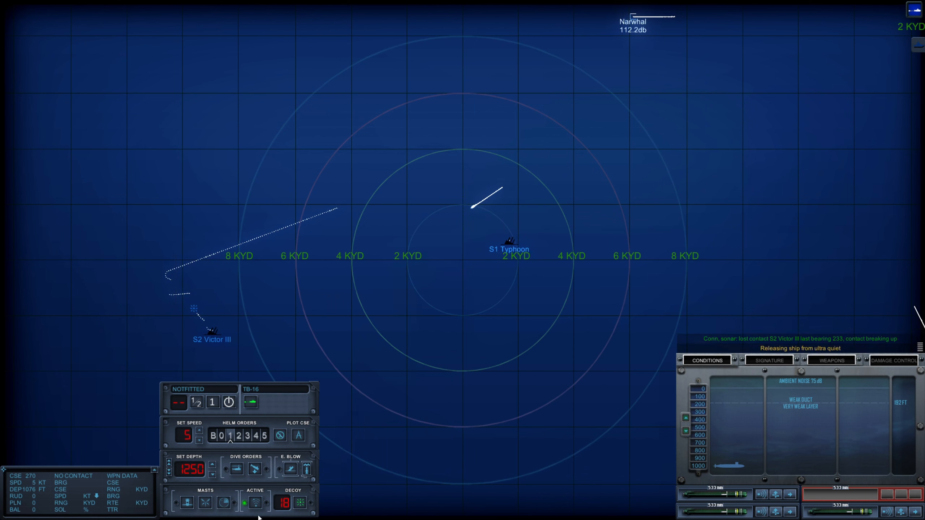
mouse_move(253, 502)
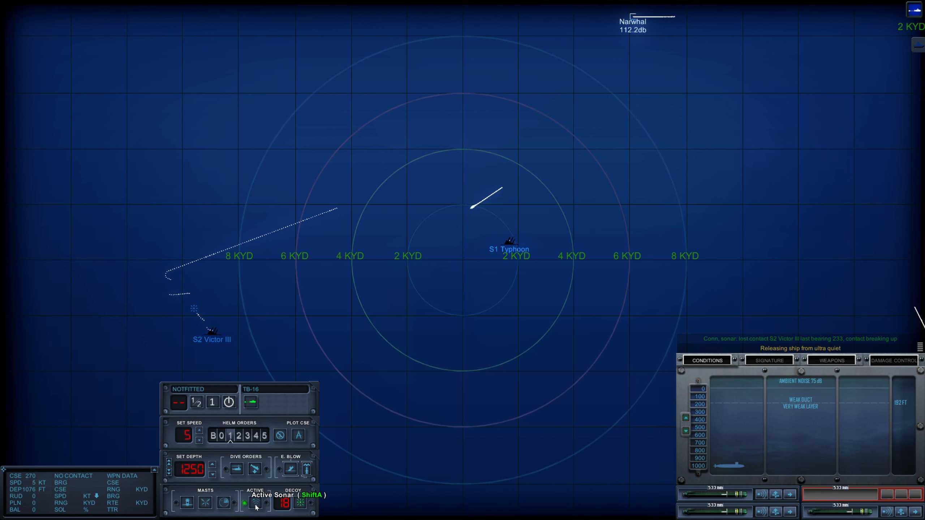
Switch Narwhal's sonar to active pinging
left_click(255, 503)
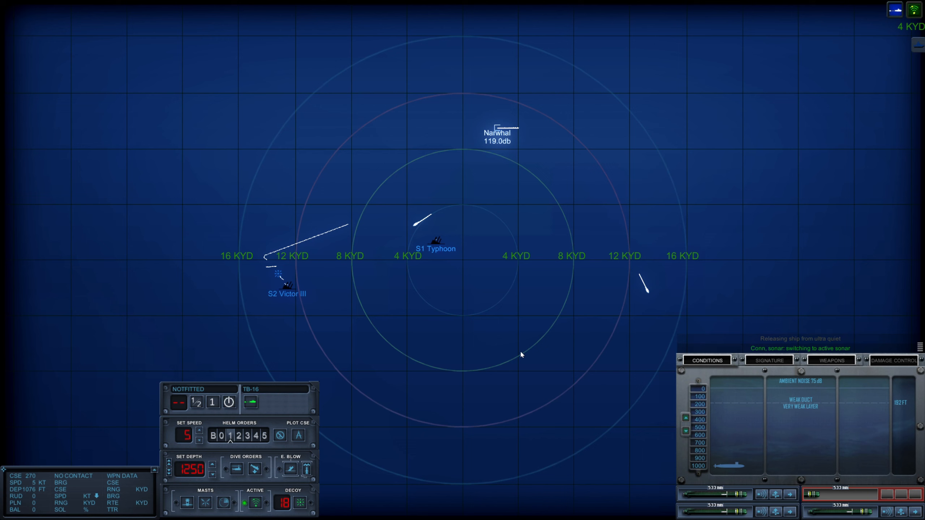
mouse_move(503, 108)
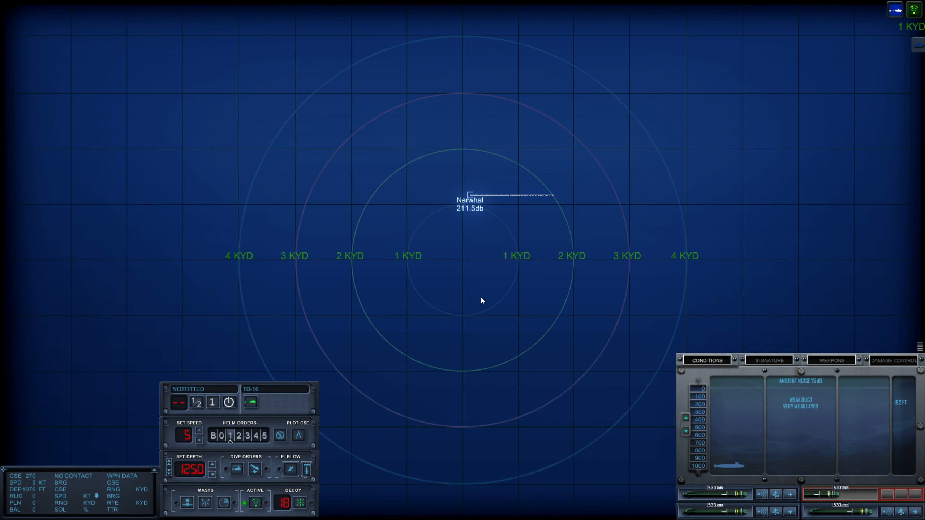
Zoom the tactical map in and out while tube 1 reloads and Sierra's signature appears
scroll("up", 3)
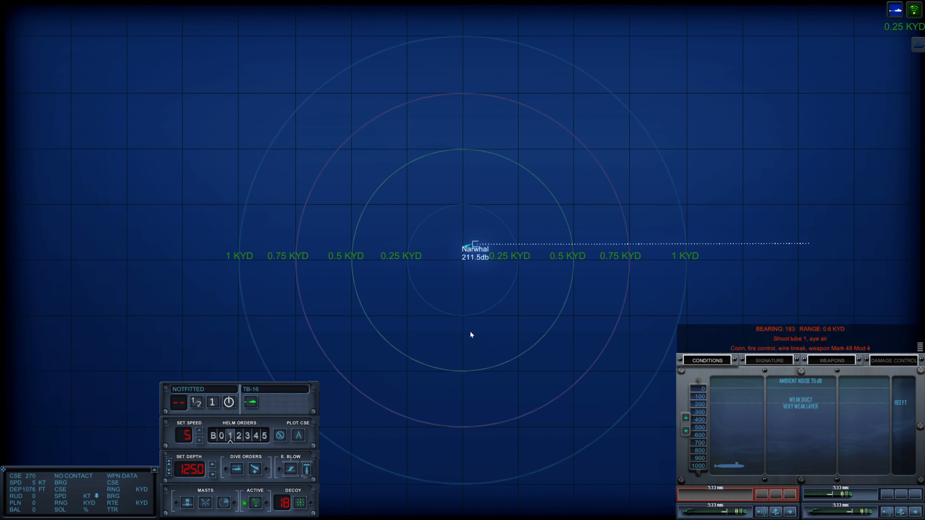
scroll("down", 3)
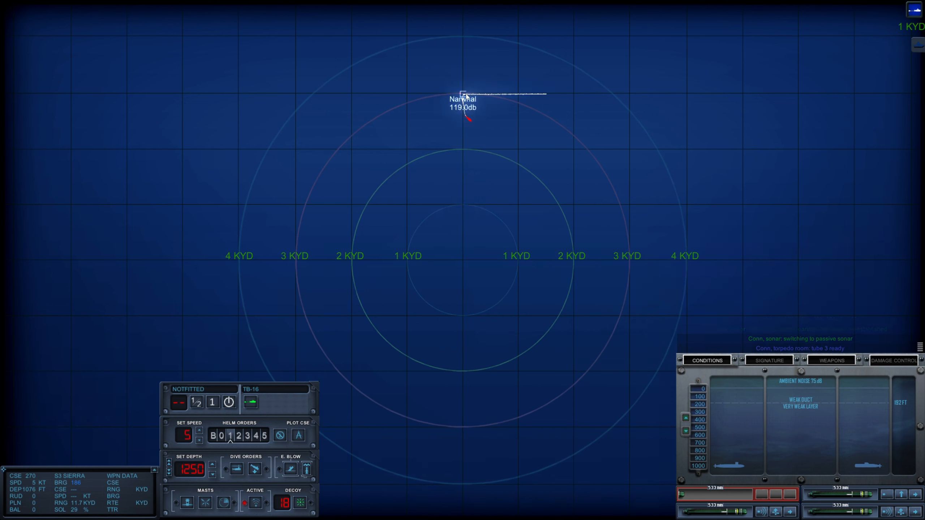
scroll("up", 3)
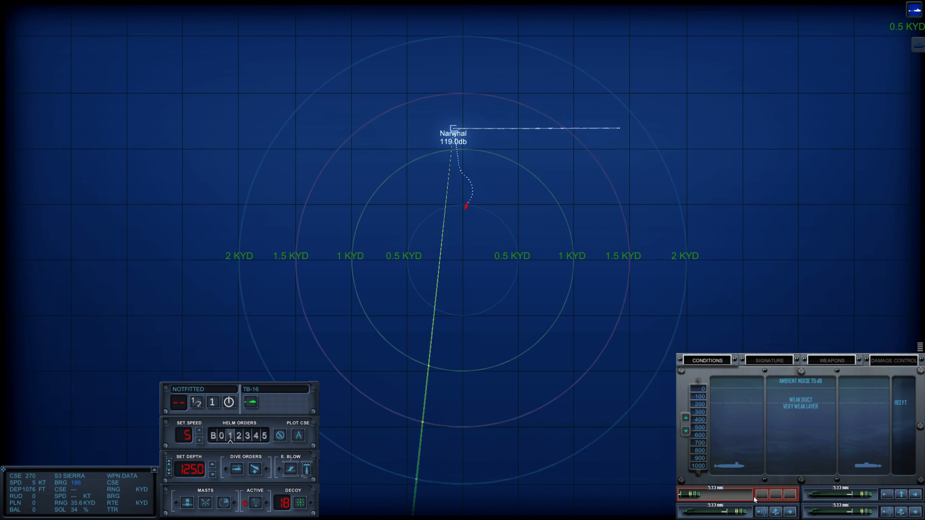
scroll("down", 3)
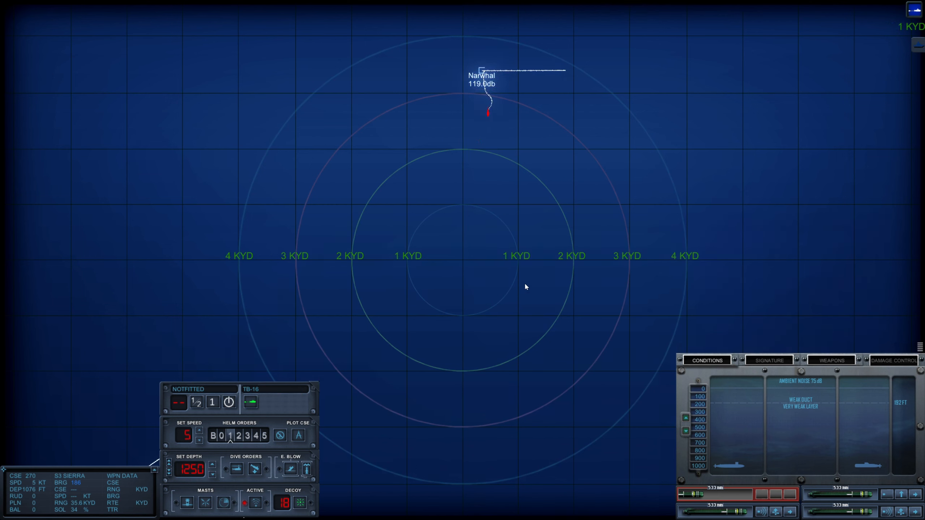
scroll("down", 3)
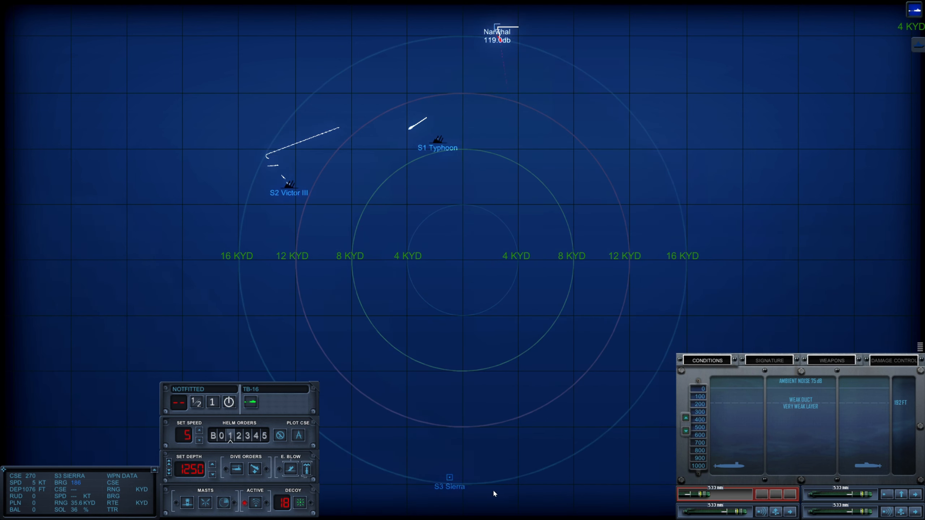
mouse_move(468, 472)
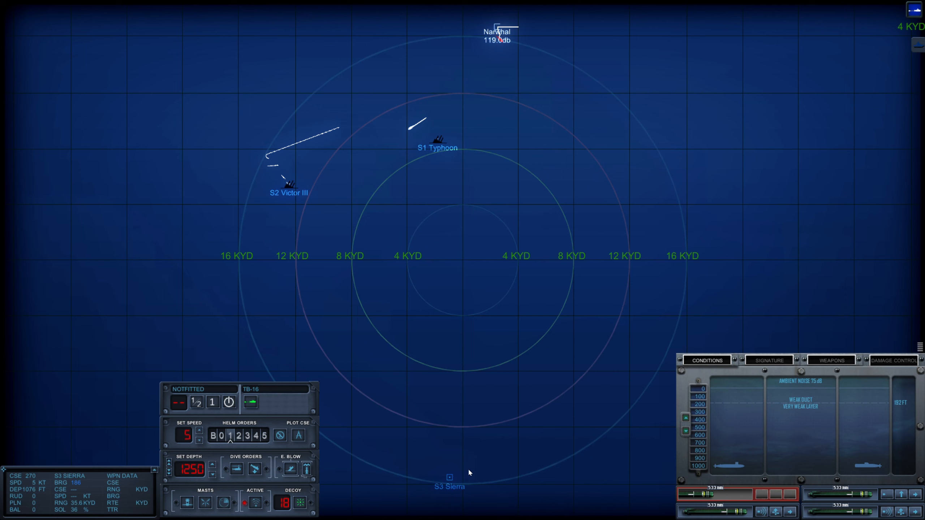
mouse_move(512, 192)
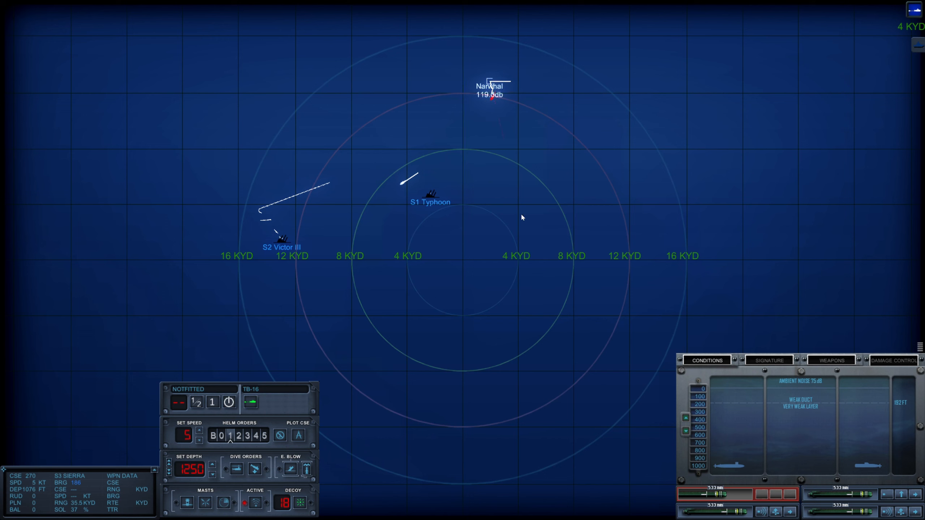
mouse_move(539, 225)
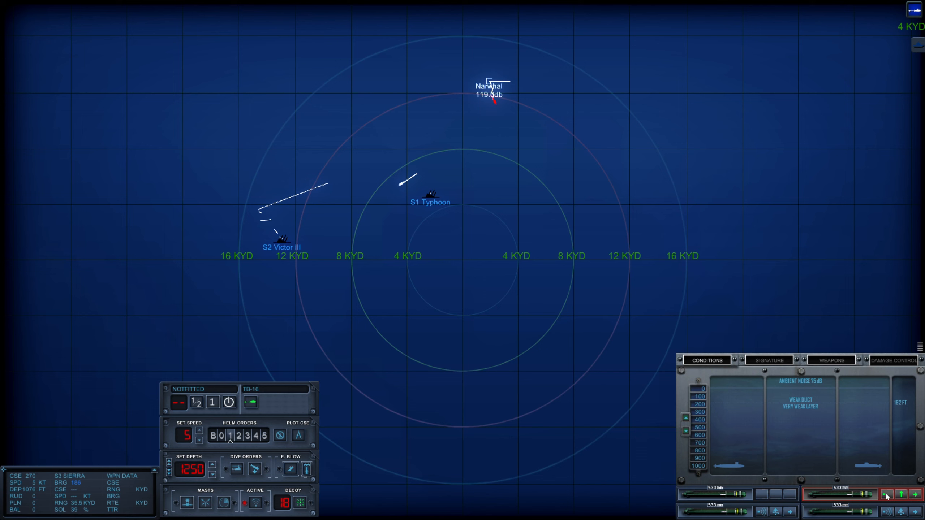
mouse_move(899, 495)
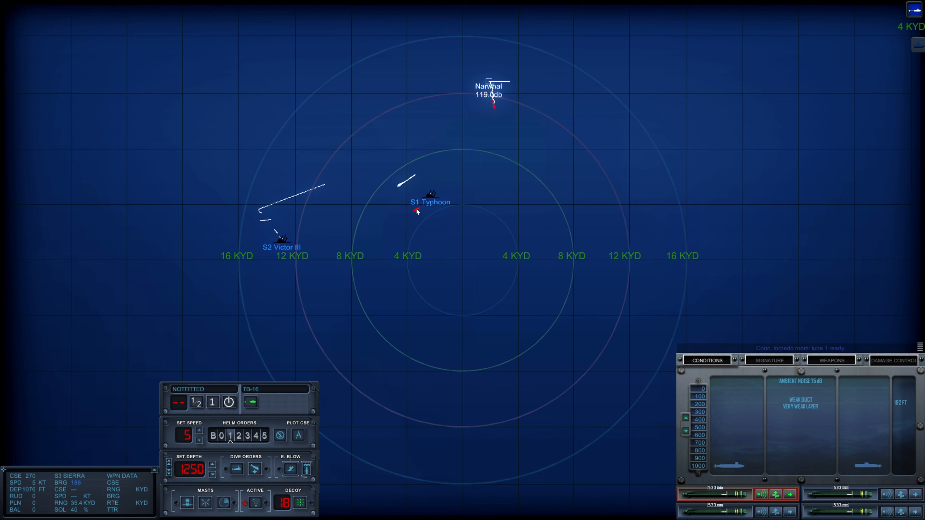
mouse_move(446, 232)
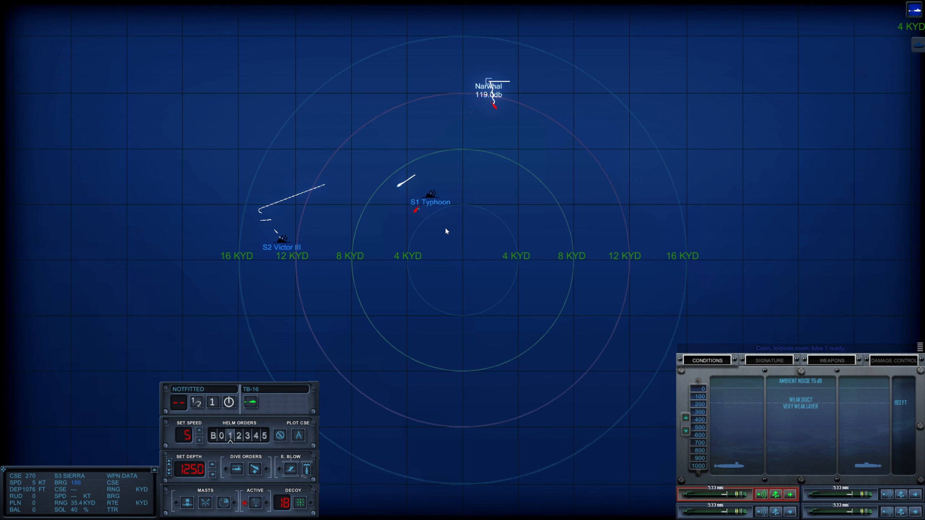
scroll("down", 3)
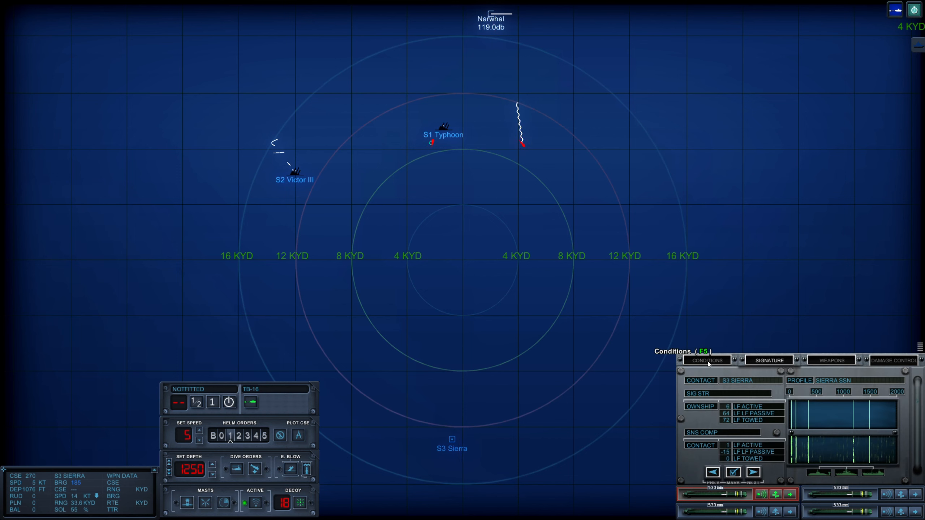
Review Conditions and Sierra's Signature readouts, then start aiming tube 1 at S1 Typhoon
left_click(706, 360)
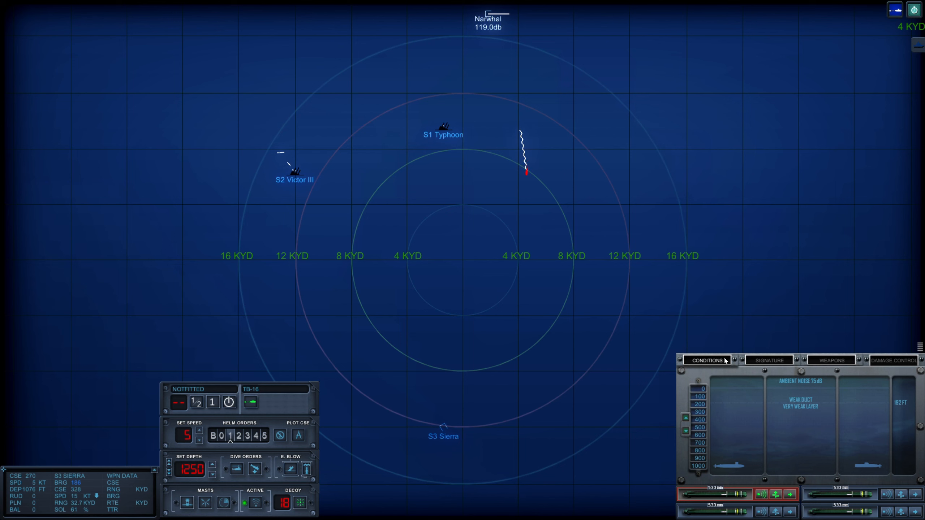
left_click(768, 361)
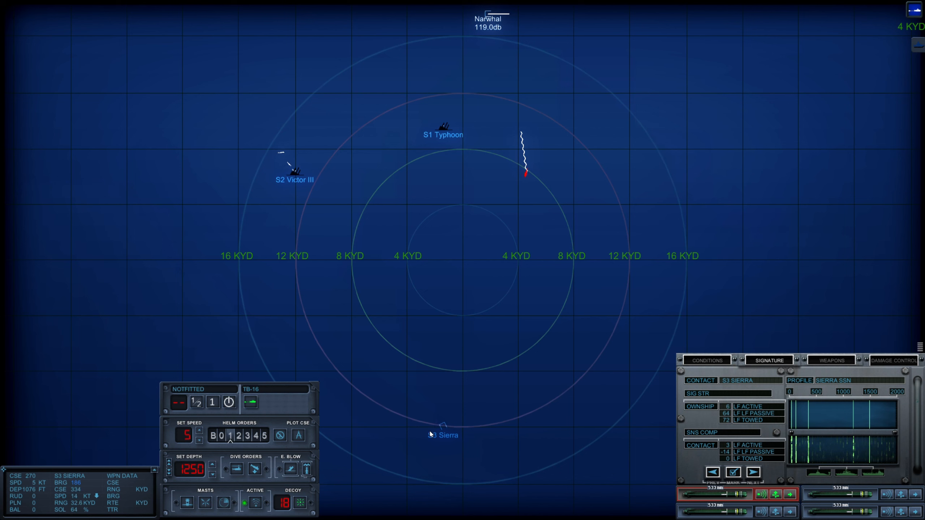
mouse_move(913, 39)
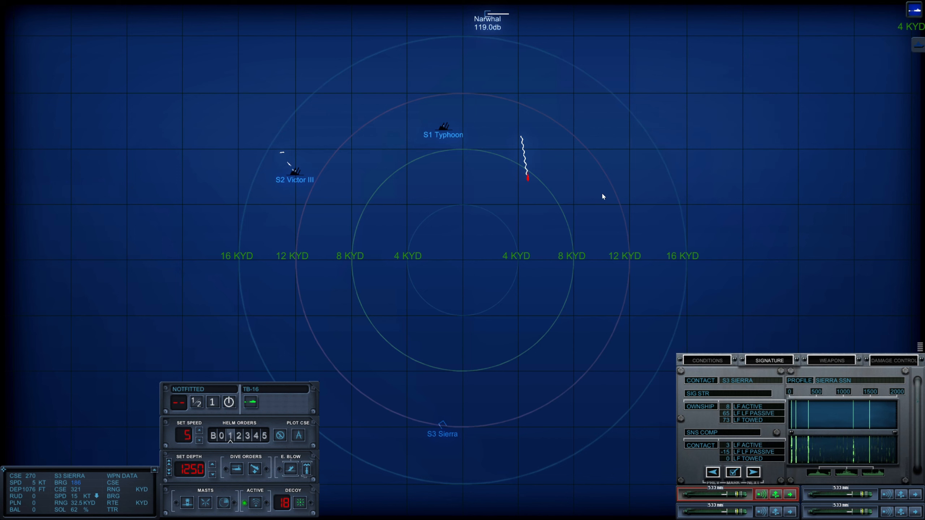
left_click(472, 318)
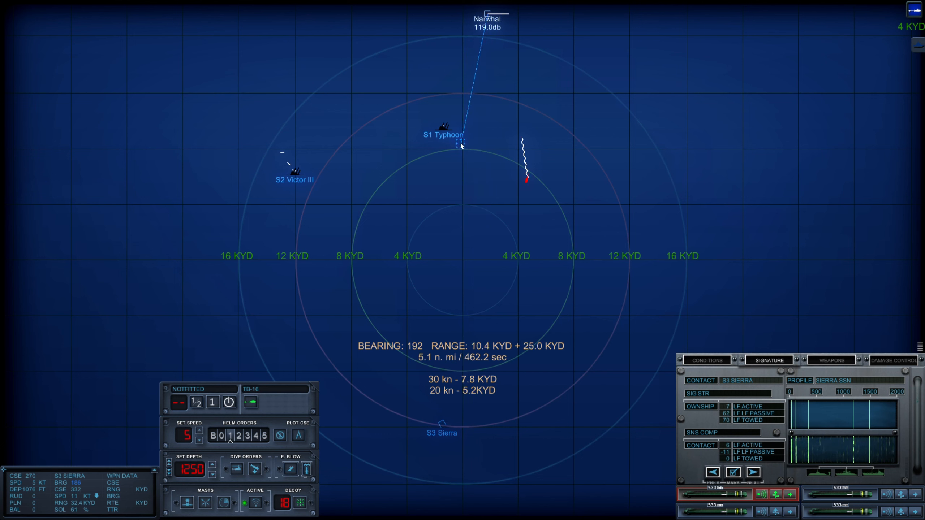
Fire tube 1 at S1 Typhoon along bearing 192 at 10.4 KYD
left_click(706, 360)
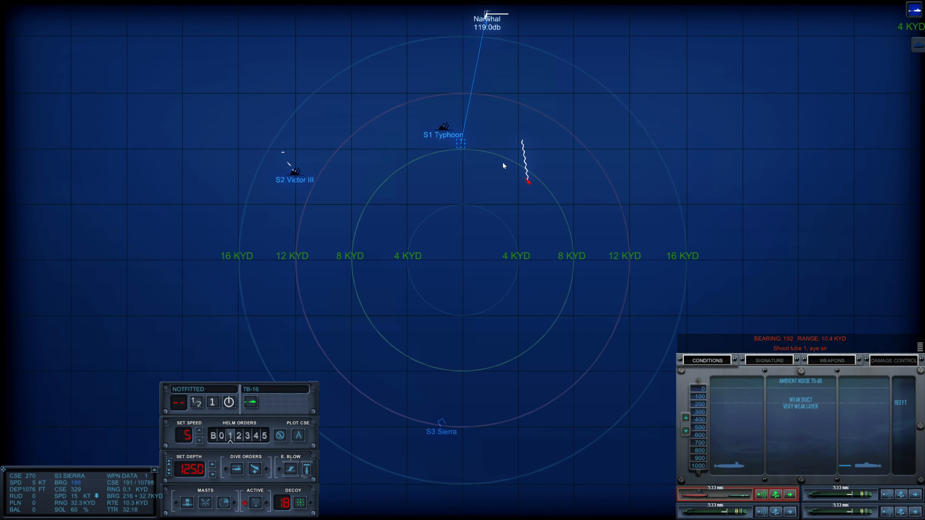
mouse_move(510, 172)
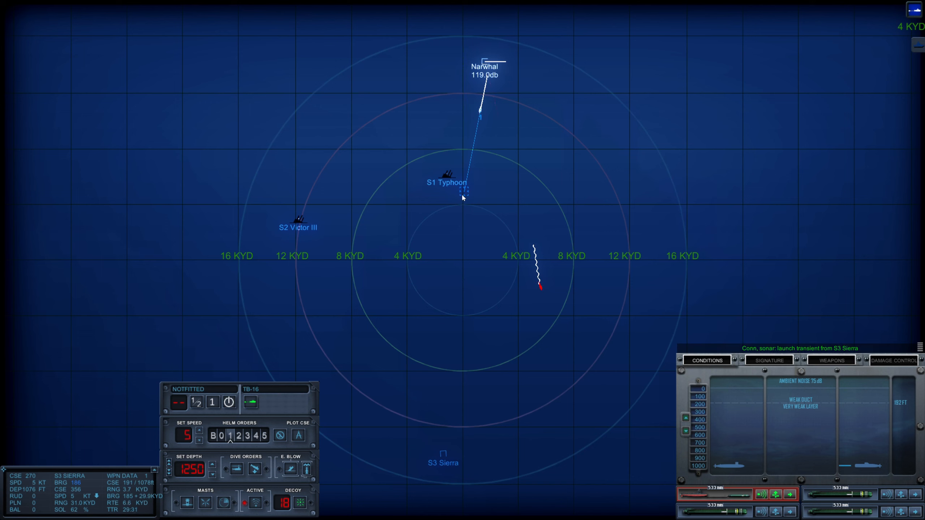
mouse_move(472, 241)
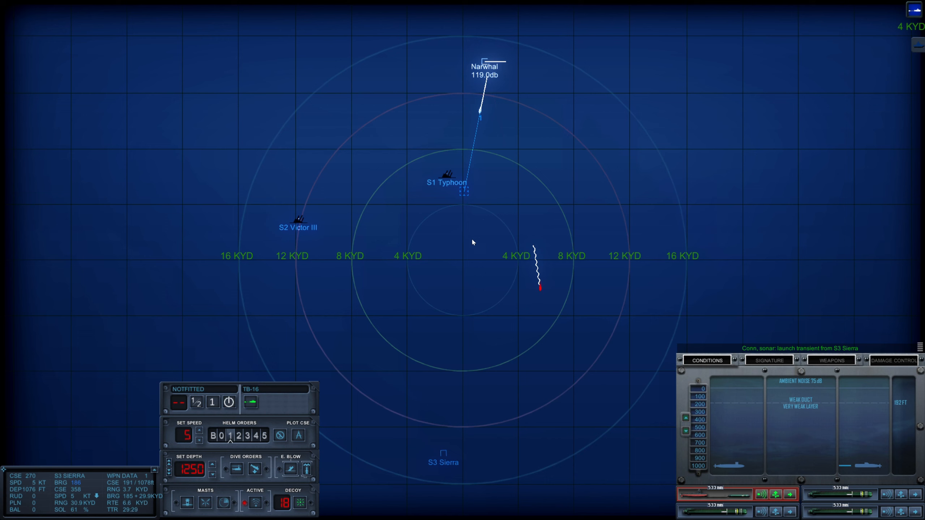
mouse_move(467, 223)
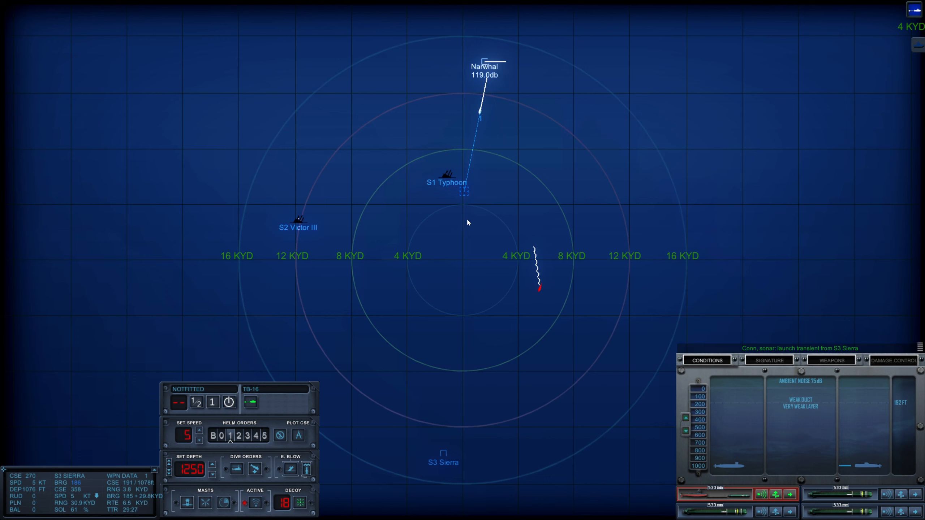
mouse_move(466, 196)
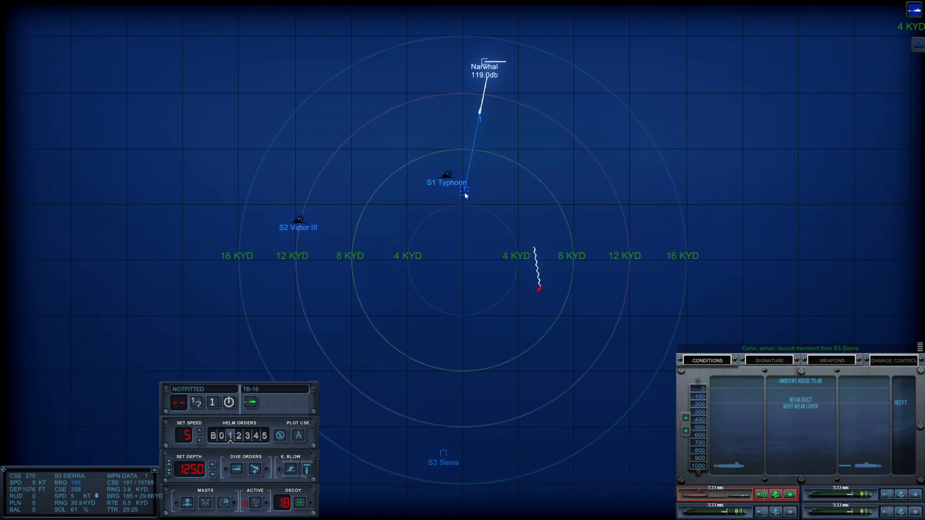
mouse_move(472, 216)
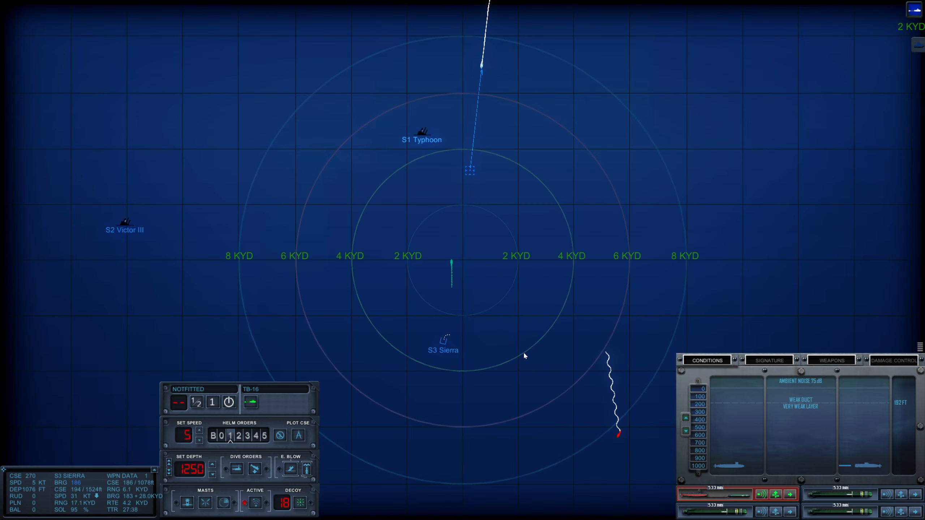
Zoom out and order Narwhal onto a new easterly course at 15 knots
scroll("down", 3)
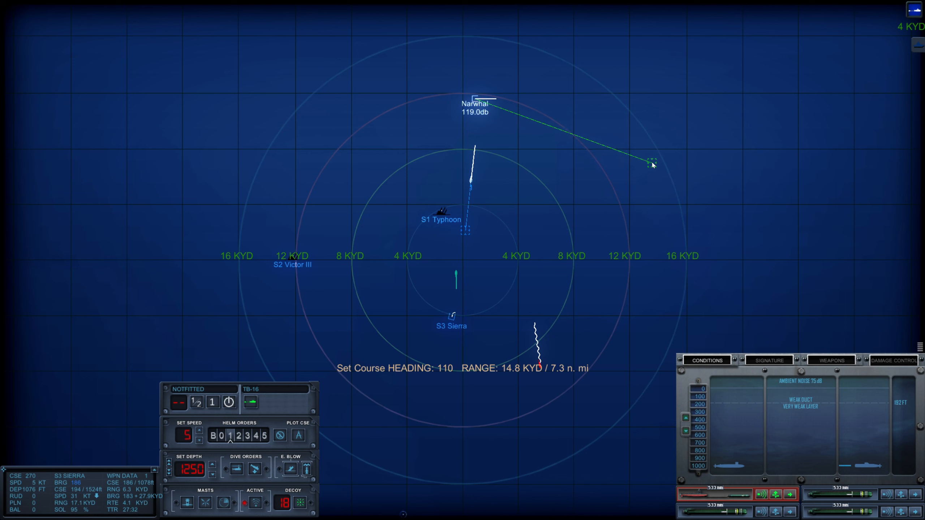
left_click(651, 162)
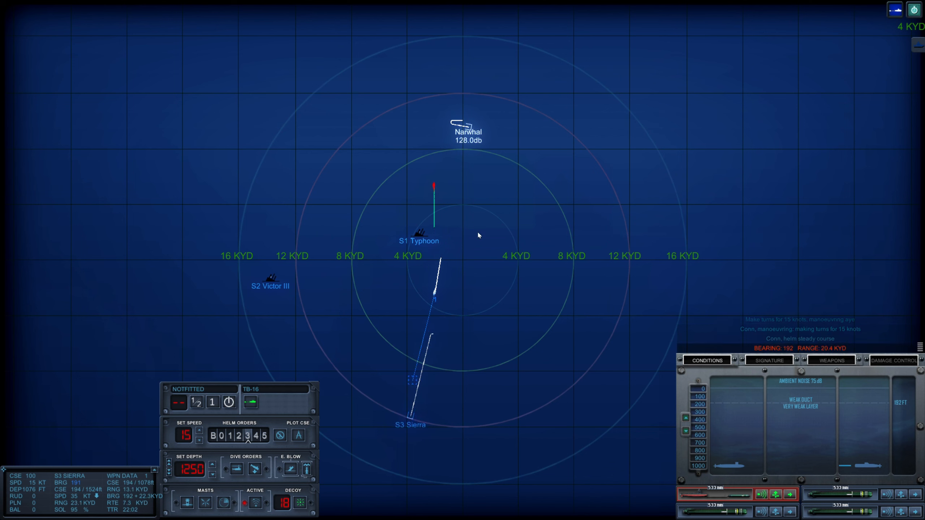
Zoom in and slow Narwhal to 10 knots while the torpedo keeps running
scroll("up", 3)
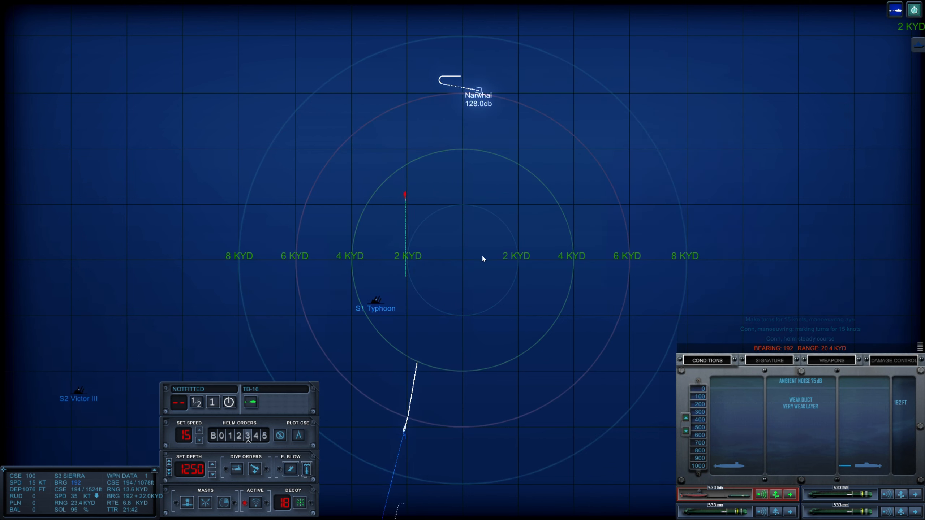
left_click(405, 181)
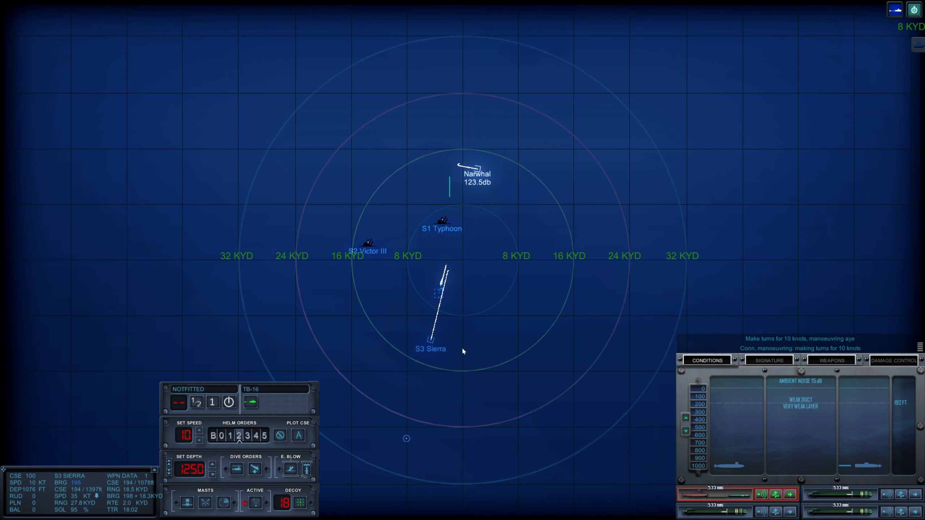
mouse_move(494, 351)
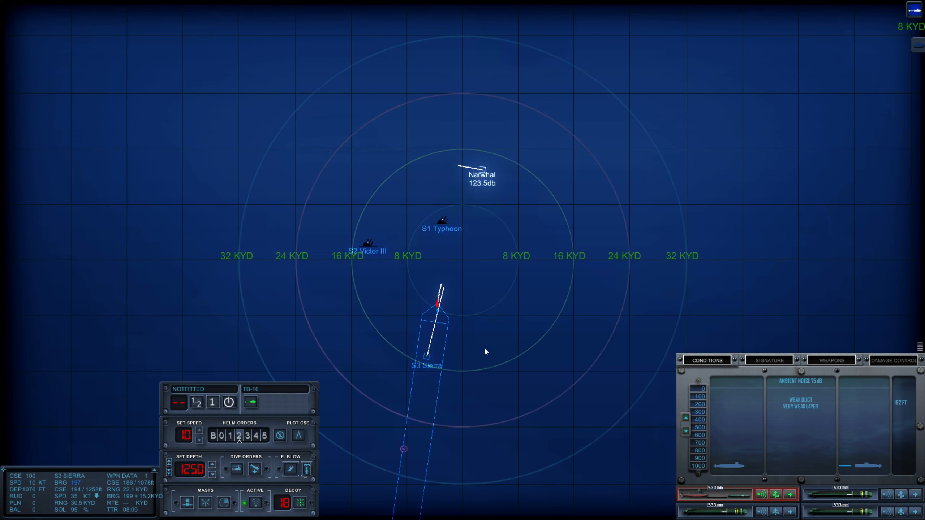
mouse_move(525, 352)
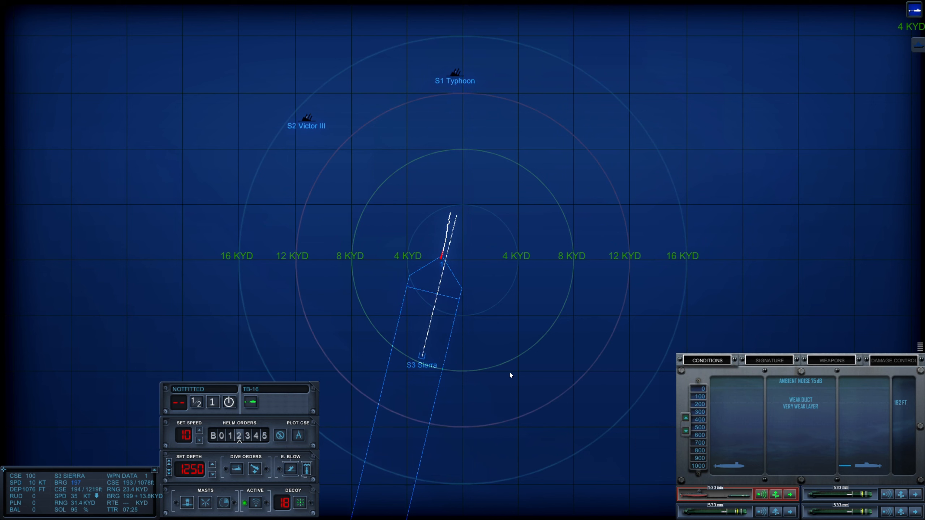
mouse_move(642, 406)
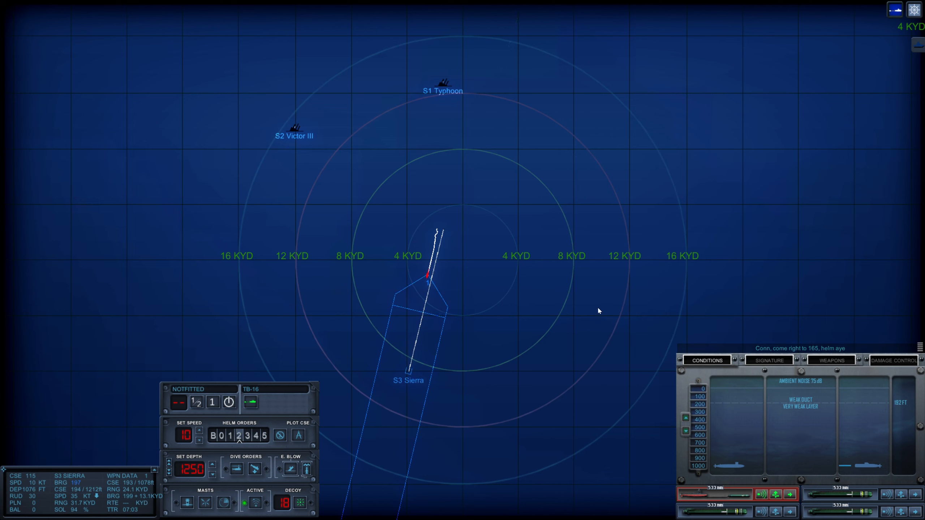
mouse_move(607, 296)
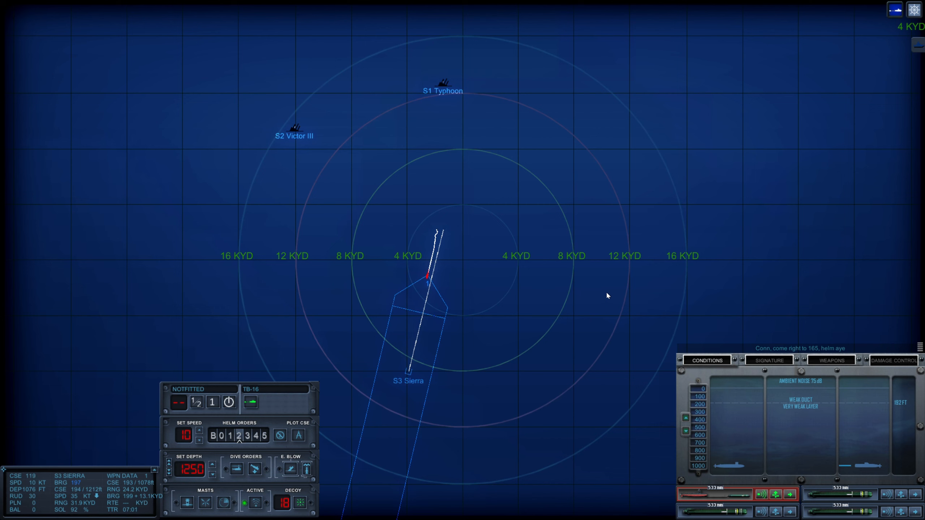
mouse_move(583, 294)
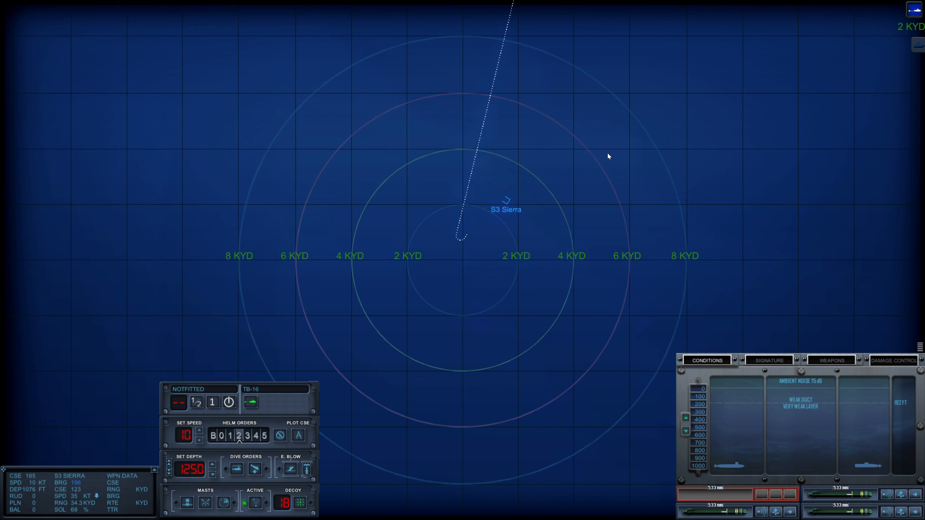
mouse_move(605, 196)
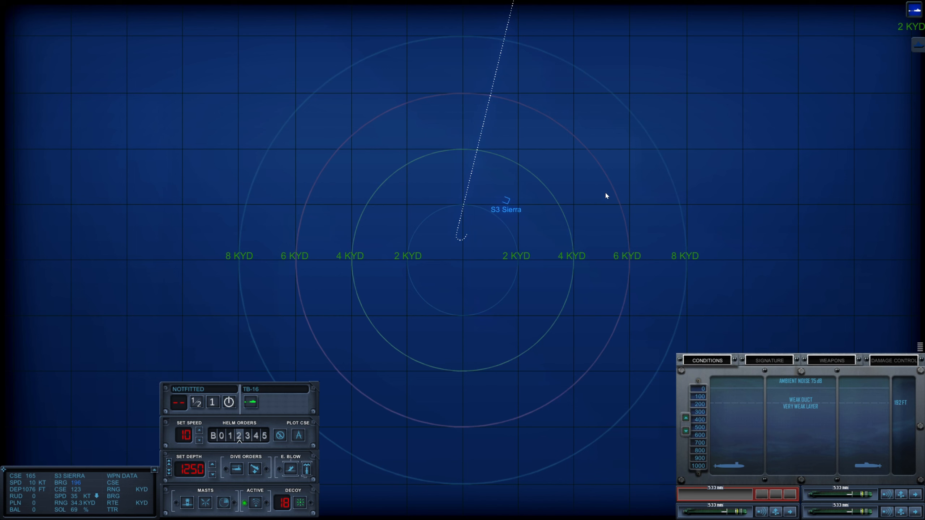
Zoom the map out and open the captain's orders menu to read the XO report
scroll("down", 3)
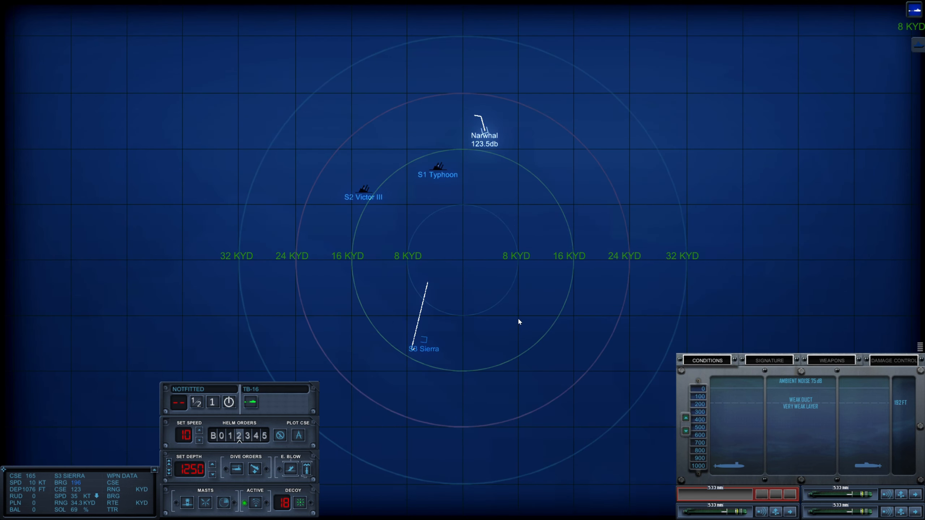
mouse_move(533, 312)
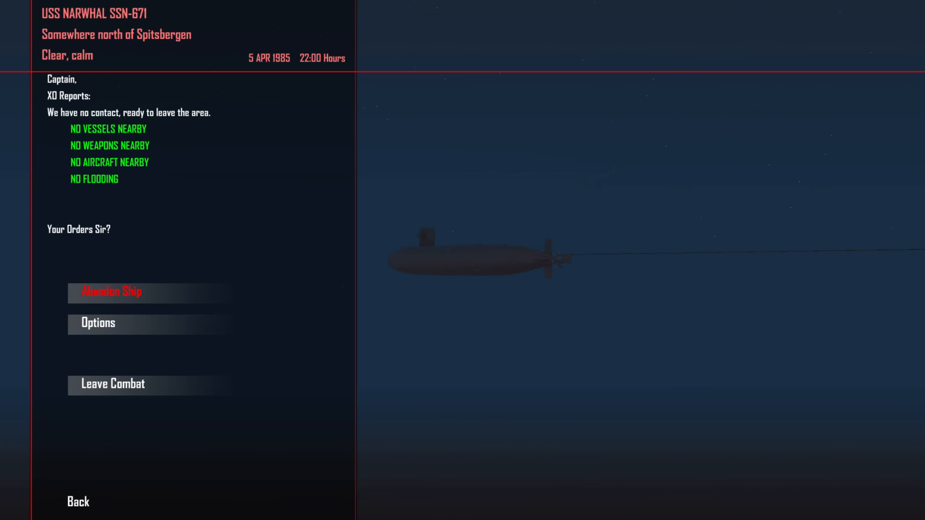
left_click(112, 384)
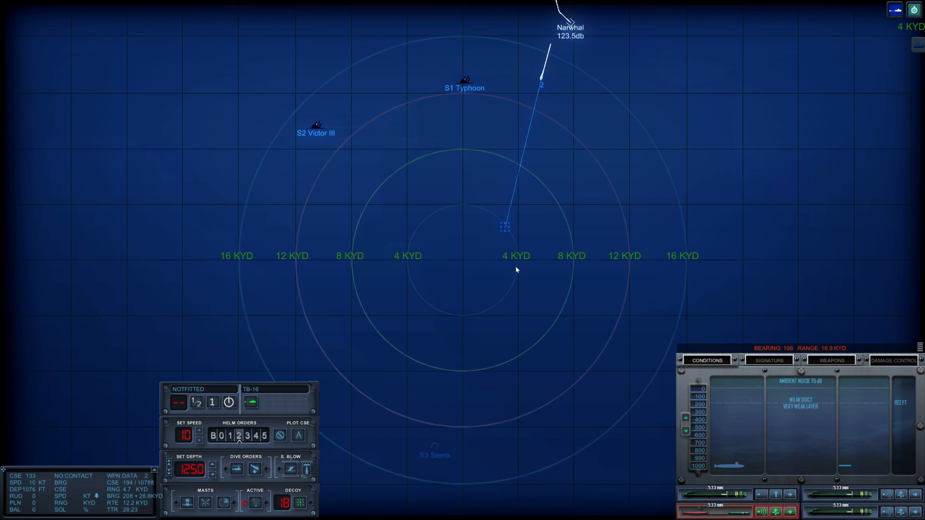
mouse_move(541, 335)
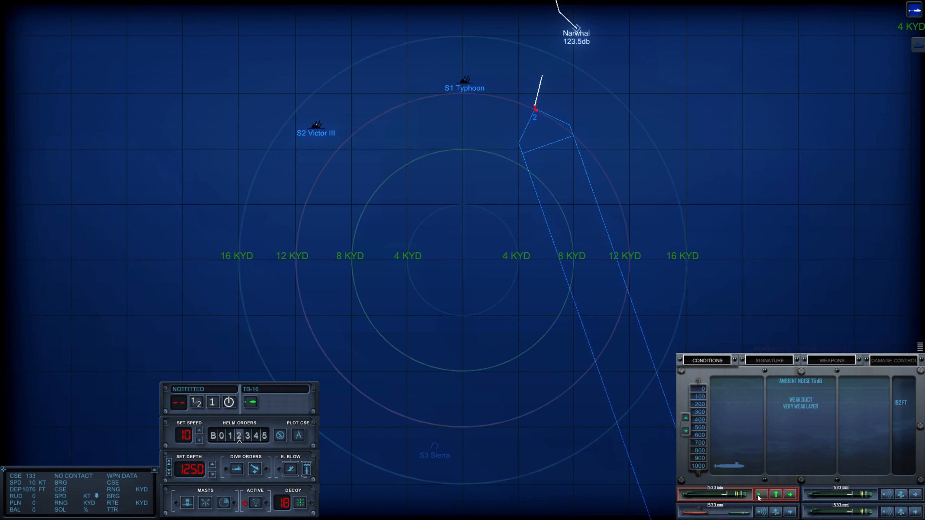
Track S3 Sierra's range on the tactical map as torpedo 2 closes in
left_click(761, 495)
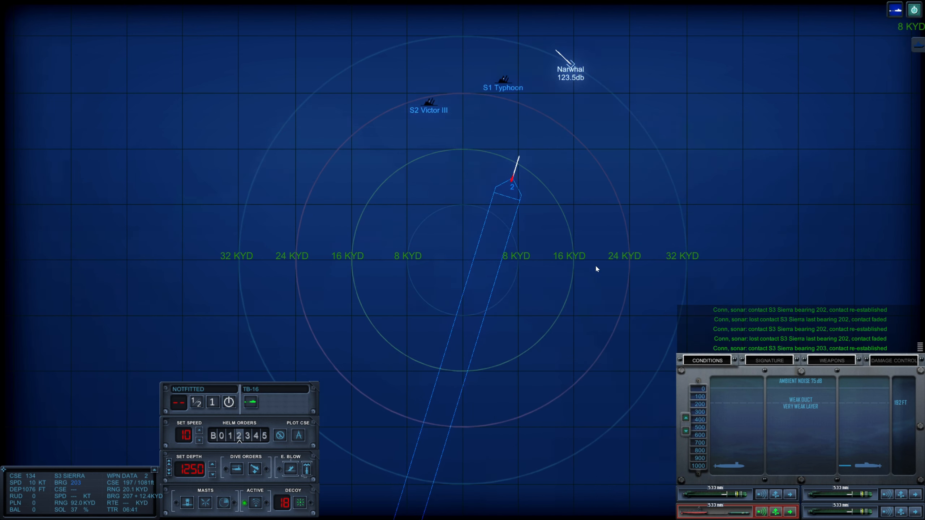
scroll("down", 3)
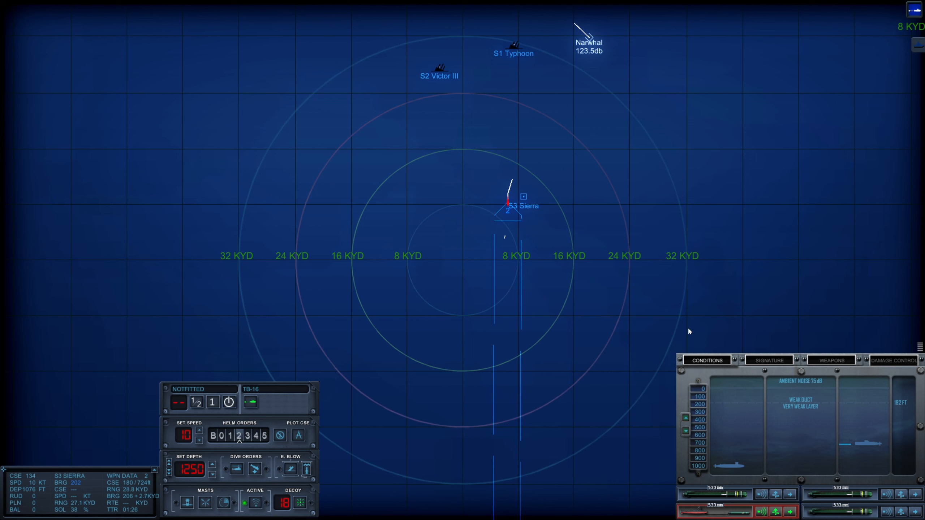
mouse_move(560, 216)
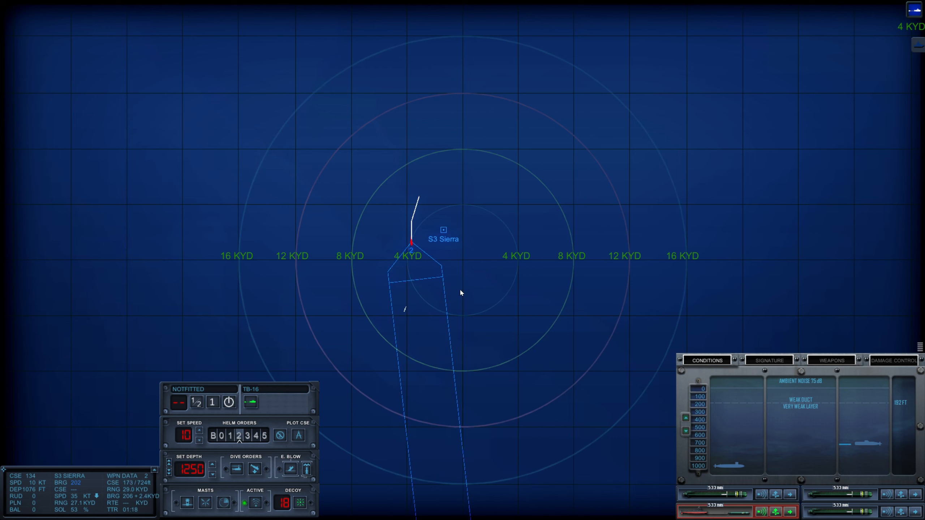
mouse_move(583, 370)
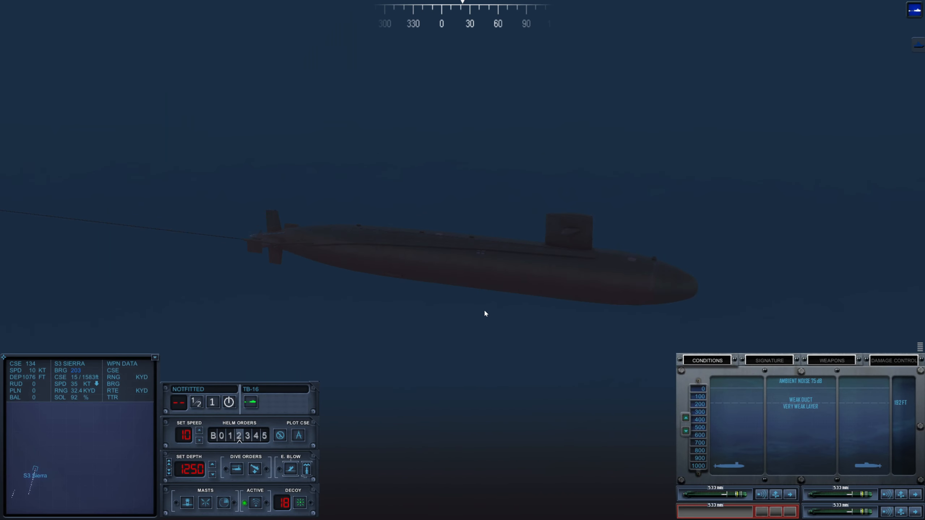
mouse_move(495, 341)
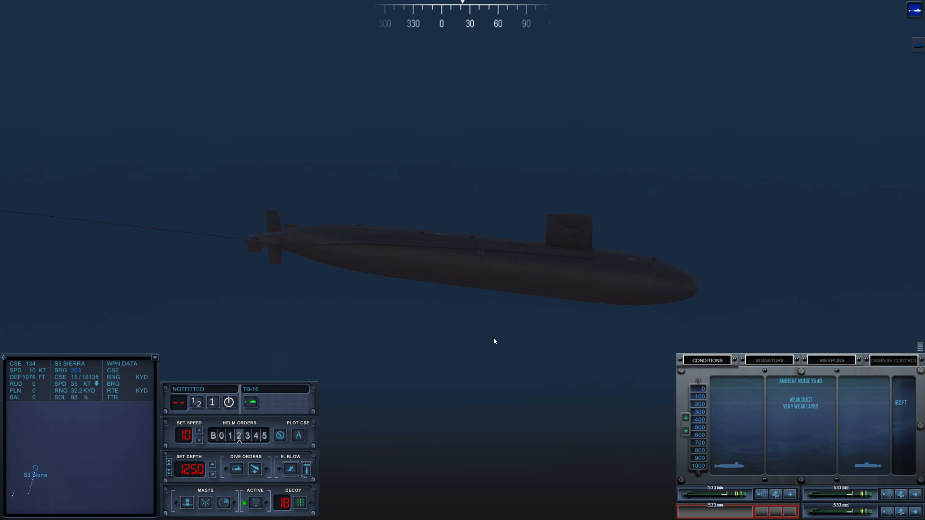
mouse_move(108, 467)
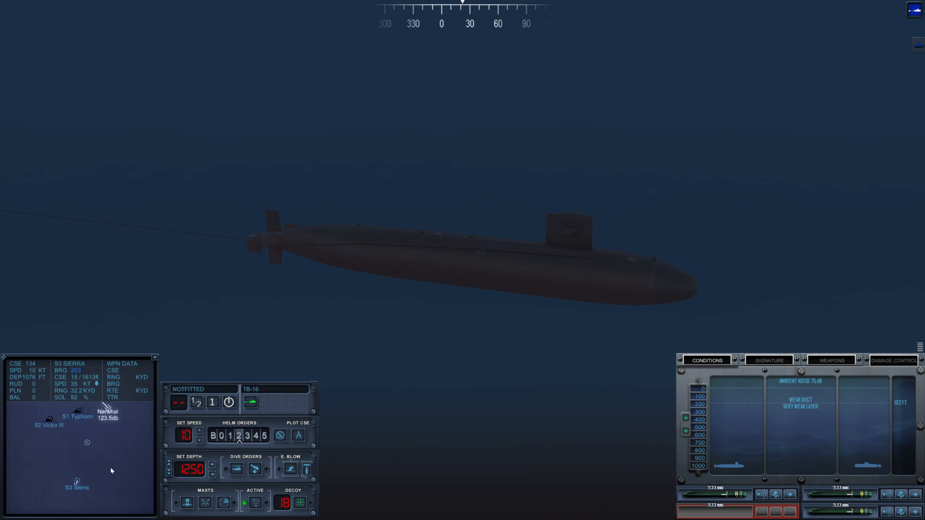
mouse_move(119, 462)
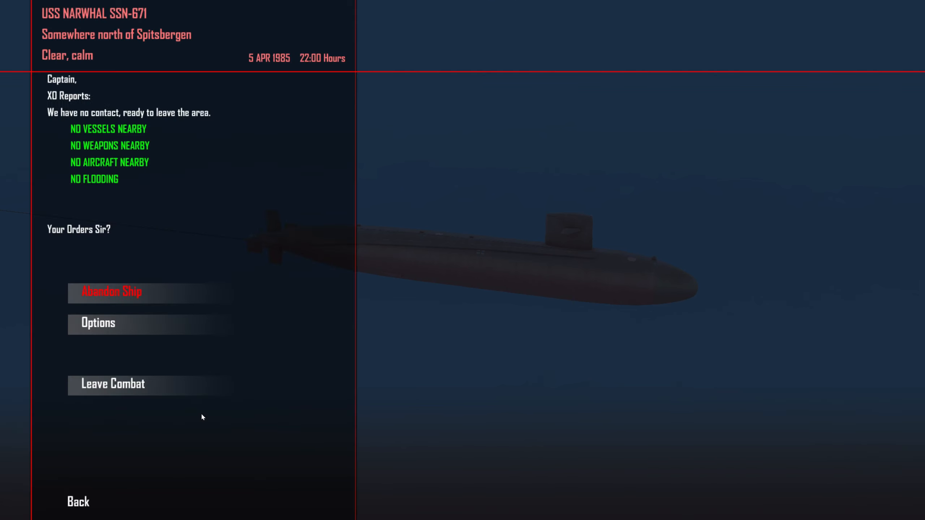
Leave combat to end the mission and bring up the after-action report
left_click(112, 384)
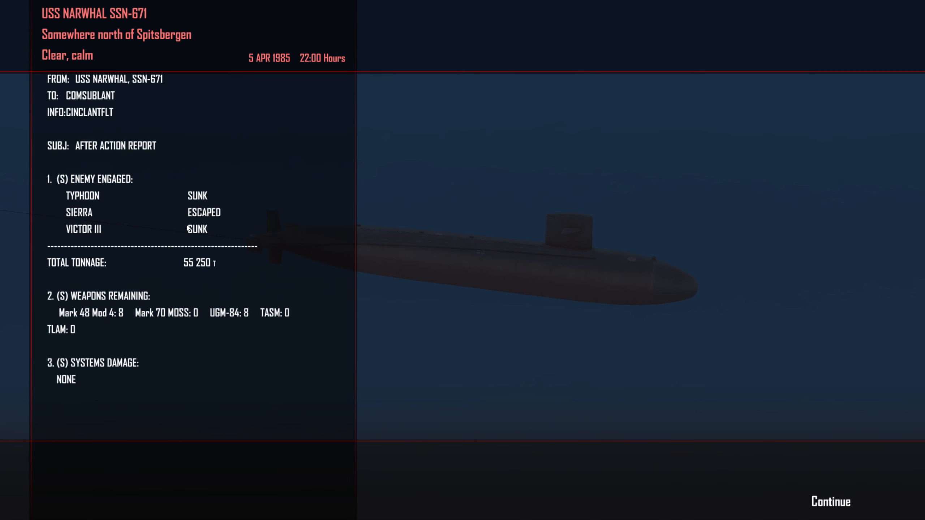
mouse_move(172, 190)
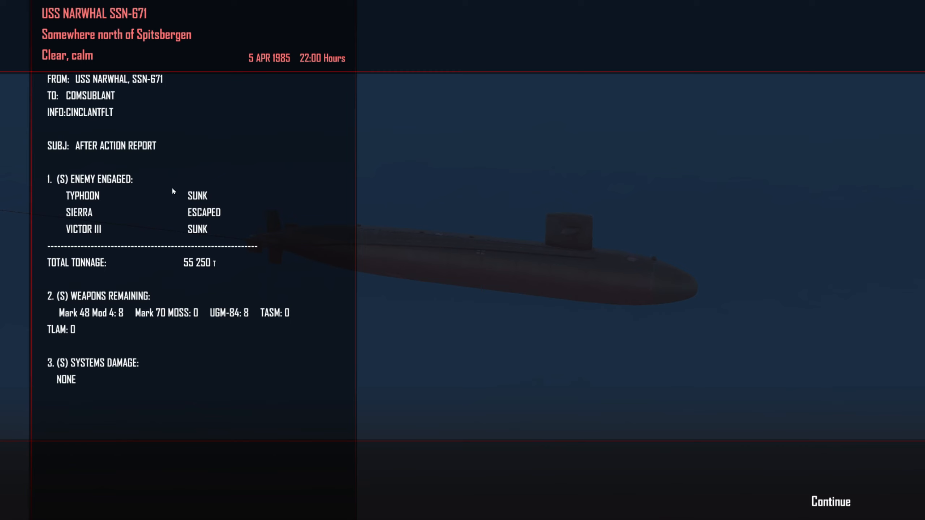
mouse_move(143, 264)
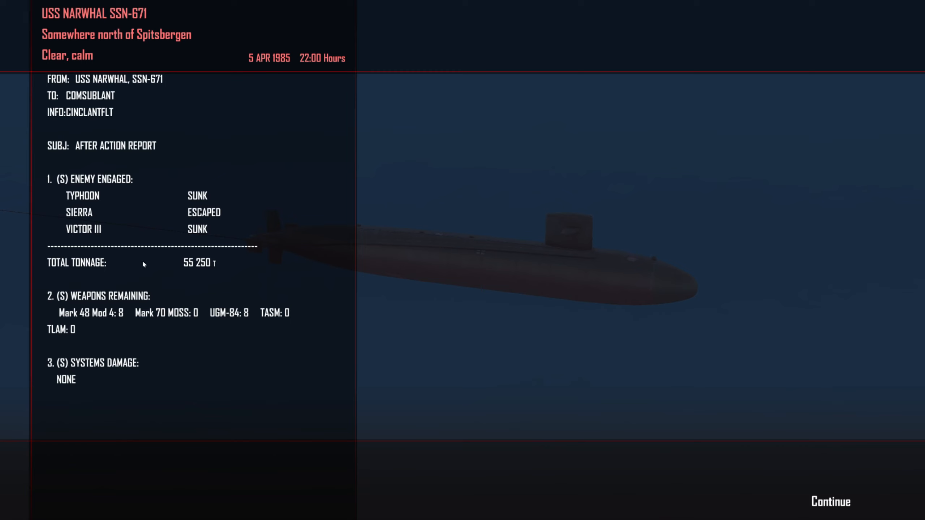
mouse_move(183, 232)
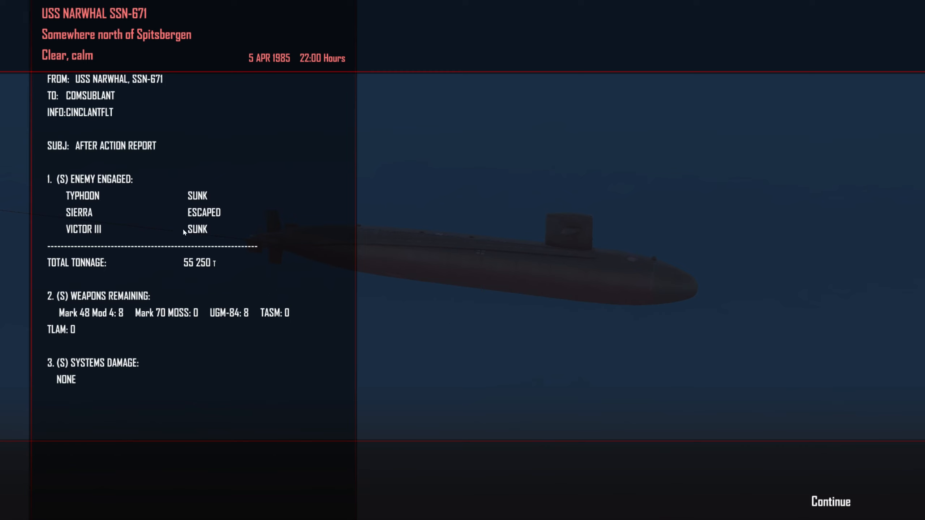